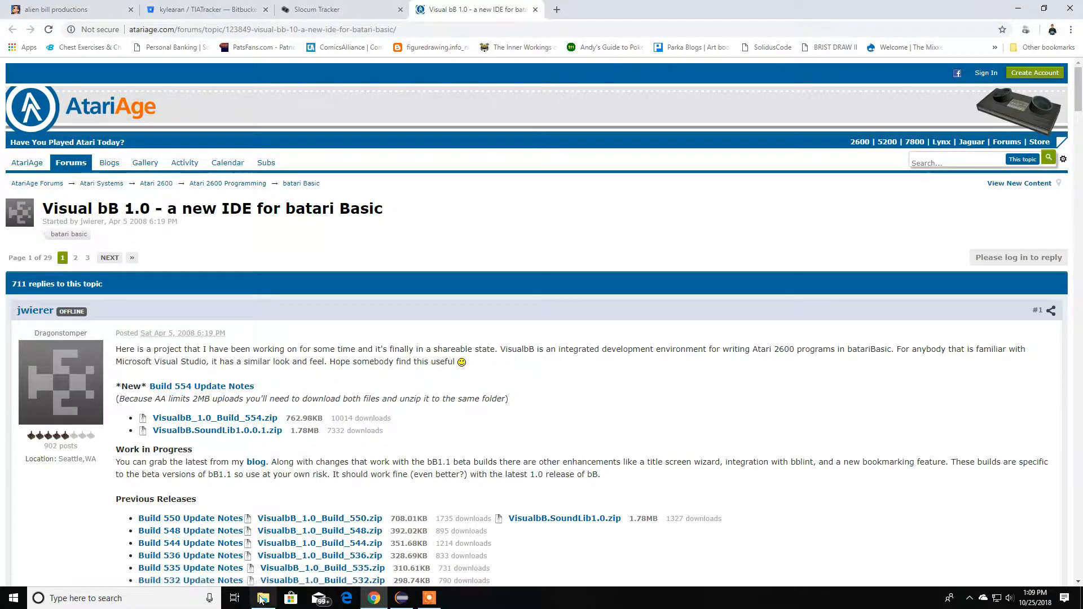
- Launch VisualbB from the BatariBasic folder, getting past the Script Error dialog
{"action": "left_click", "coordinate": [263, 598]}
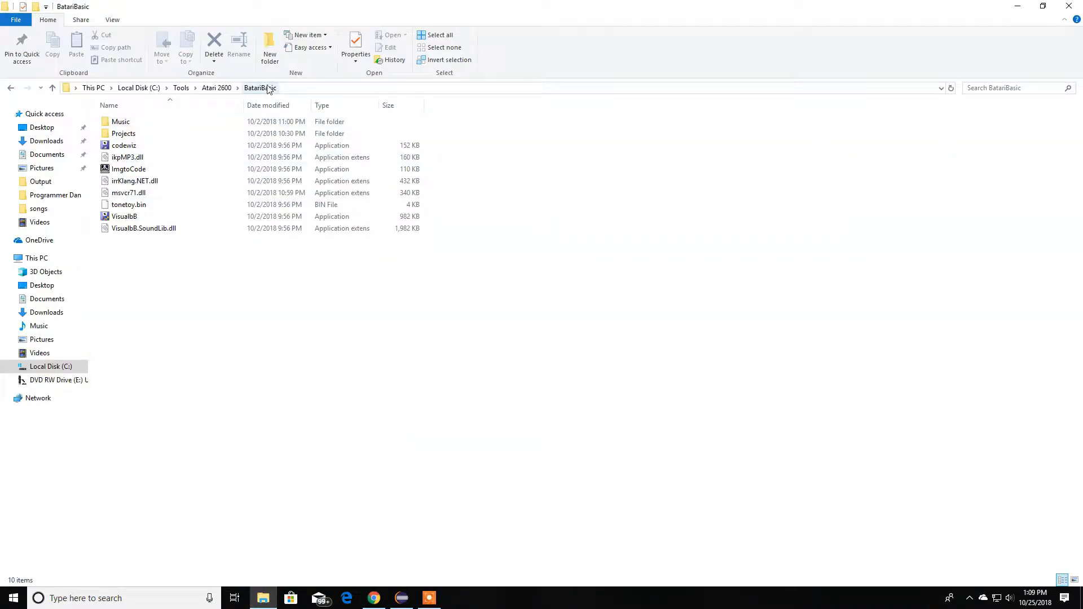
{"action": "mouse_move", "coordinate": [373, 598]}
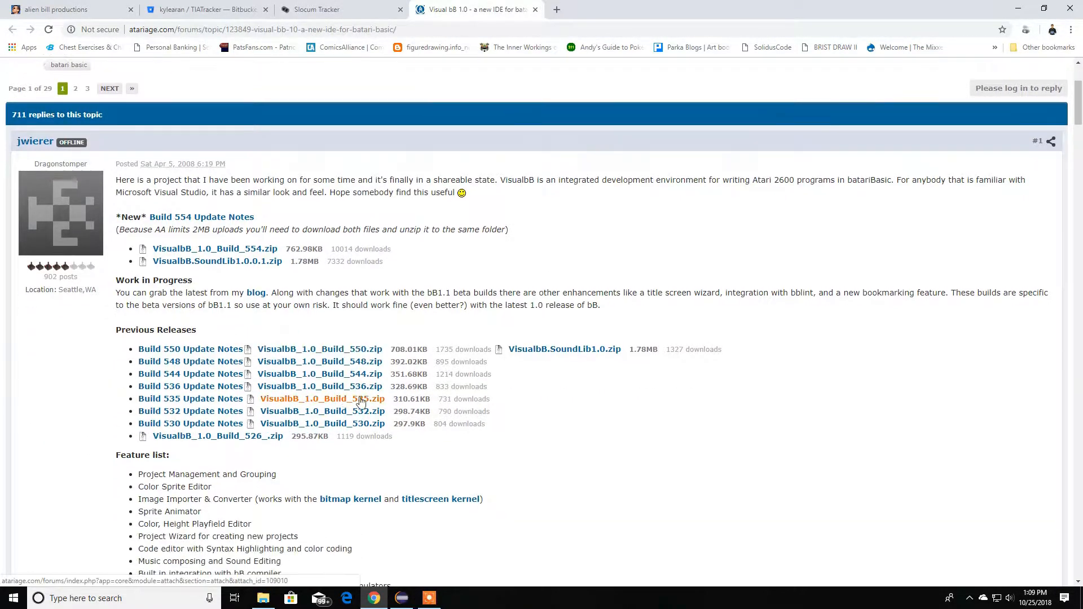
{"action": "scroll", "scroll_direction": "down", "scroll_amount": 3}
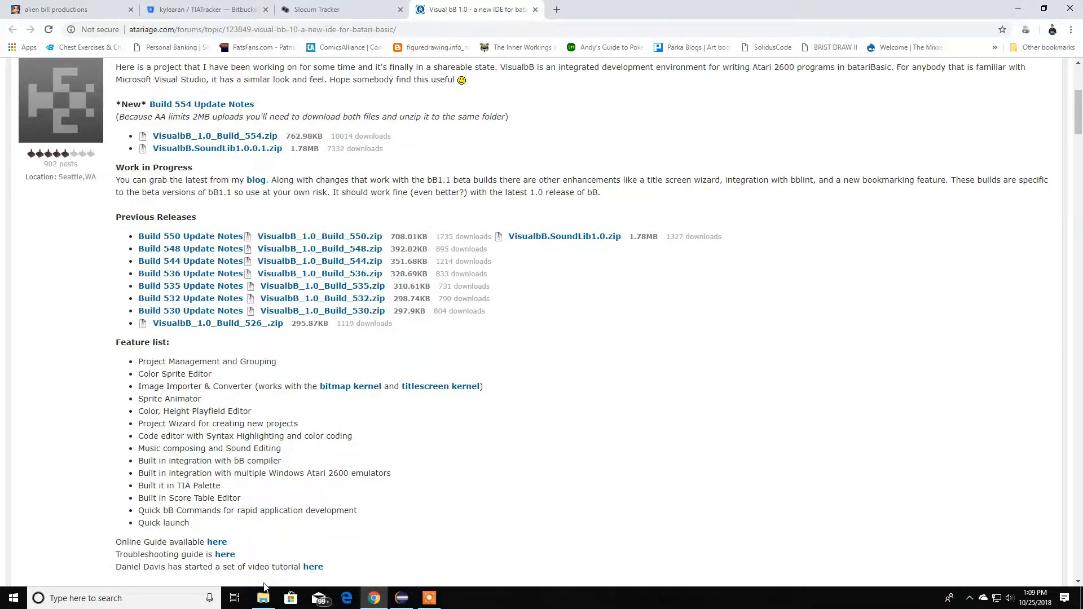
{"action": "left_click", "coordinate": [263, 598]}
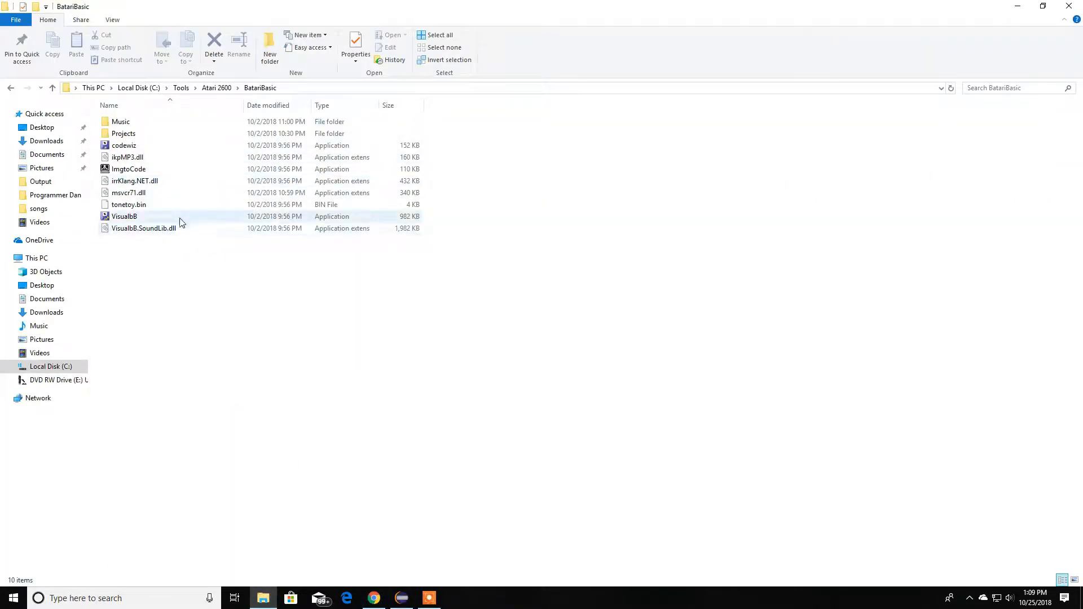
{"action": "left_click", "coordinate": [124, 216]}
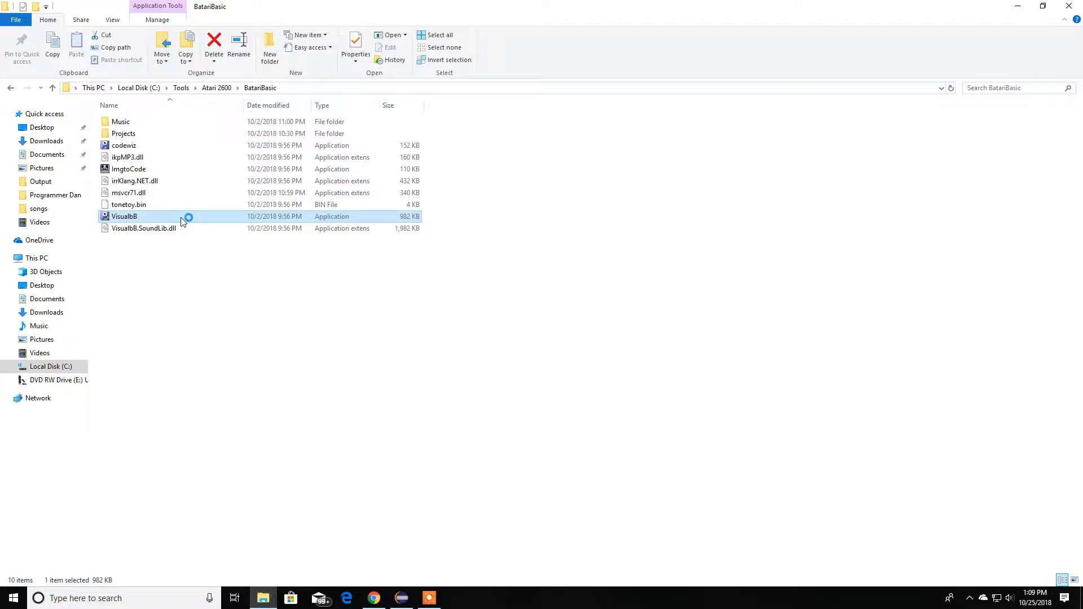
{"action": "double_click", "coordinate": [124, 216]}
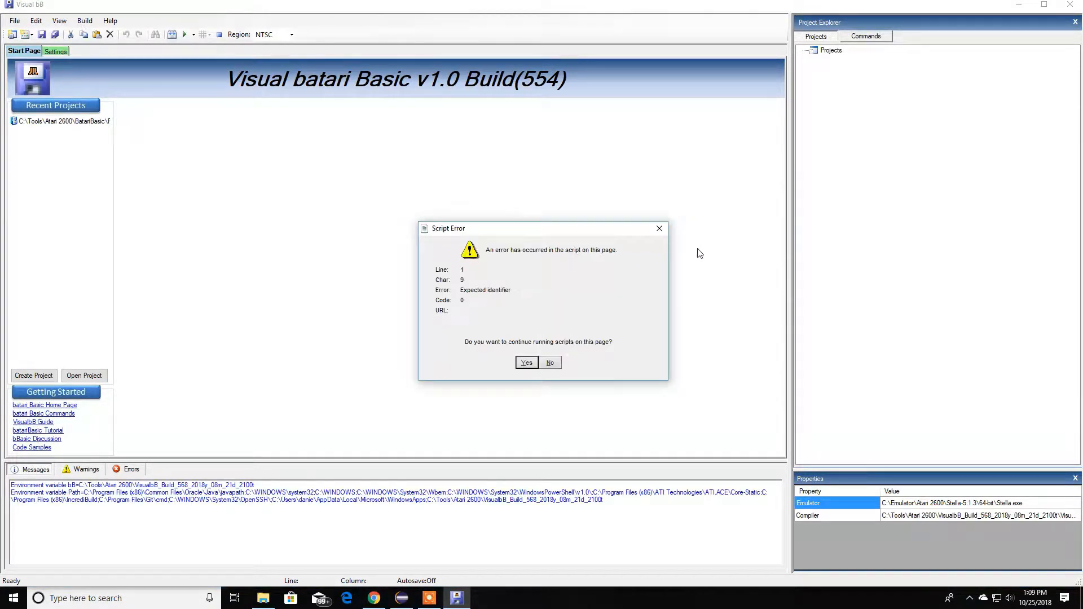
{"action": "left_click", "coordinate": [527, 362]}
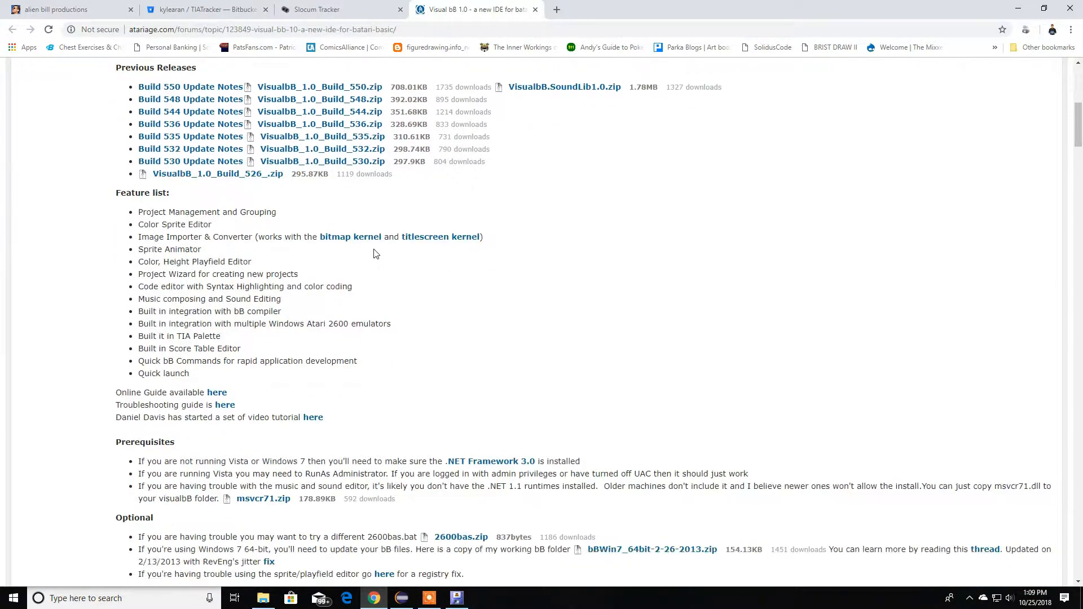
- Scroll the AtariAge Visual bB thread to revisit it up to the Build 554 download links
{"action": "scroll", "scroll_direction": "down", "scroll_amount": 3}
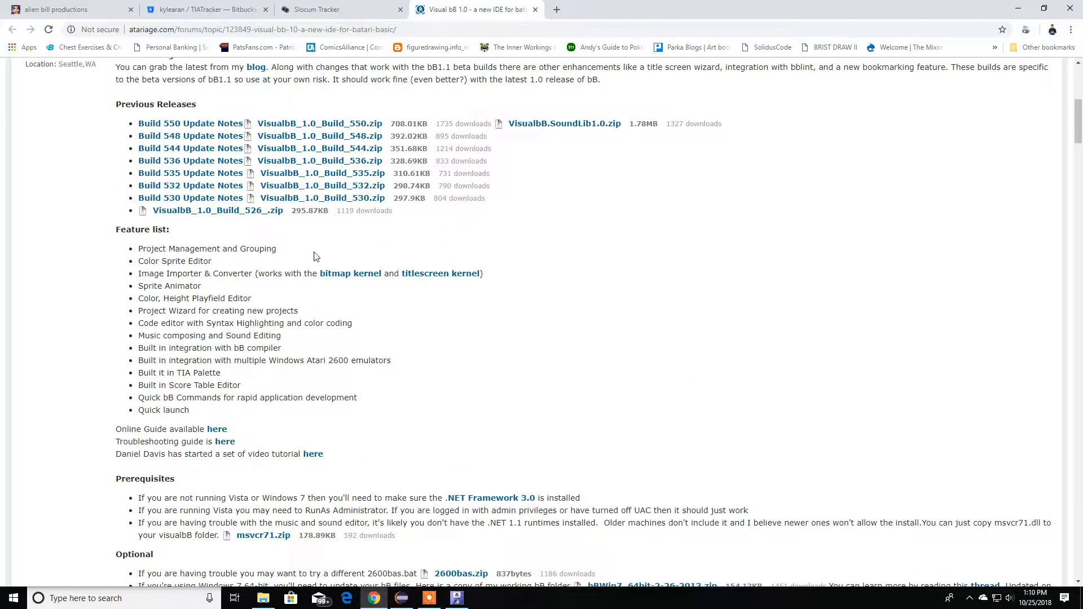
{"action": "scroll", "scroll_direction": "up", "scroll_amount": 3}
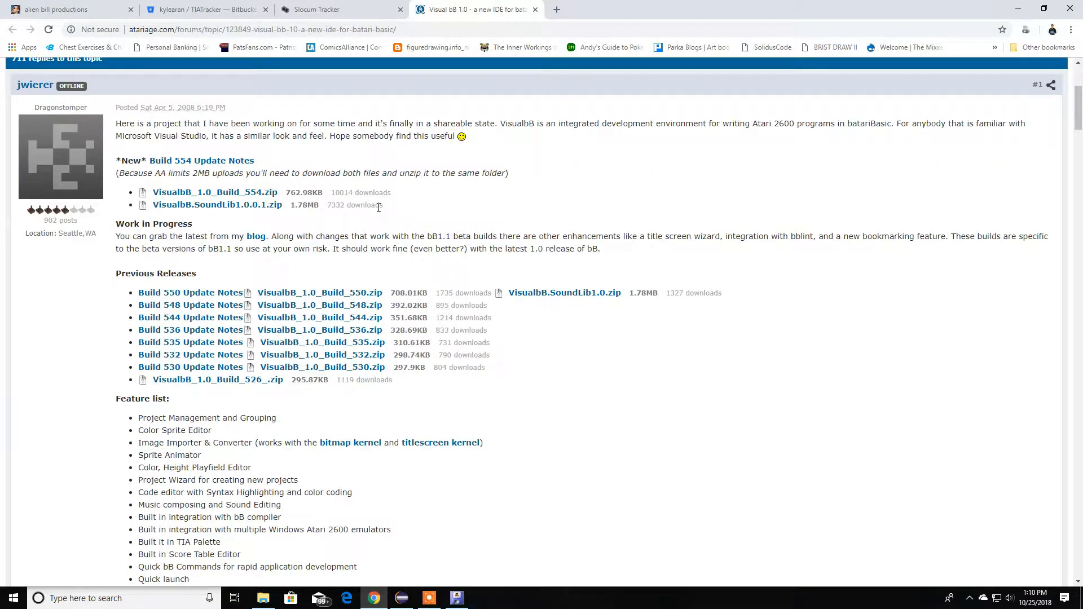
{"action": "scroll", "scroll_direction": "down", "scroll_amount": 3}
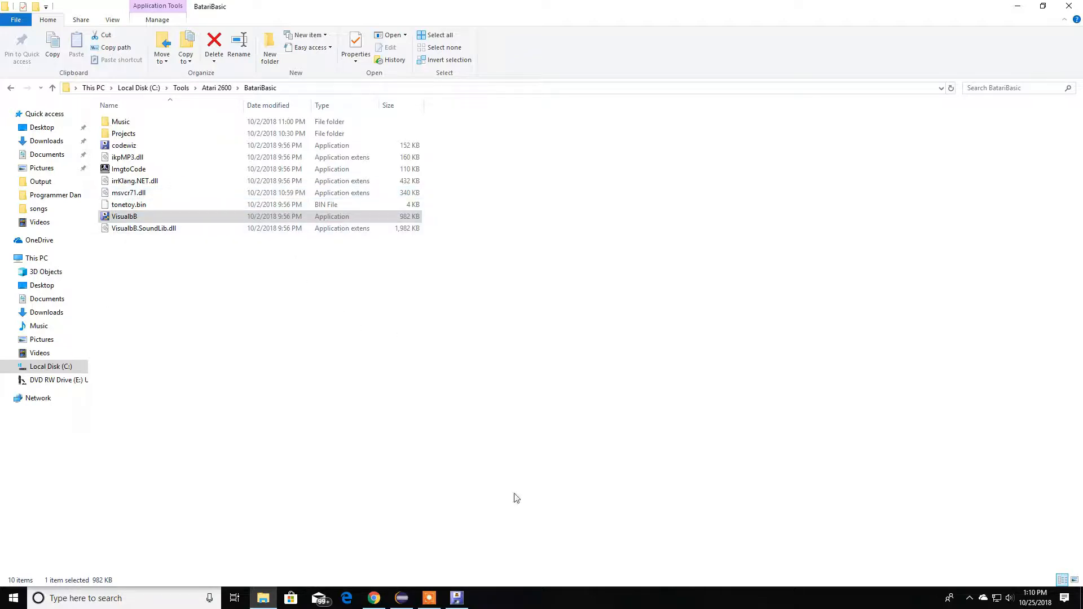
- Relaunch VisualbB with a New Project and open its View menu
{"action": "double_click", "coordinate": [124, 216]}
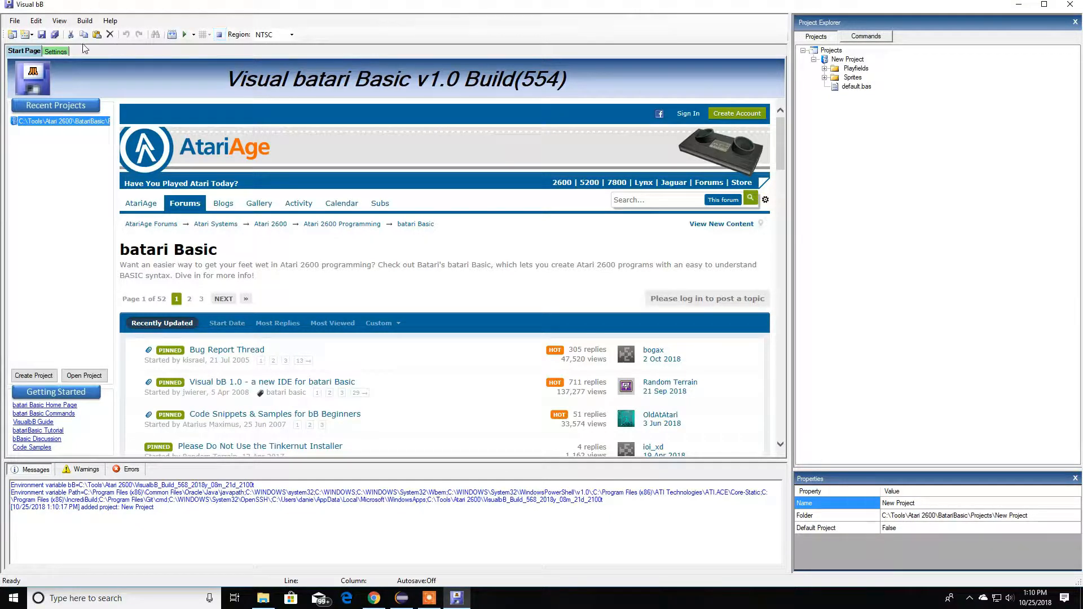
{"action": "left_click", "coordinate": [59, 21]}
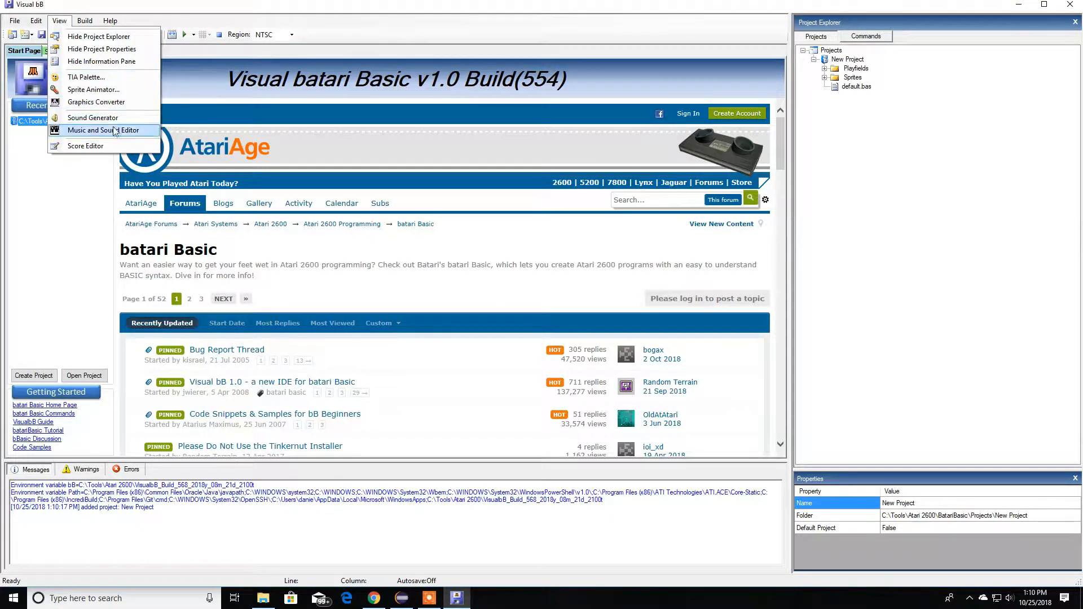
{"action": "mouse_move", "coordinate": [101, 117]}
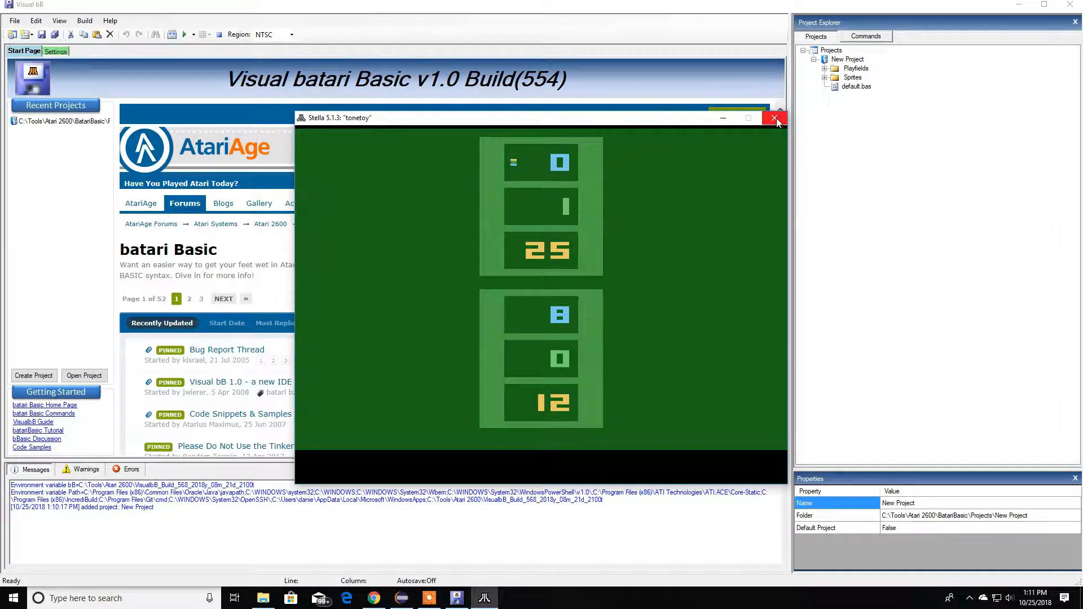
- Close Stella, open the Music and Sound Editor, and enter notes including Reedy/Rumble tone 7
{"action": "left_click", "coordinate": [83, 20]}
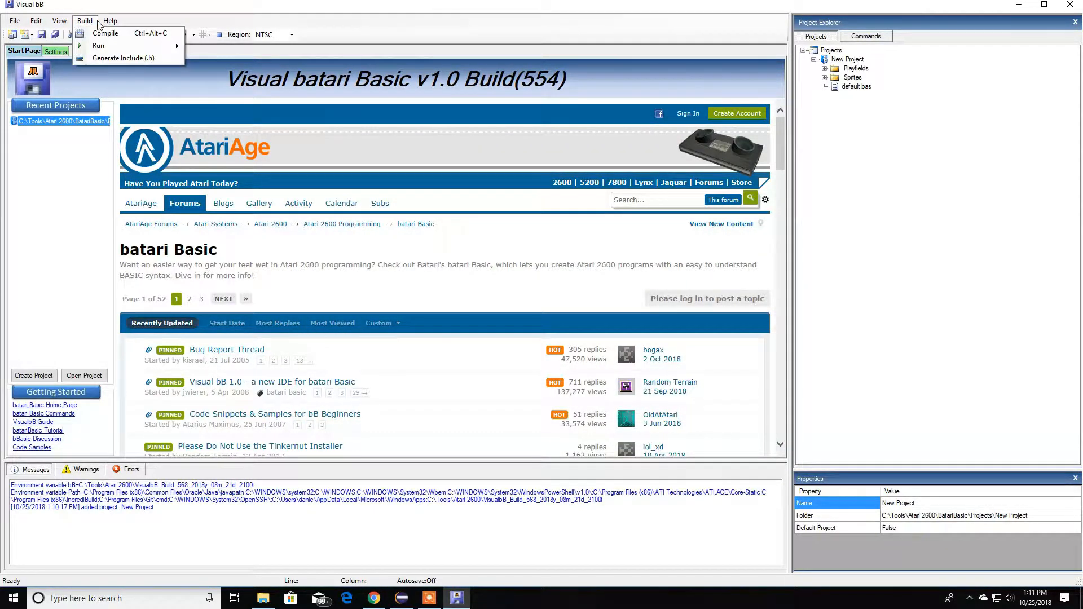
{"action": "left_click", "coordinate": [59, 21]}
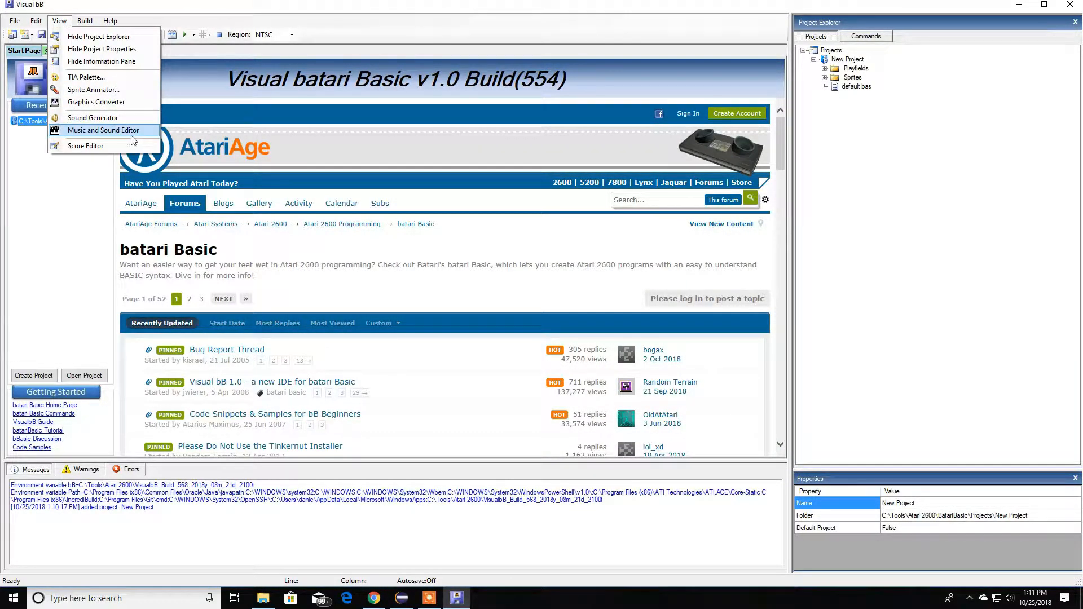
{"action": "left_click", "coordinate": [103, 130]}
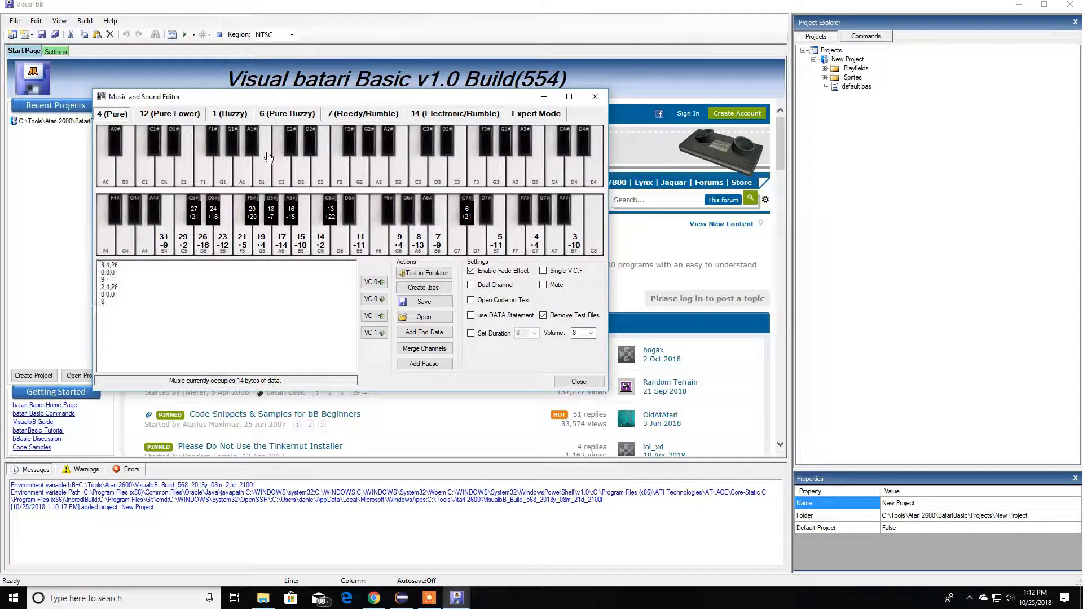
{"action": "left_click", "coordinate": [229, 113]}
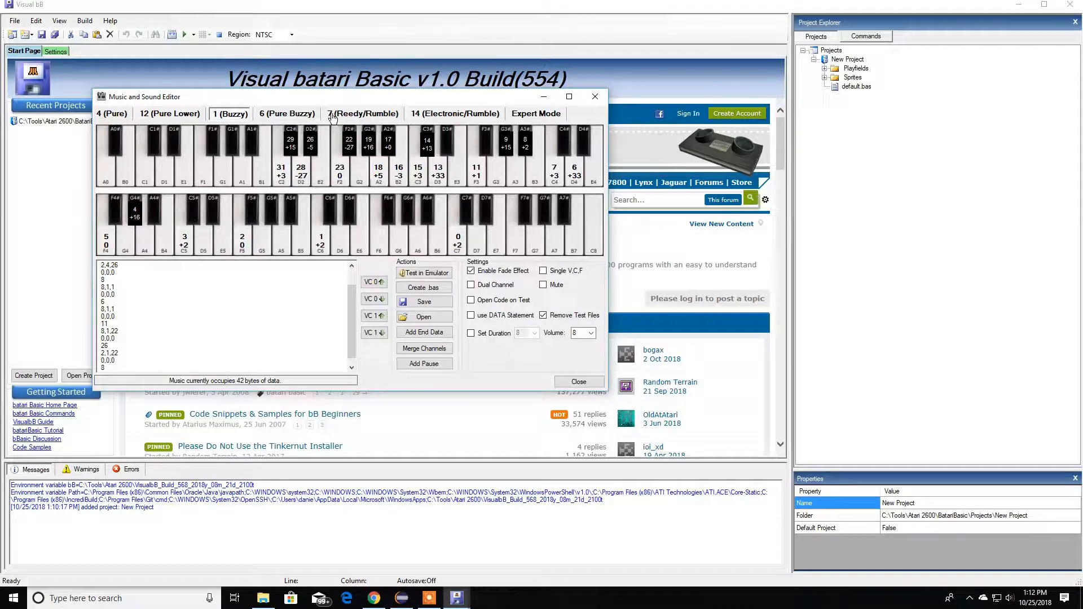
{"action": "left_click", "coordinate": [363, 114]}
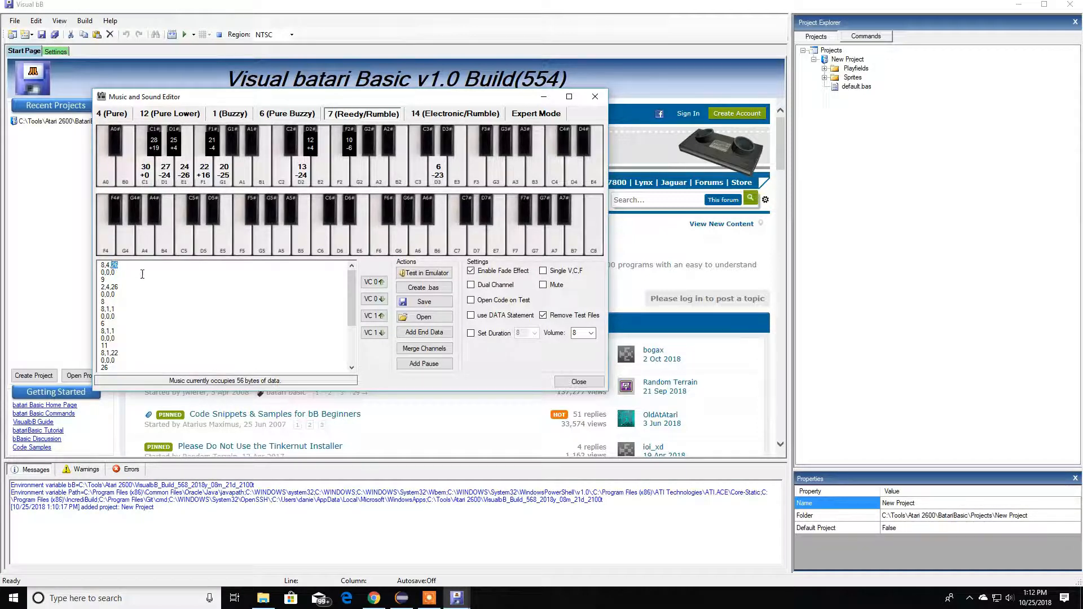
{"action": "mouse_move", "coordinate": [94, 271]}
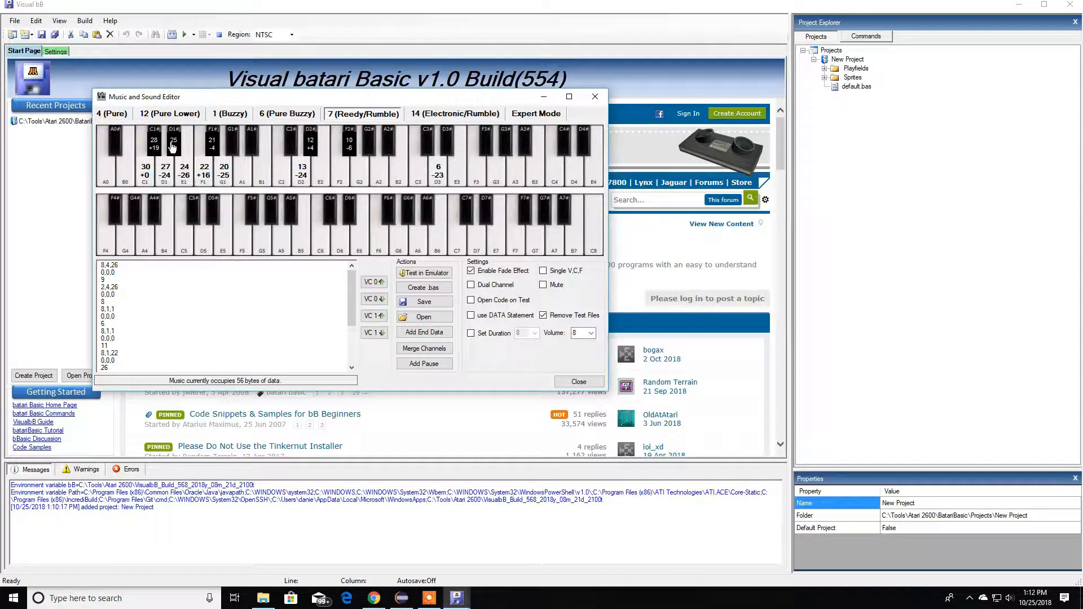
{"action": "mouse_move", "coordinate": [84, 21]}
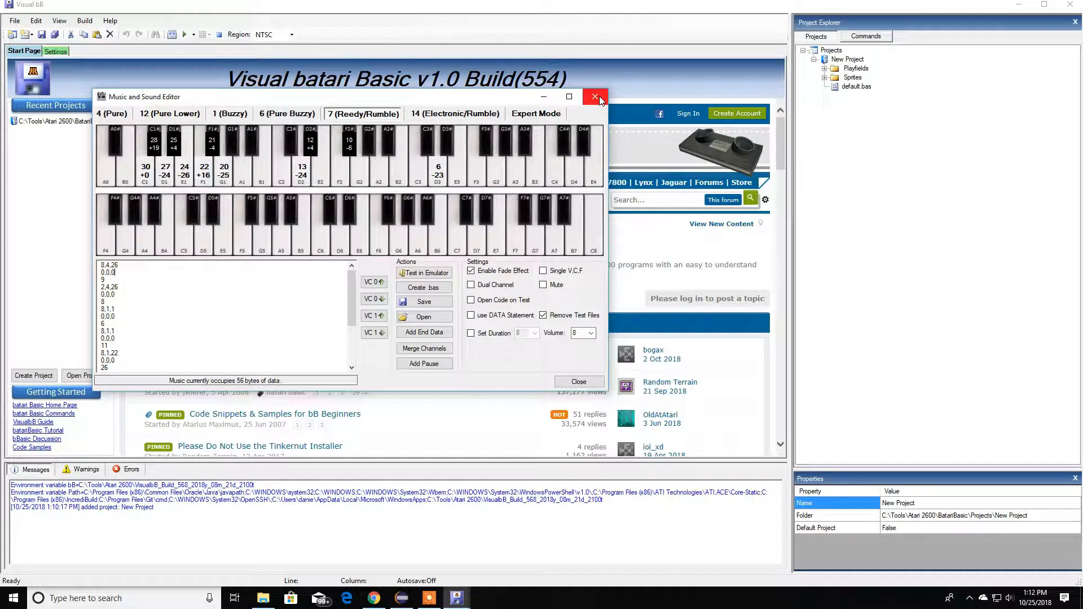
- Close the Music and Sound Editor and show Slocum Tracker's 'Atari dub' pattern 0
{"action": "left_click", "coordinate": [593, 96]}
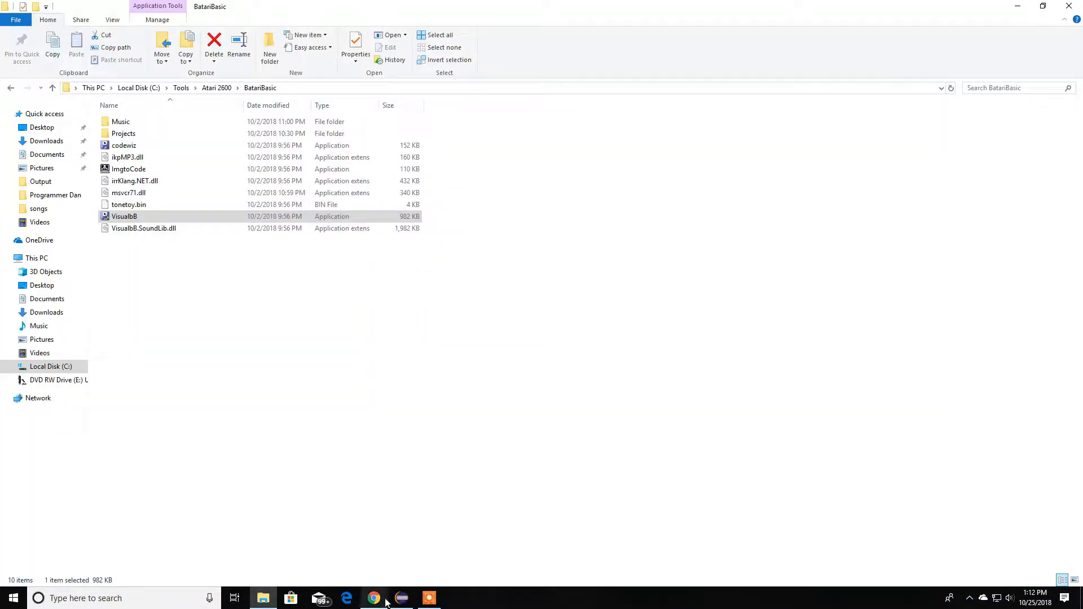
{"action": "left_click", "coordinate": [373, 597]}
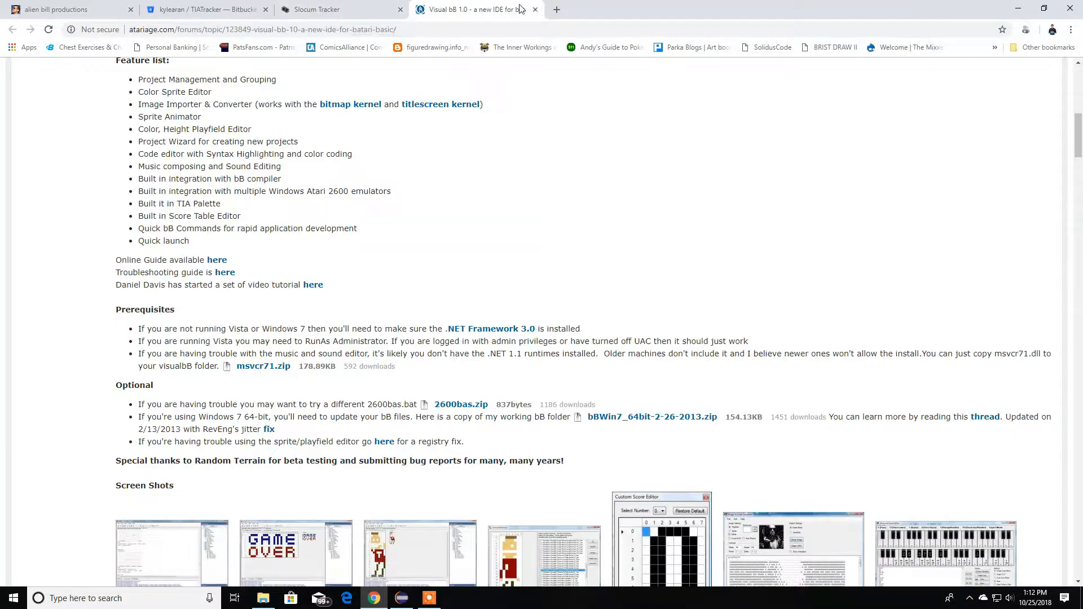
{"action": "left_click", "coordinate": [318, 9]}
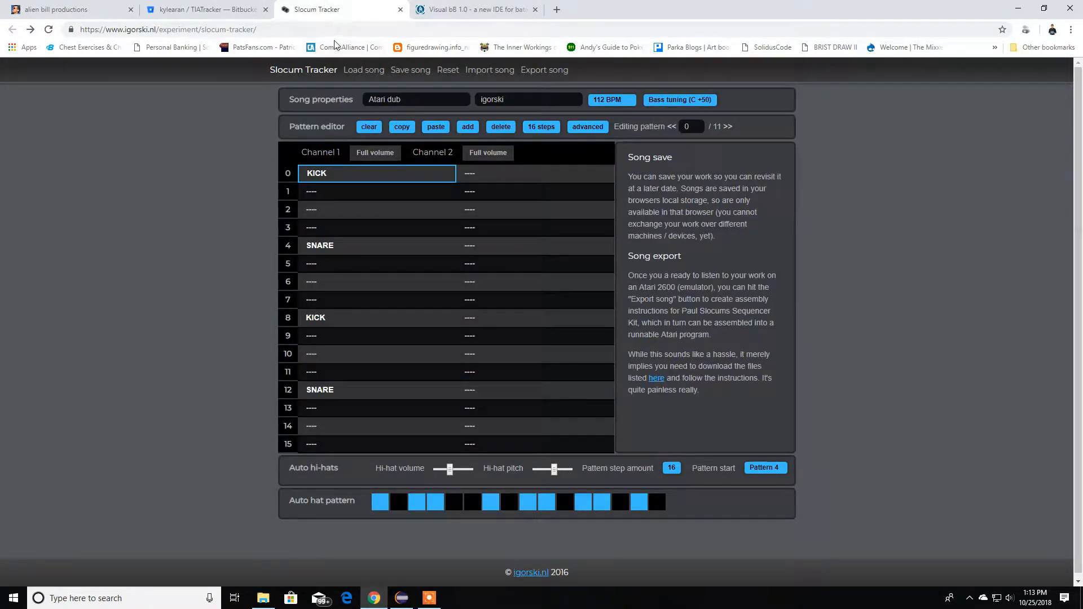
{"action": "mouse_move", "coordinate": [207, 97]}
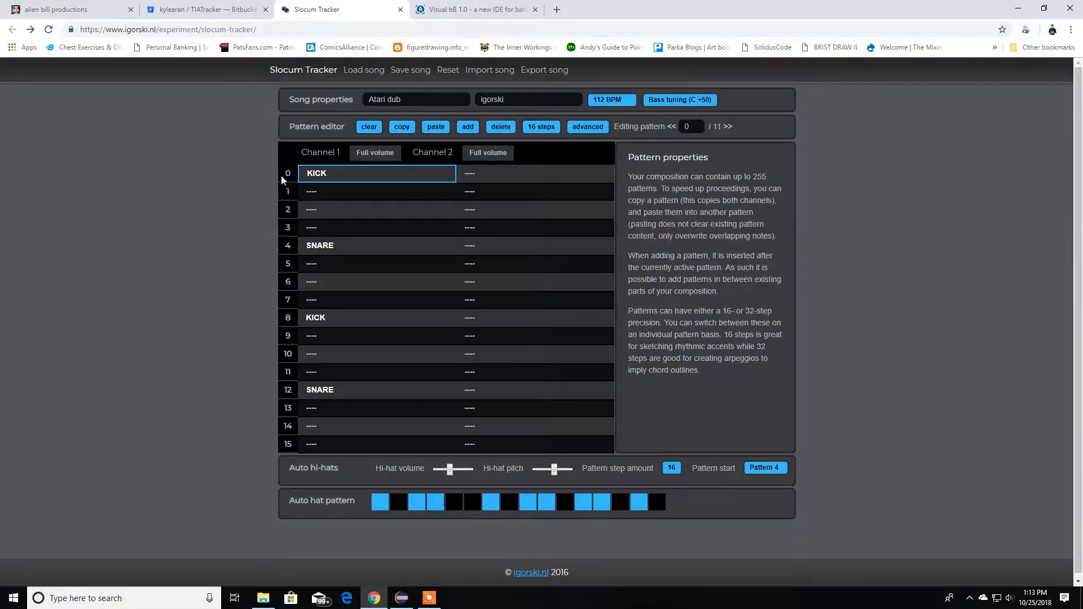
{"action": "left_click", "coordinate": [353, 191]}
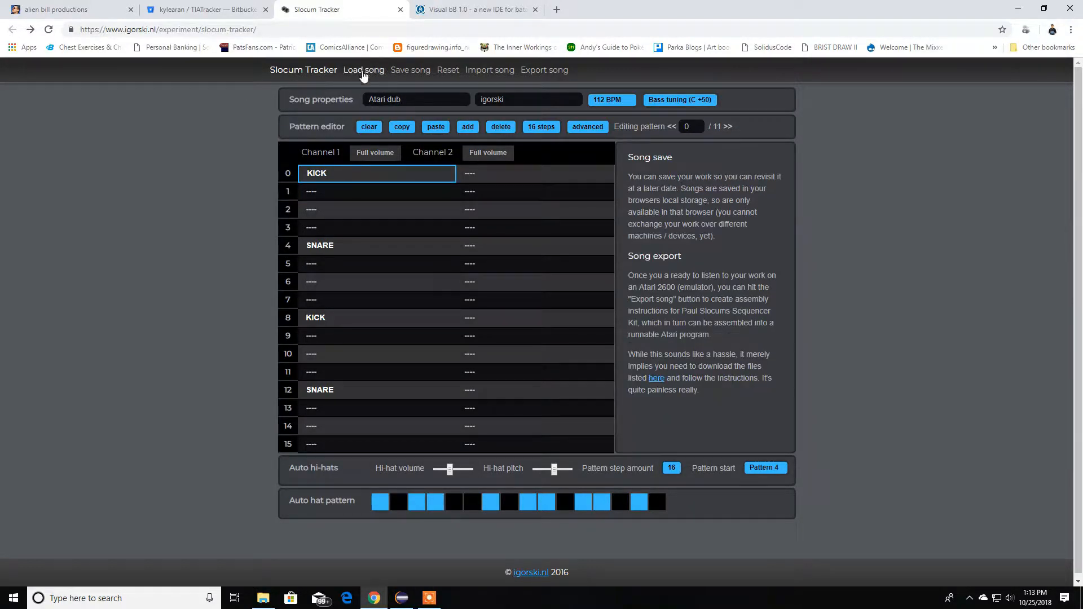
- Clear the song and place a SQUARE F-5 note on step 0
{"action": "left_click", "coordinate": [447, 70]}
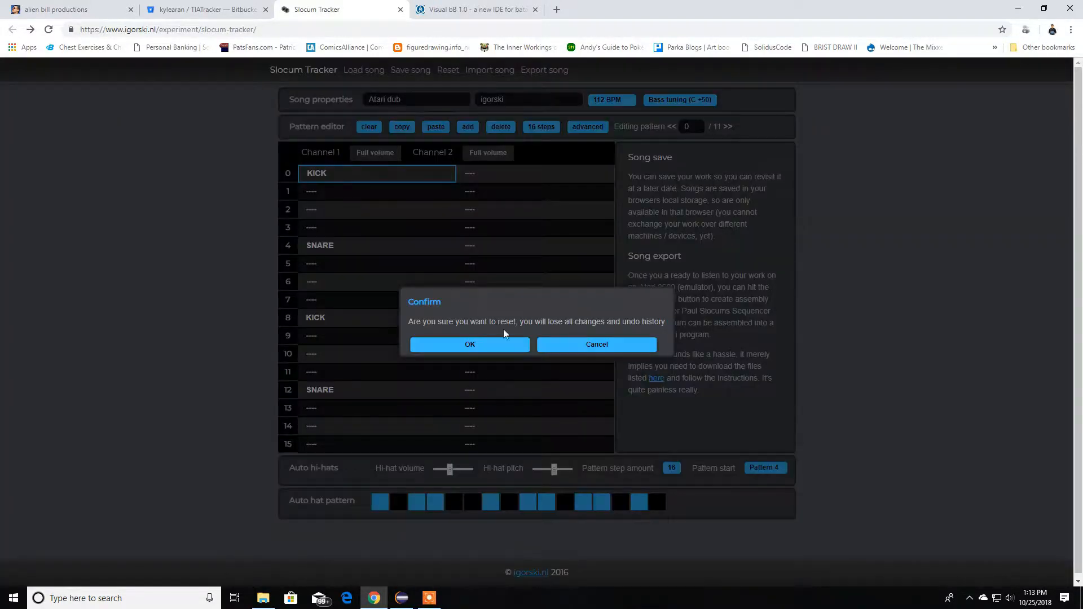
{"action": "left_click", "coordinate": [470, 344]}
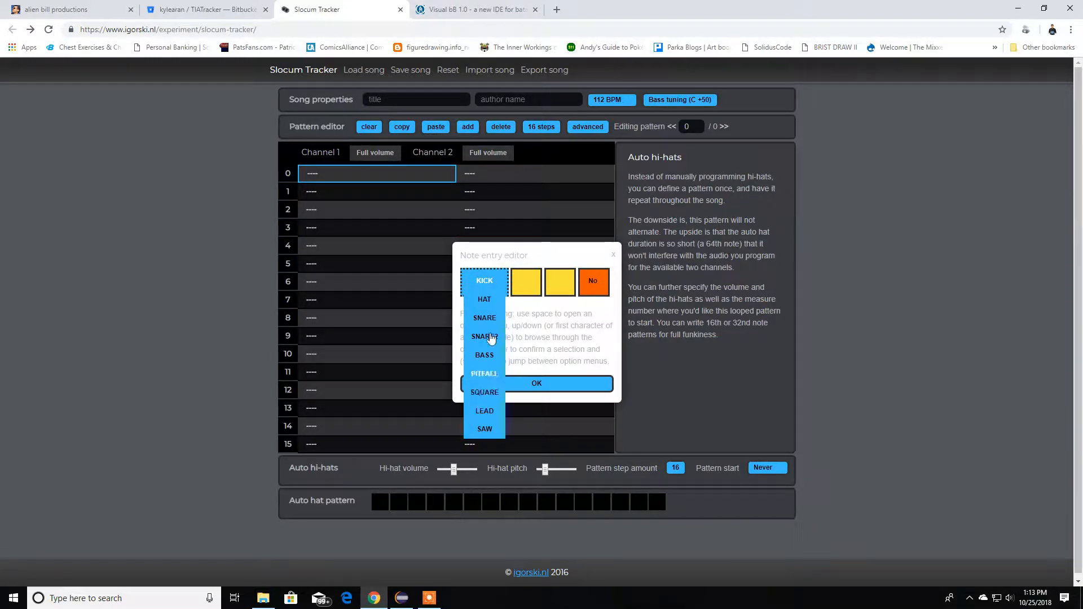
{"action": "mouse_move", "coordinate": [488, 397]}
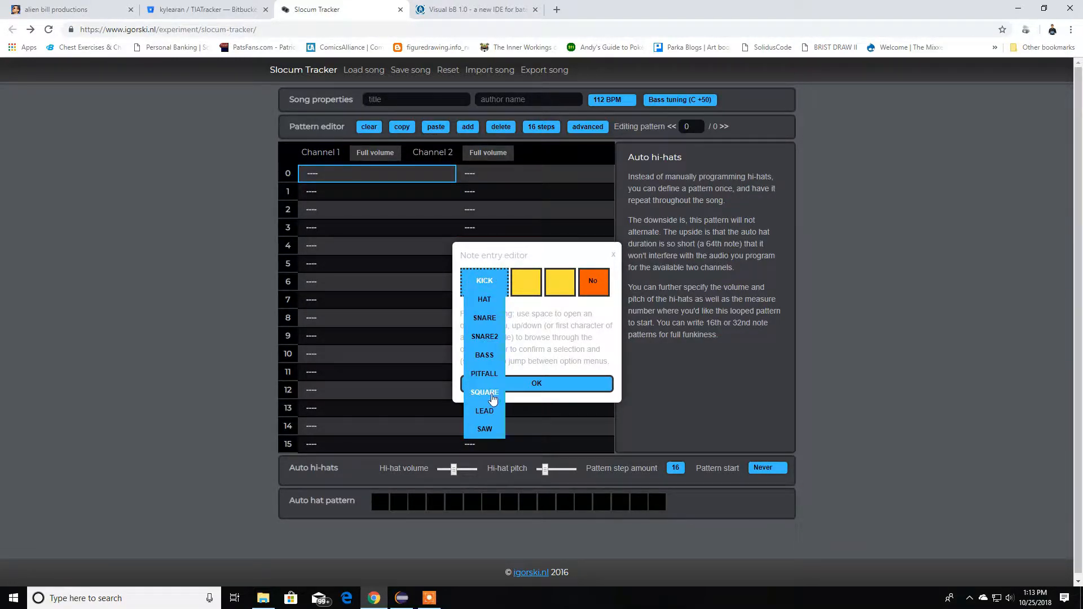
{"action": "left_click", "coordinate": [483, 392]}
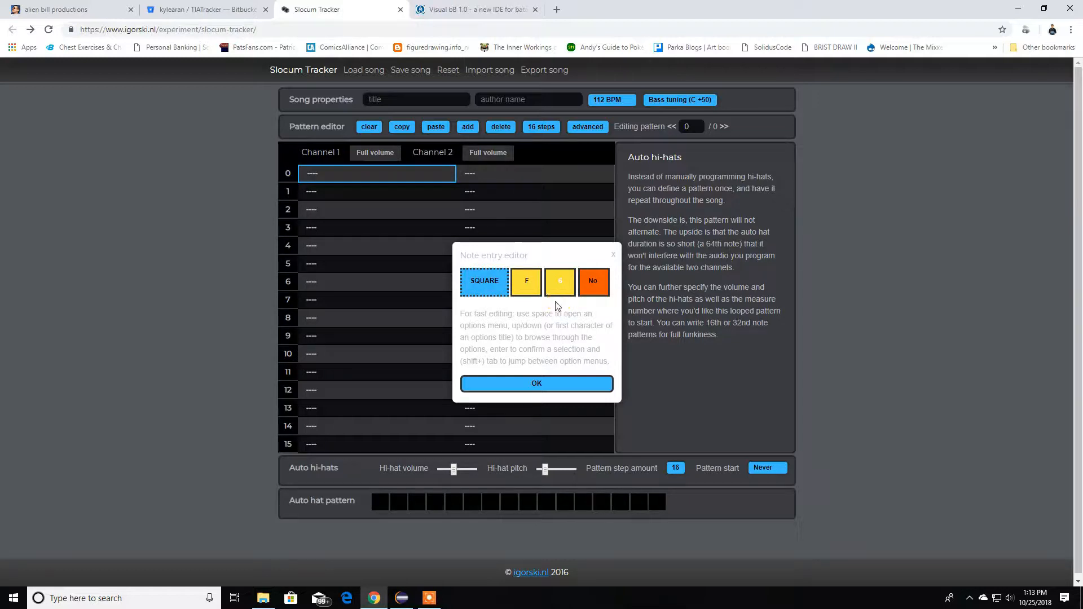
{"action": "left_click", "coordinate": [536, 384]}
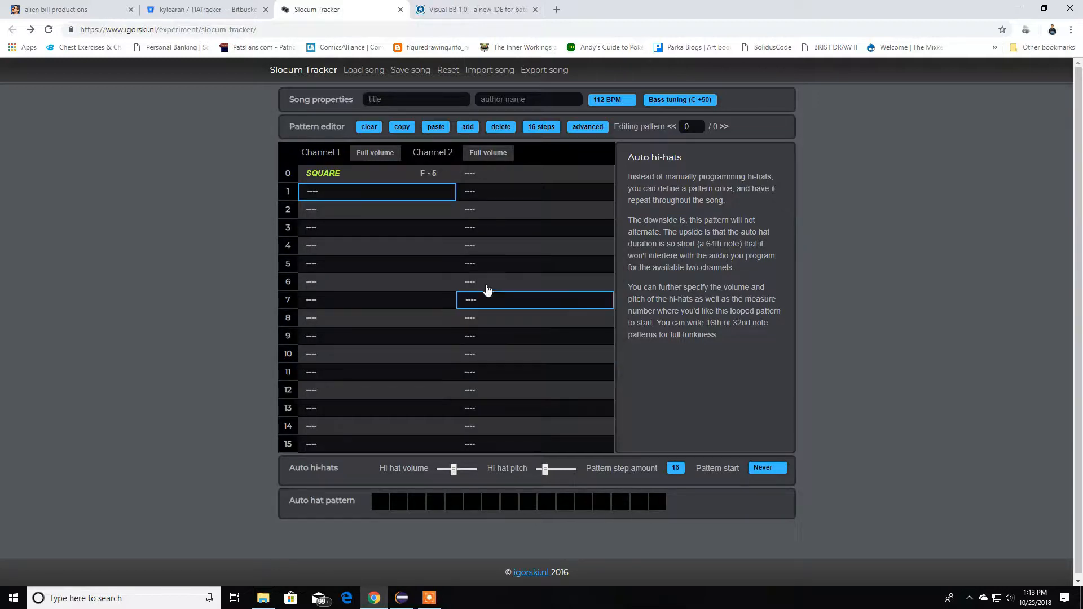
- Enter a HAT instrument hit on step 3 of Channel 1
{"action": "left_click", "coordinate": [377, 227]}
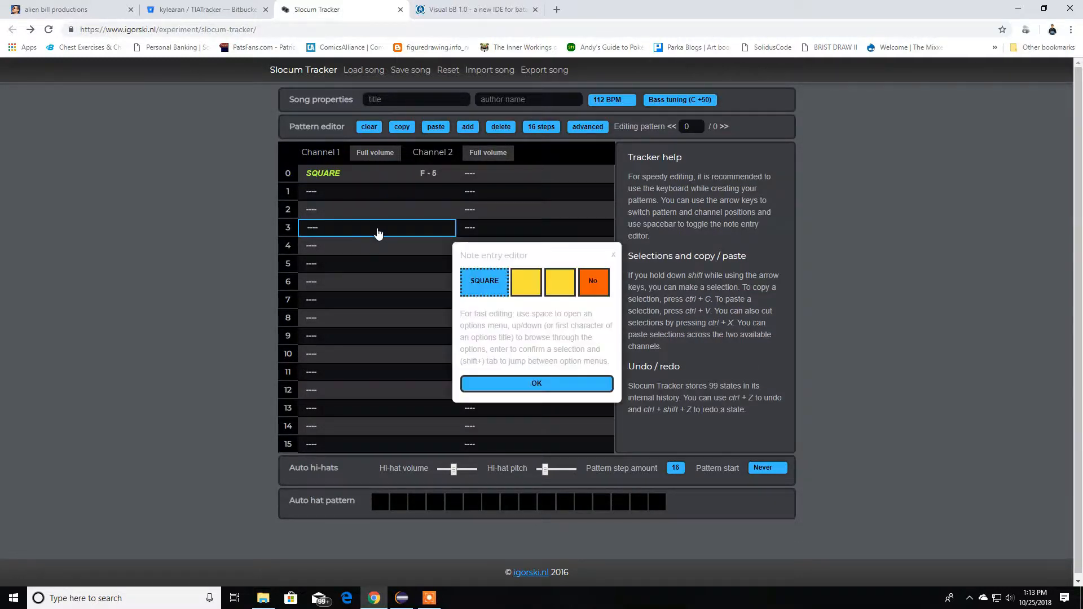
{"action": "left_click", "coordinate": [483, 280]}
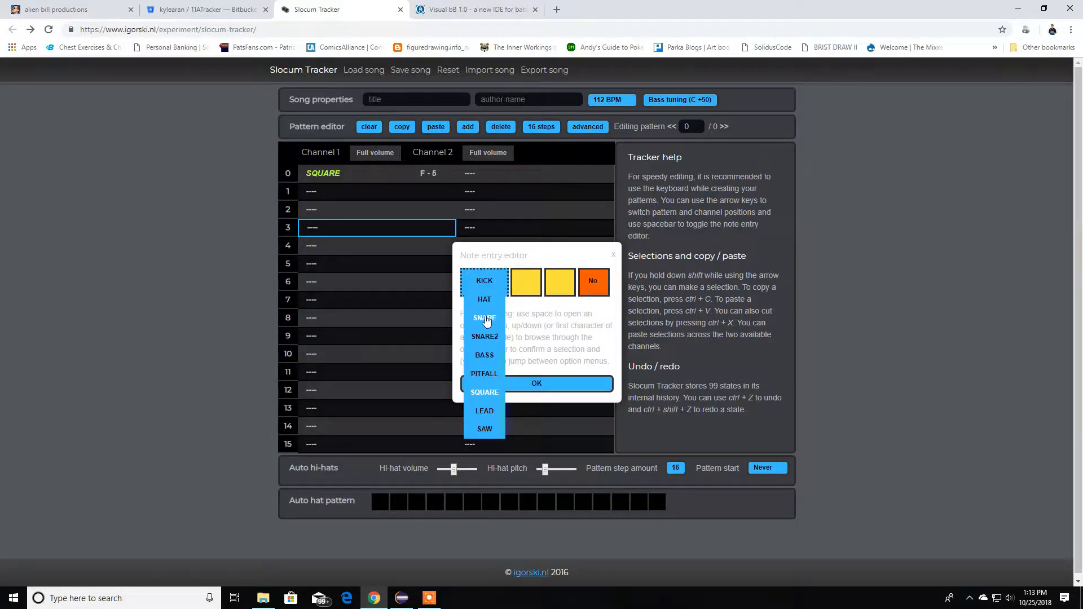
{"action": "left_click", "coordinate": [484, 298]}
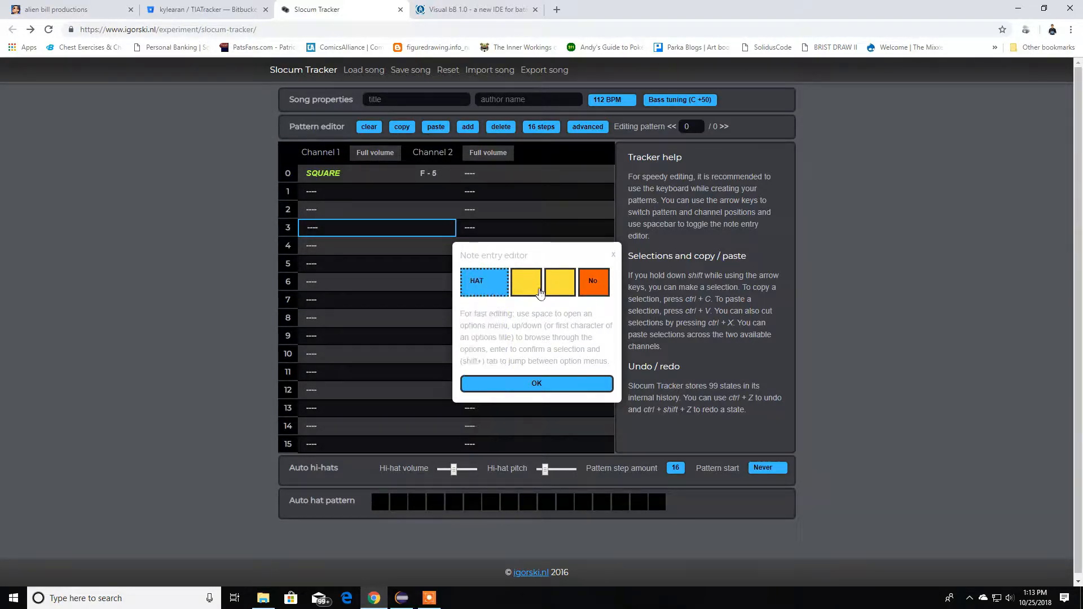
{"action": "left_click", "coordinate": [476, 280]}
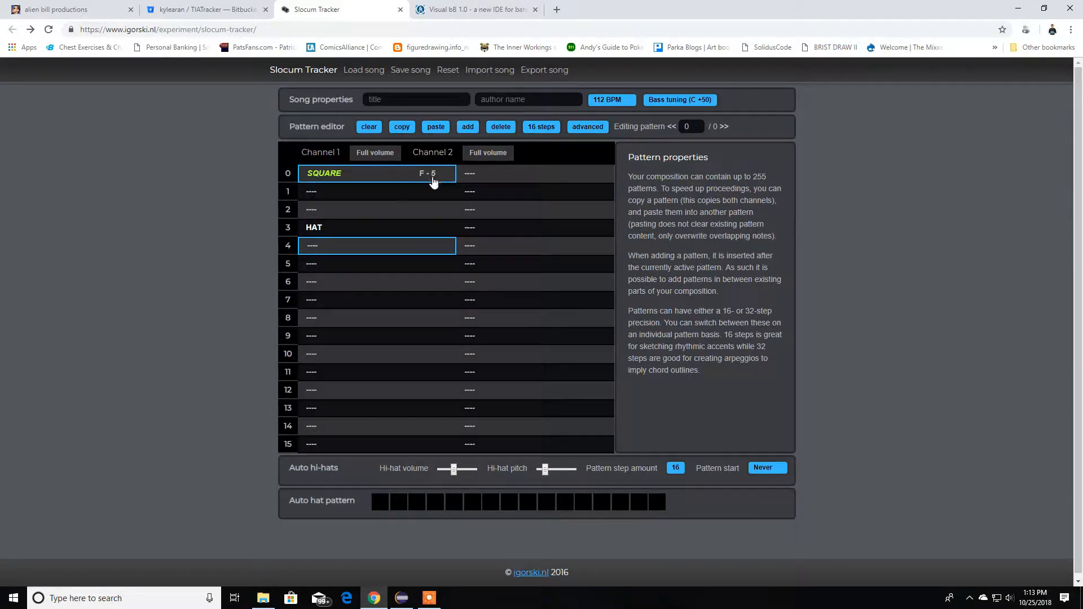
{"action": "mouse_move", "coordinate": [442, 183]}
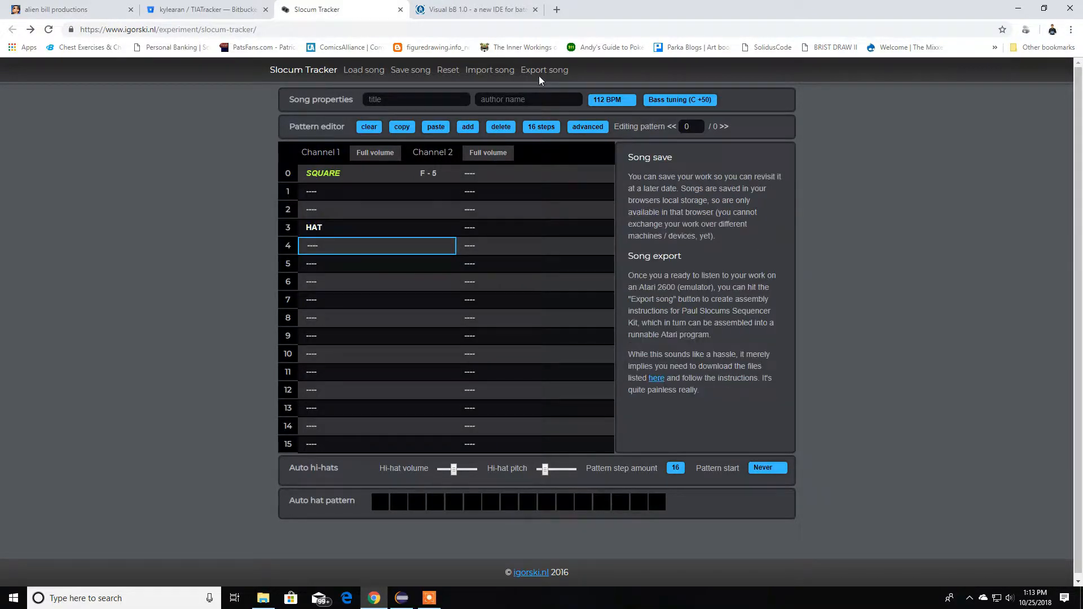
- Title the song 'yay' with author 'dan', then preview it in the emulator
{"action": "left_click", "coordinate": [545, 70]}
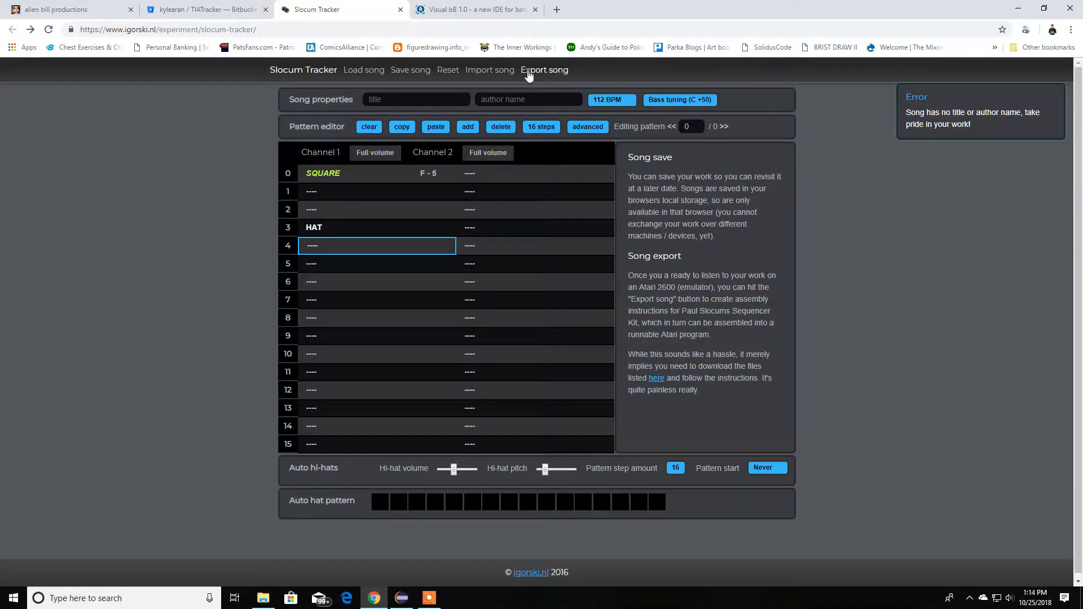
{"action": "left_click", "coordinate": [416, 99]}
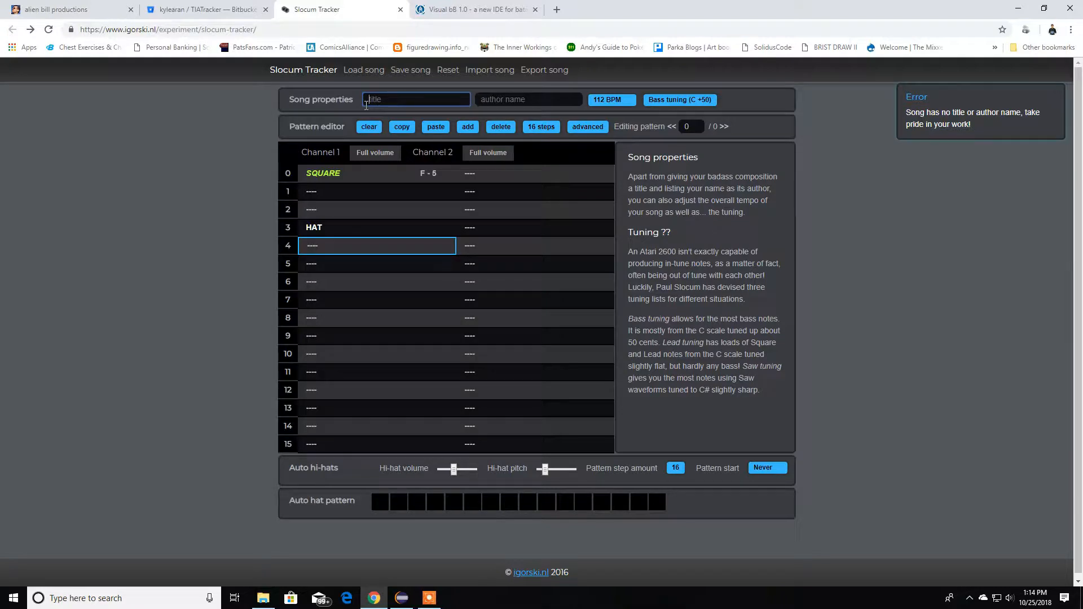
{"action": "type", "text": "dan"}
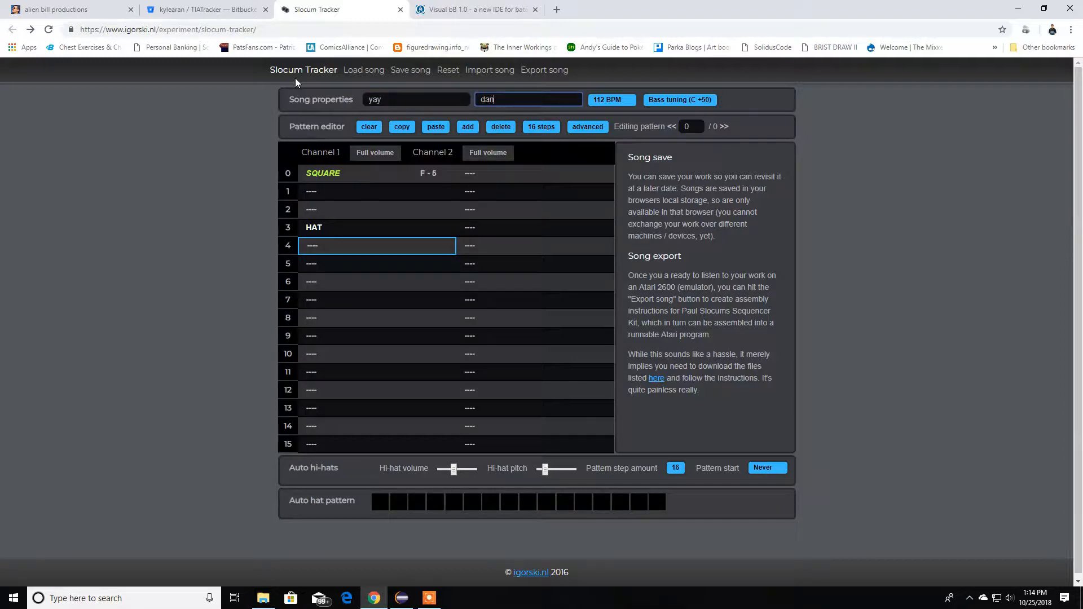
{"action": "left_click", "coordinate": [544, 70]}
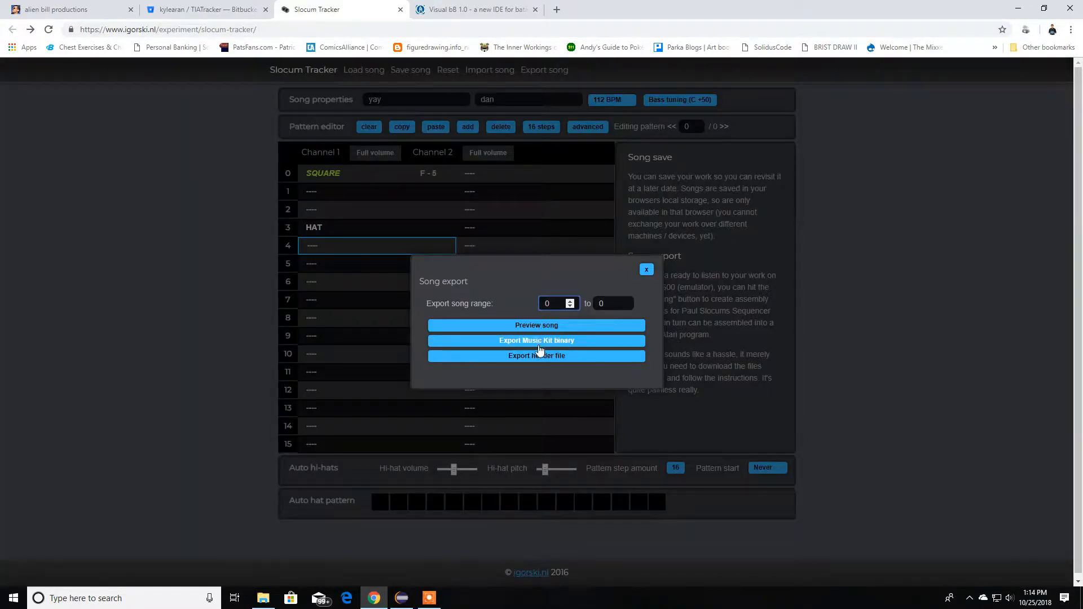
{"action": "mouse_move", "coordinate": [562, 359]}
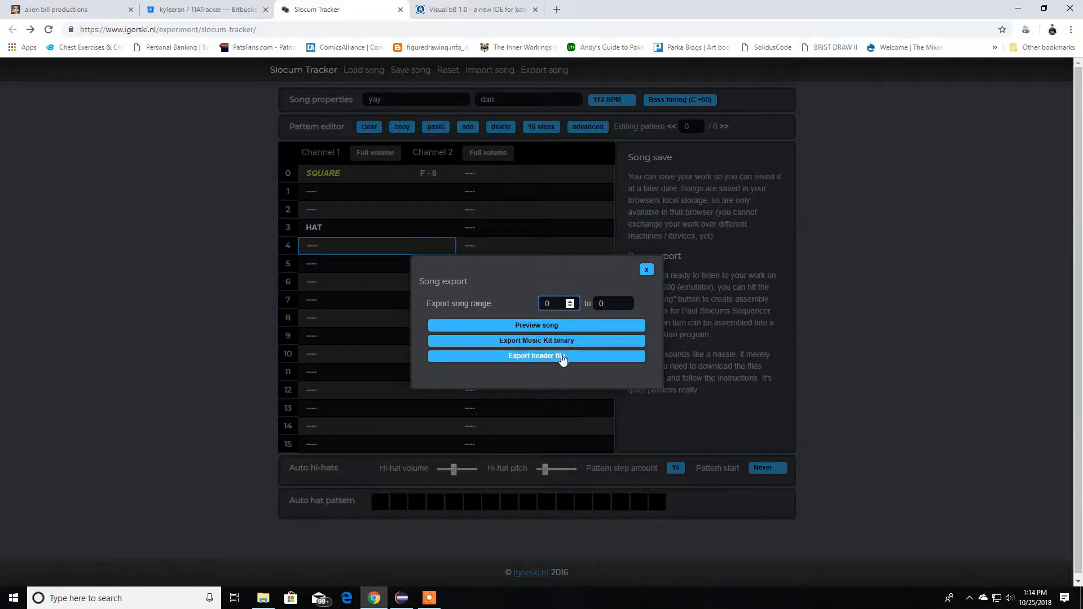
{"action": "mouse_move", "coordinate": [565, 365]}
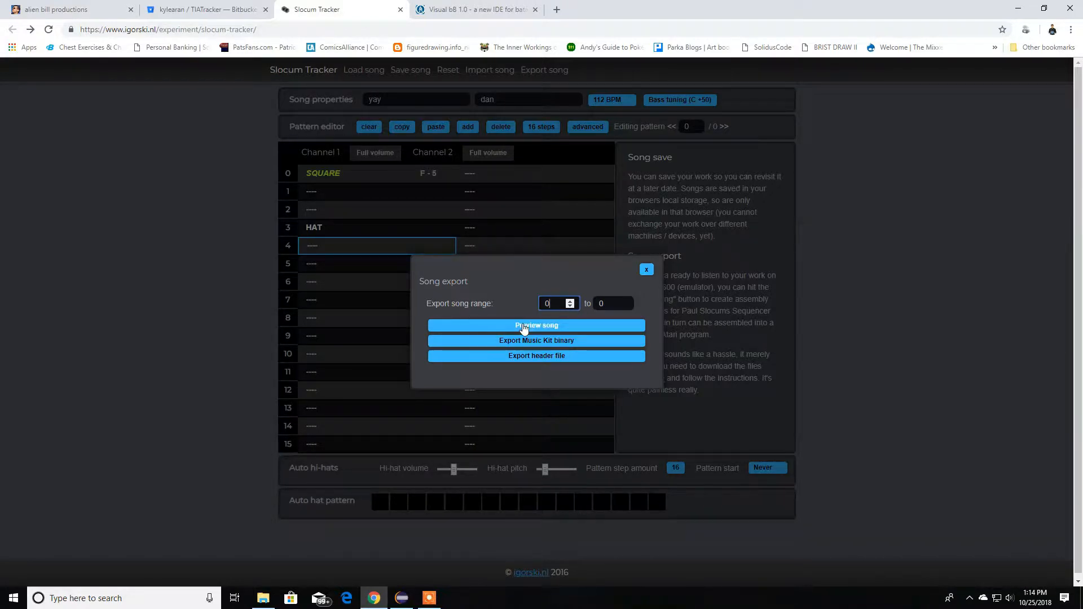
{"action": "left_click", "coordinate": [536, 326]}
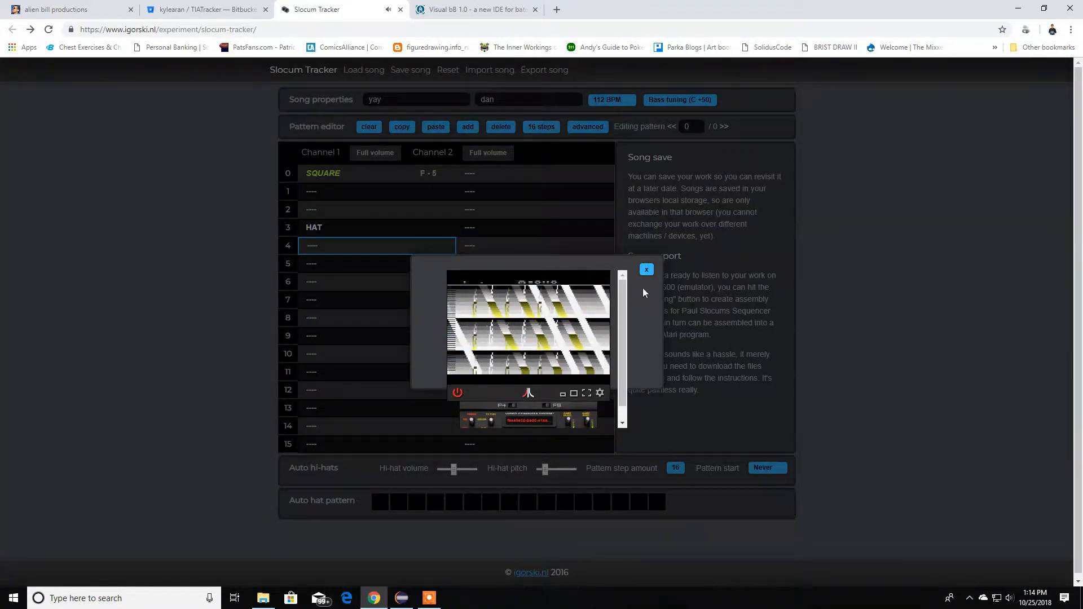
{"action": "left_click", "coordinate": [646, 269]}
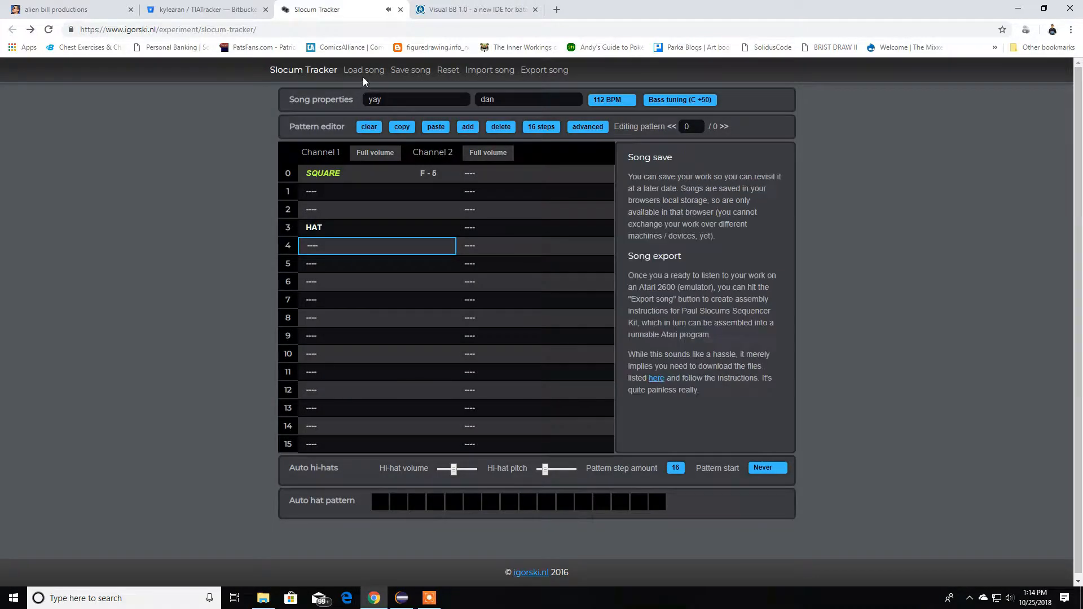
- Delete the saved 'tes t' song and load 'Atari dub', closing its preview
{"action": "left_click", "coordinate": [363, 69]}
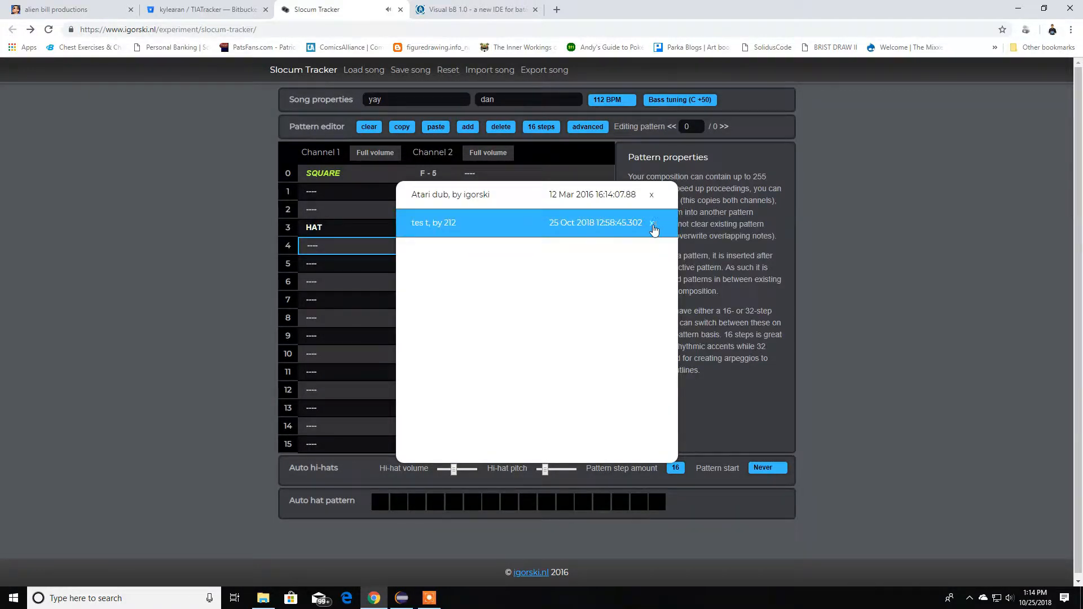
{"action": "left_click", "coordinate": [653, 222]}
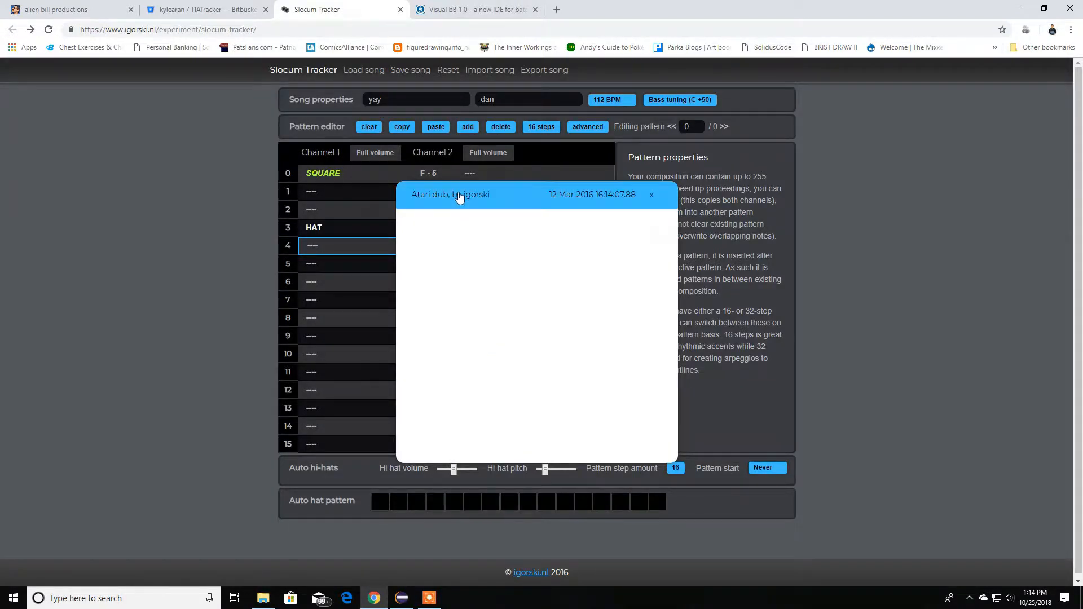
{"action": "left_click", "coordinate": [451, 194]}
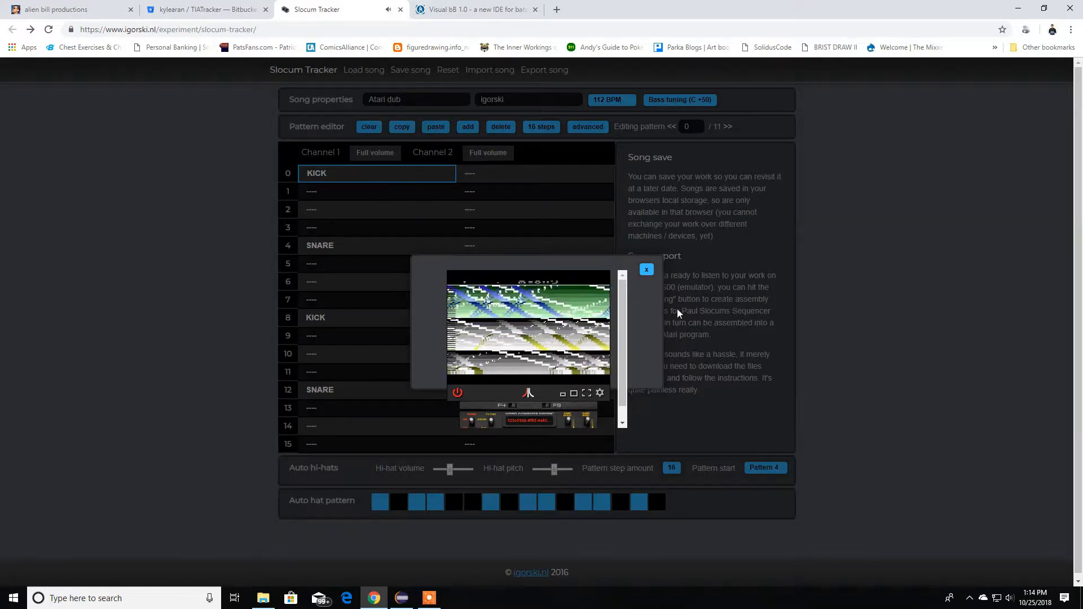
{"action": "left_click", "coordinate": [646, 270]}
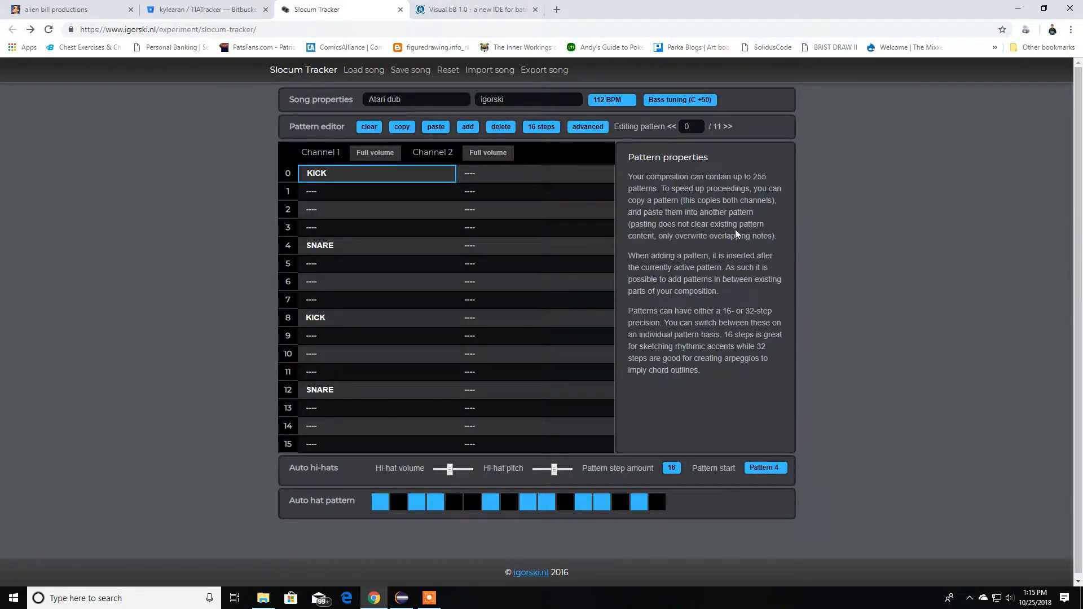
{"action": "mouse_move", "coordinate": [675, 291]}
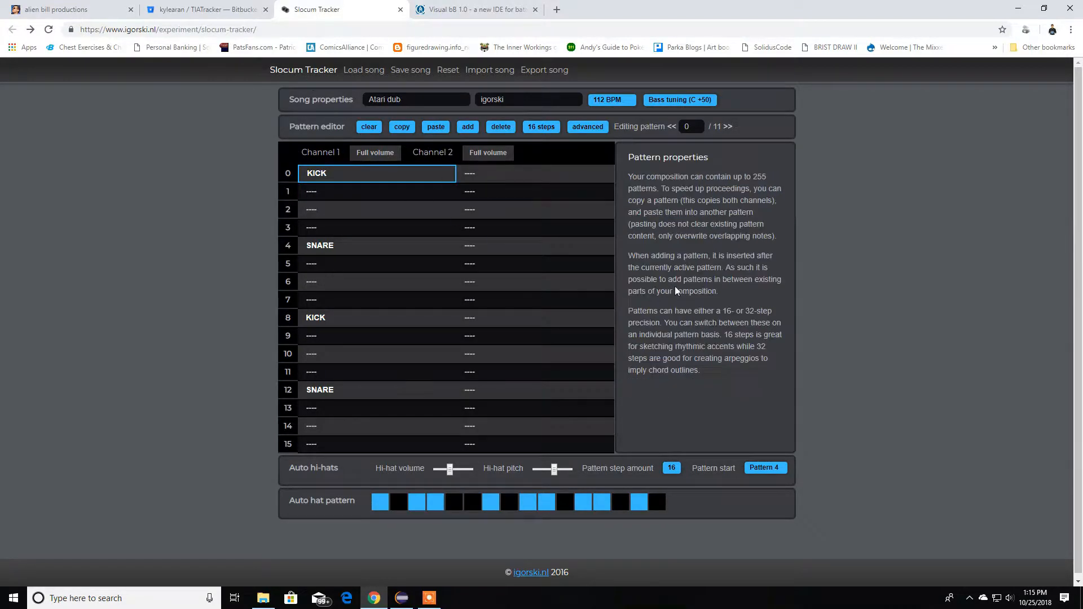
- Open the igorski.nl author site in a new tab, then close it
{"action": "left_click", "coordinate": [535, 444]}
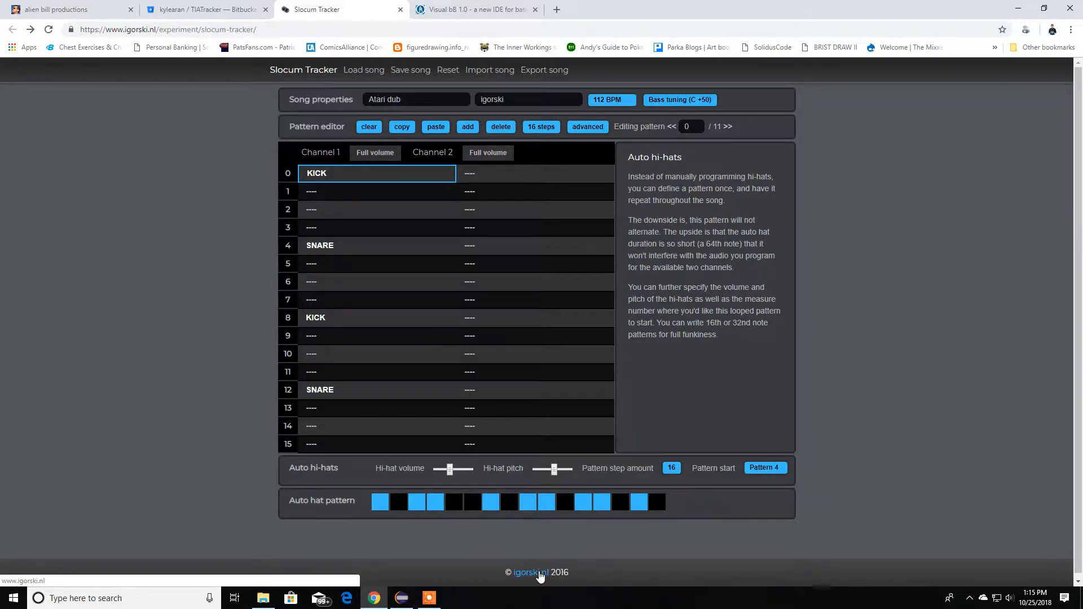
{"action": "right_click", "coordinate": [532, 572]}
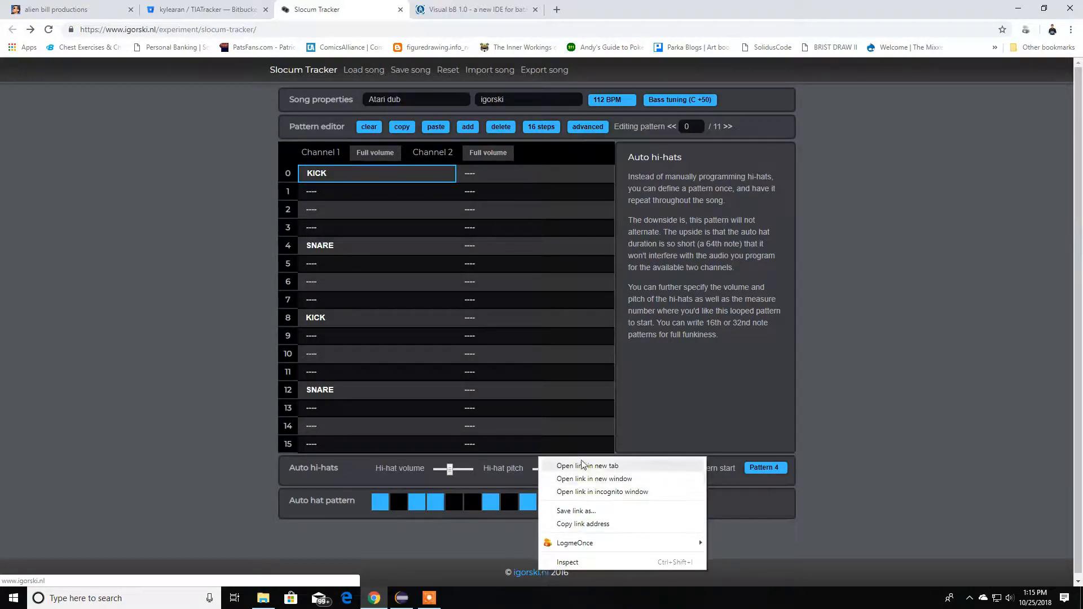
{"action": "left_click", "coordinate": [587, 465]}
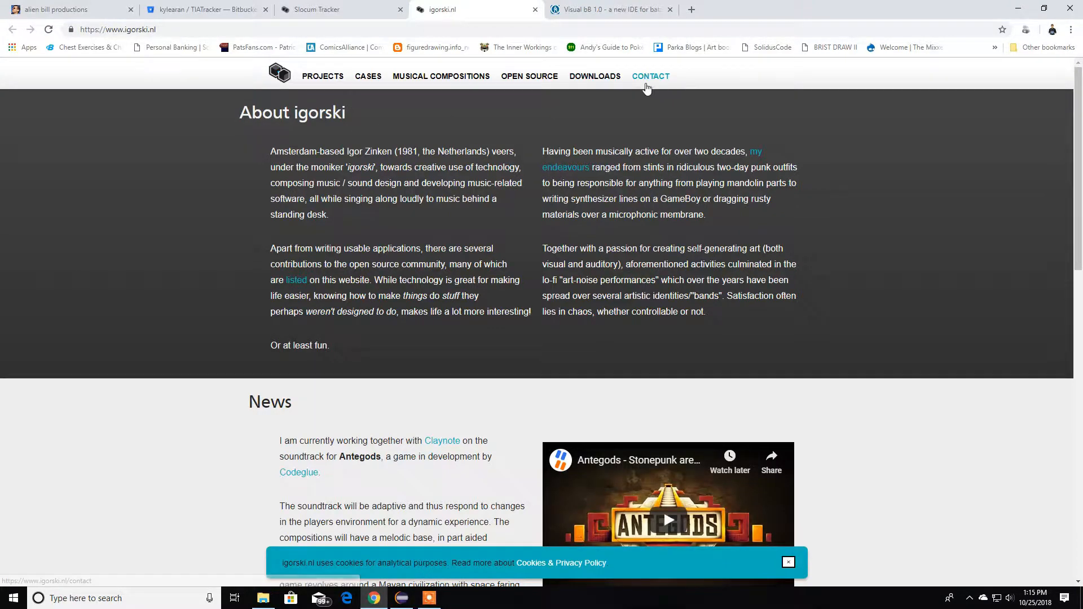
{"action": "left_click", "coordinate": [315, 10]}
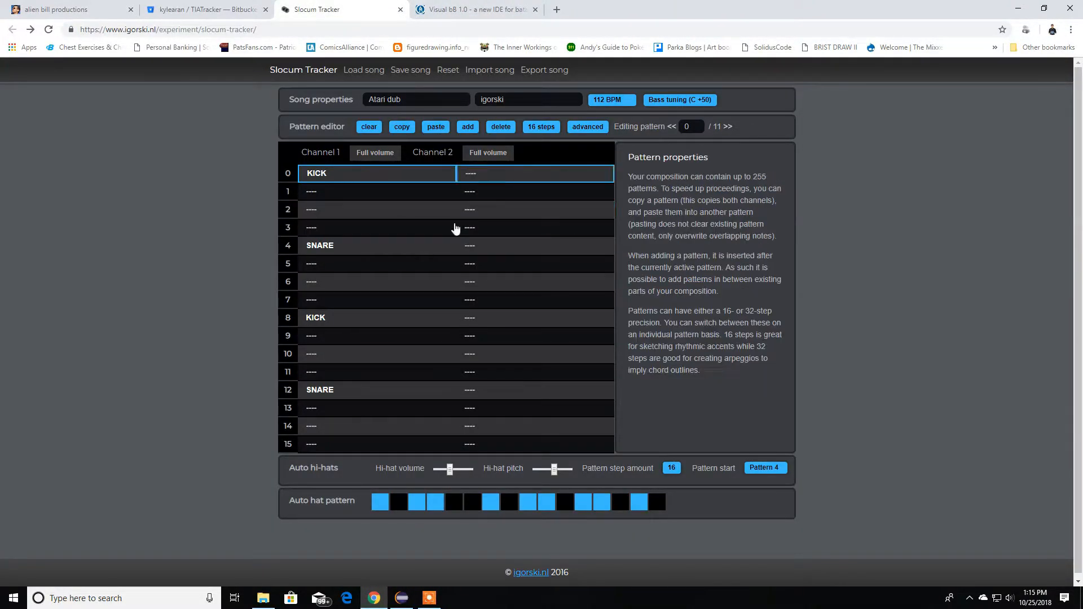
- Review the auto hi-hat pattern's note entries, then go to the TIATracker Bitbucket page
{"action": "left_click", "coordinate": [376, 227]}
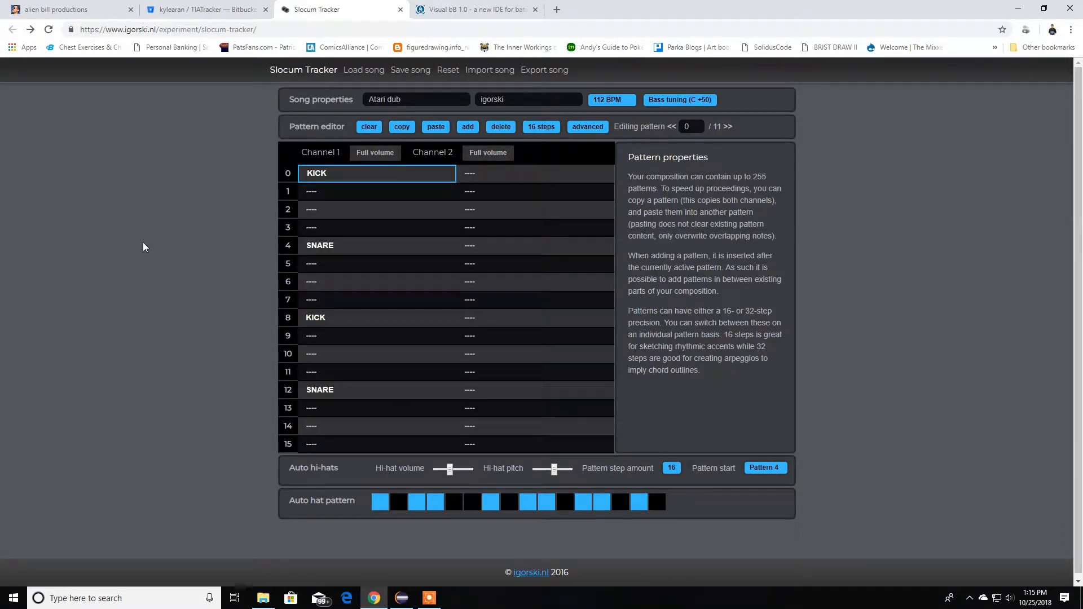
{"action": "left_click", "coordinate": [535, 209]}
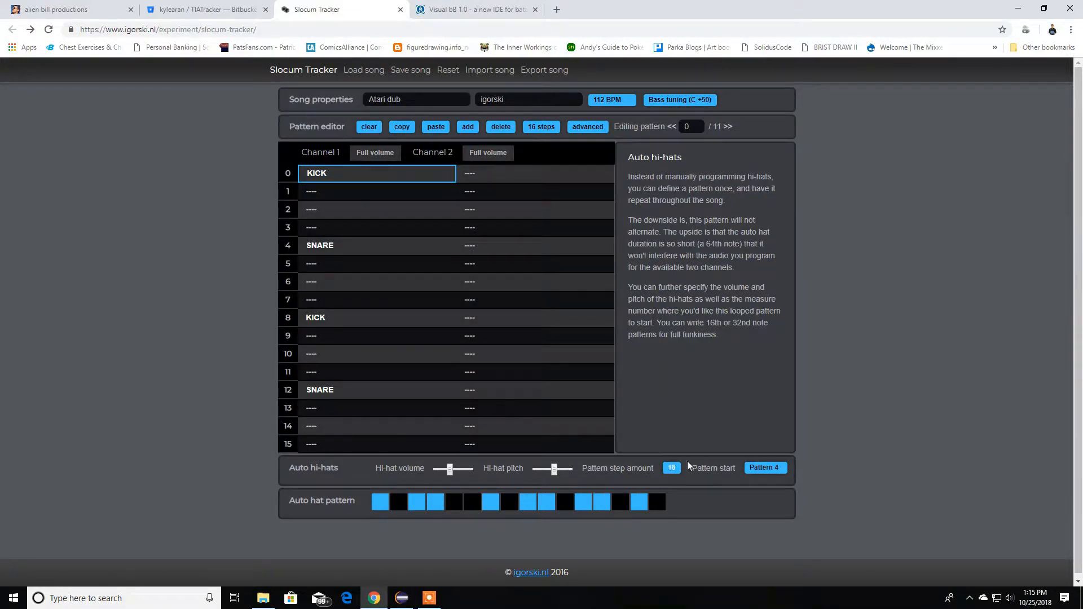
{"action": "left_click", "coordinate": [765, 468]}
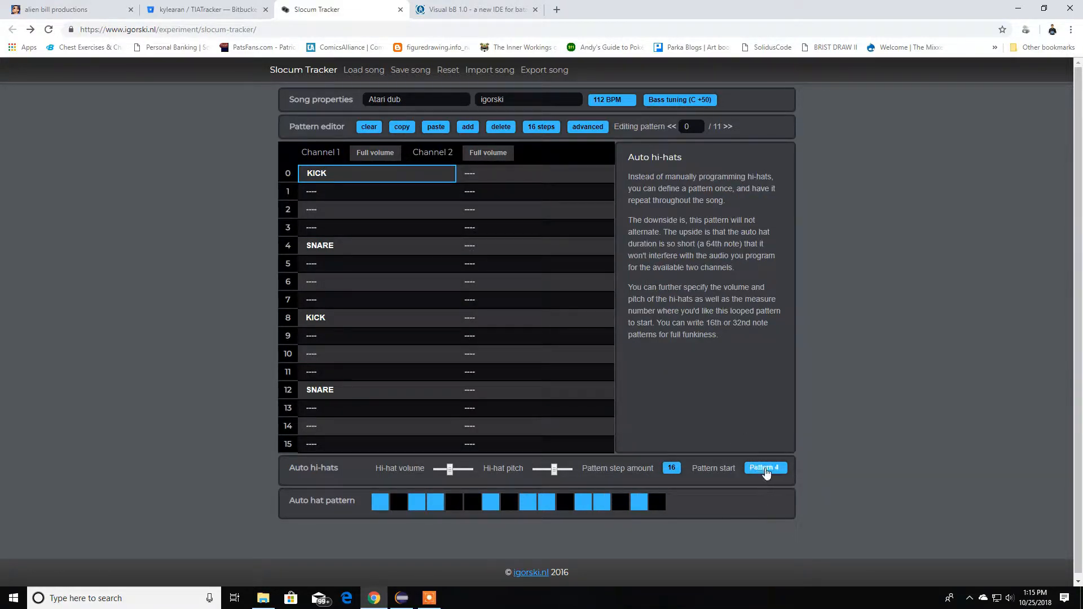
{"action": "left_click", "coordinate": [534, 336]}
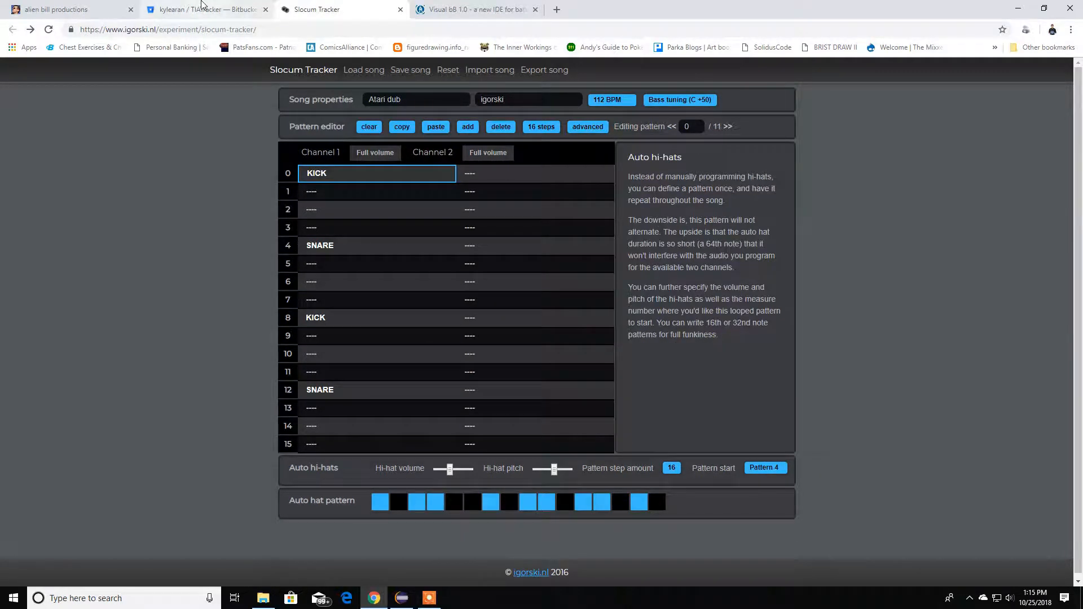
{"action": "left_click", "coordinate": [203, 9]}
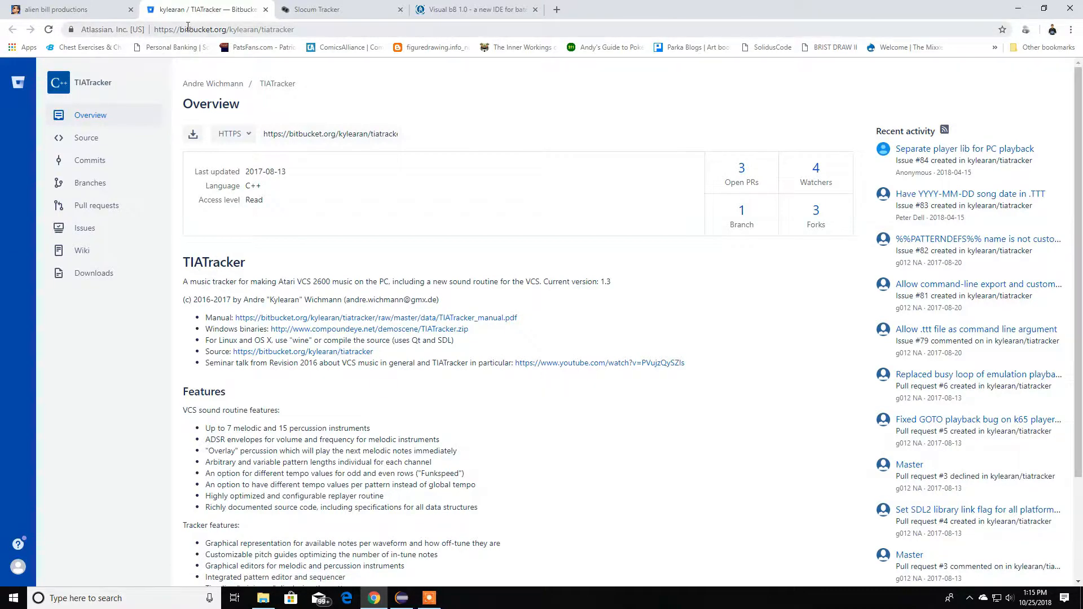
{"action": "mouse_move", "coordinate": [261, 29]}
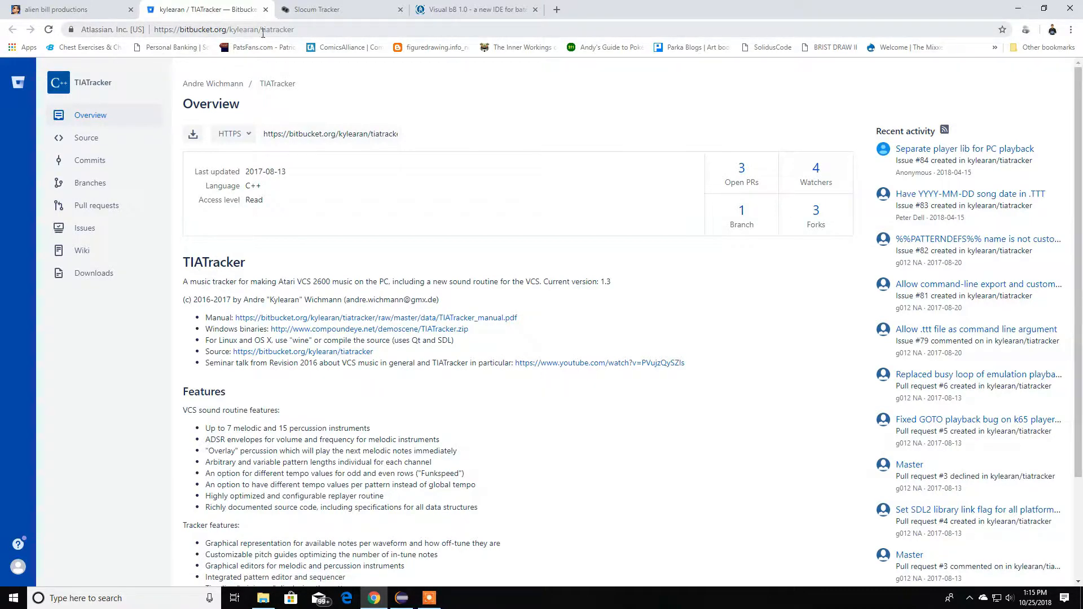
- Scroll down the TIATracker Bitbucket overview to look over its feature list
{"action": "scroll", "scroll_direction": "down", "scroll_amount": 3}
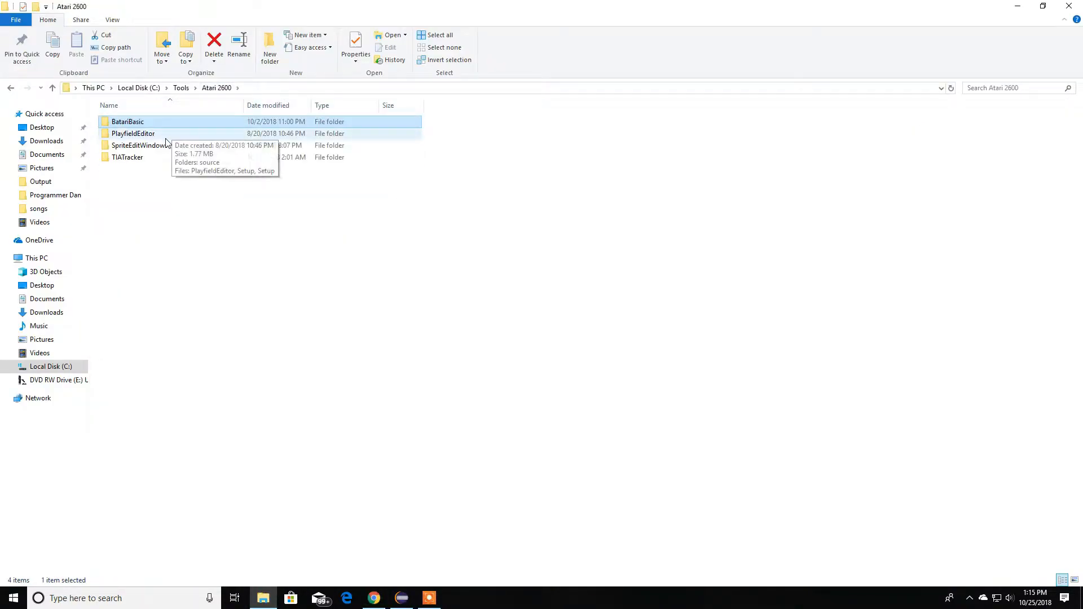
- Open the TIATracker_manual PDF from the TIATracker folder in Edge
{"action": "double_click", "coordinate": [121, 157]}
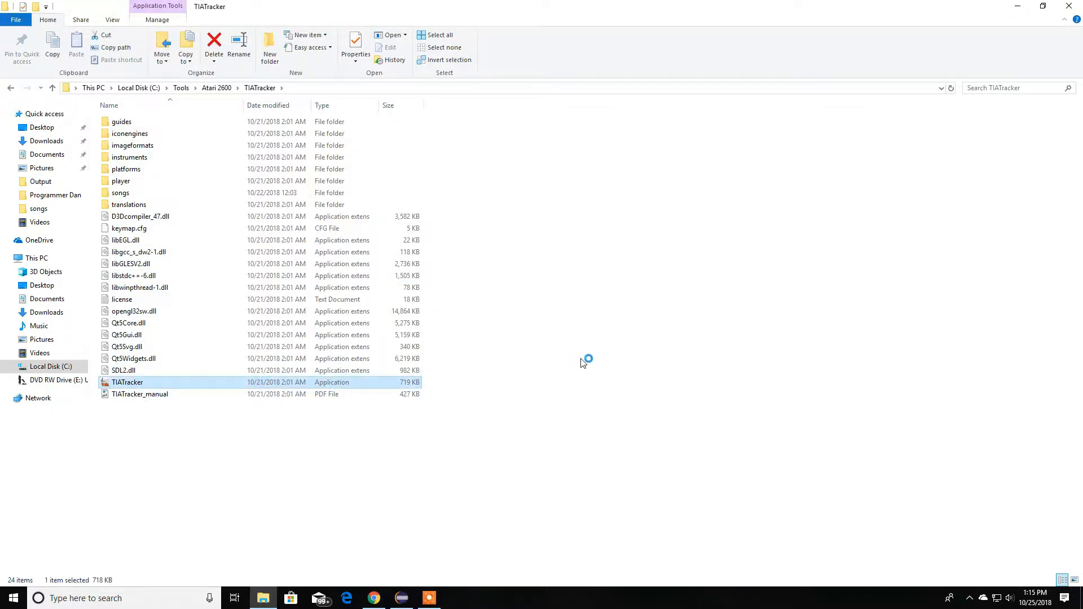
{"action": "left_click", "coordinate": [140, 394]}
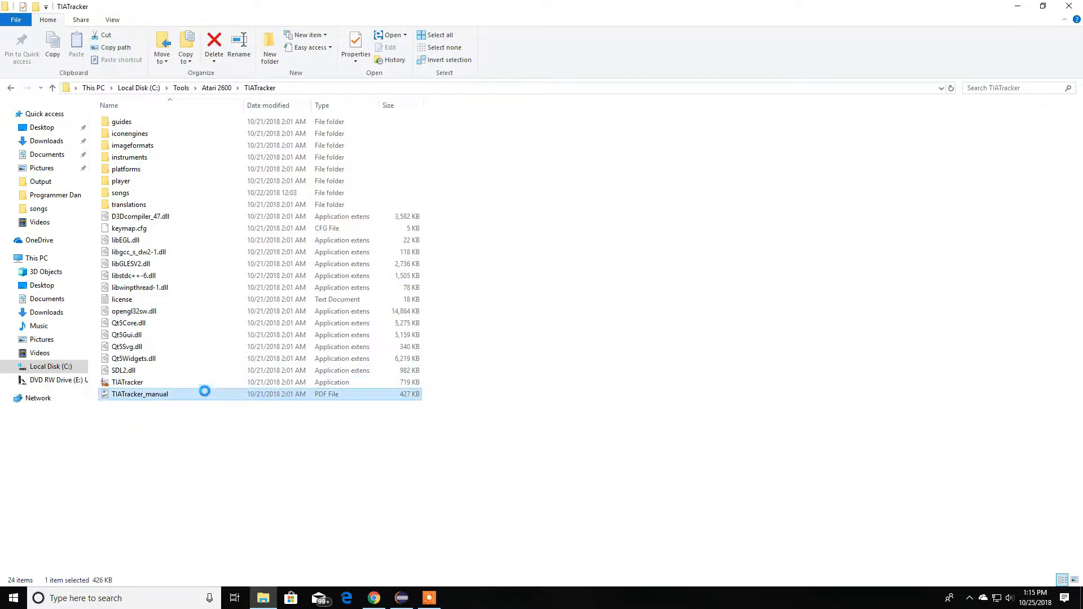
{"action": "double_click", "coordinate": [139, 394]}
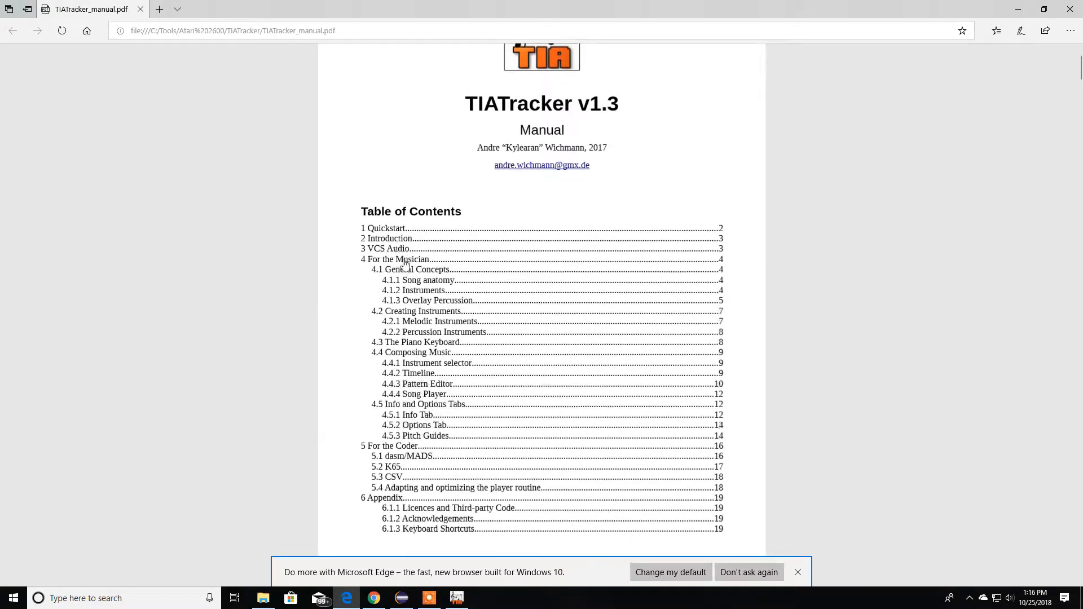
- Scroll the manual through VCS Audio and instrument creation to 4.4 Composing Music
{"action": "scroll", "scroll_direction": "down", "scroll_amount": 3}
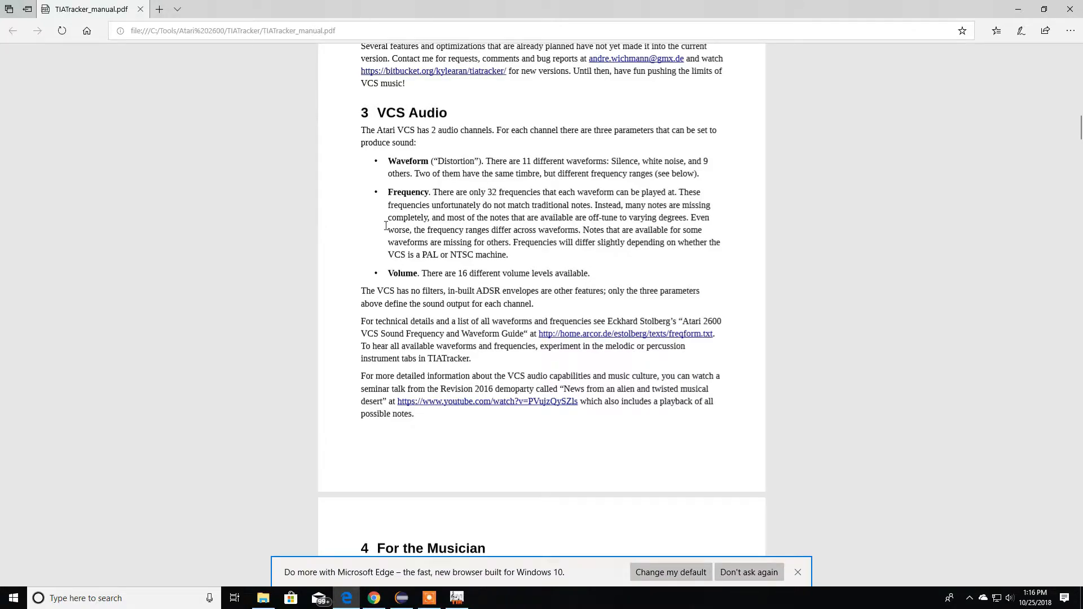
{"action": "scroll", "scroll_direction": "down", "scroll_amount": 3}
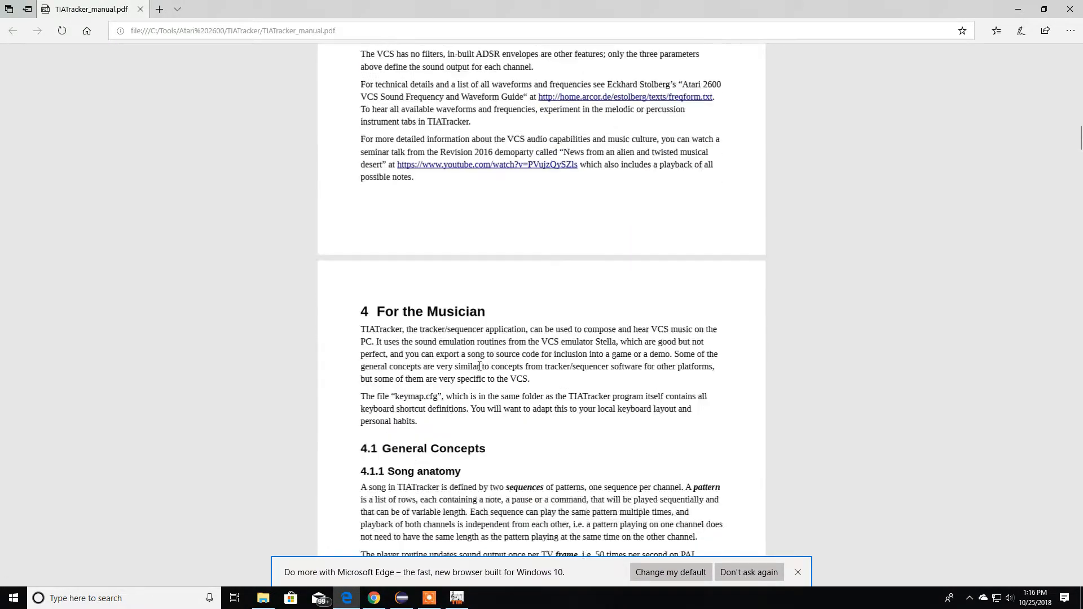
{"action": "scroll", "scroll_direction": "down", "scroll_amount": 3}
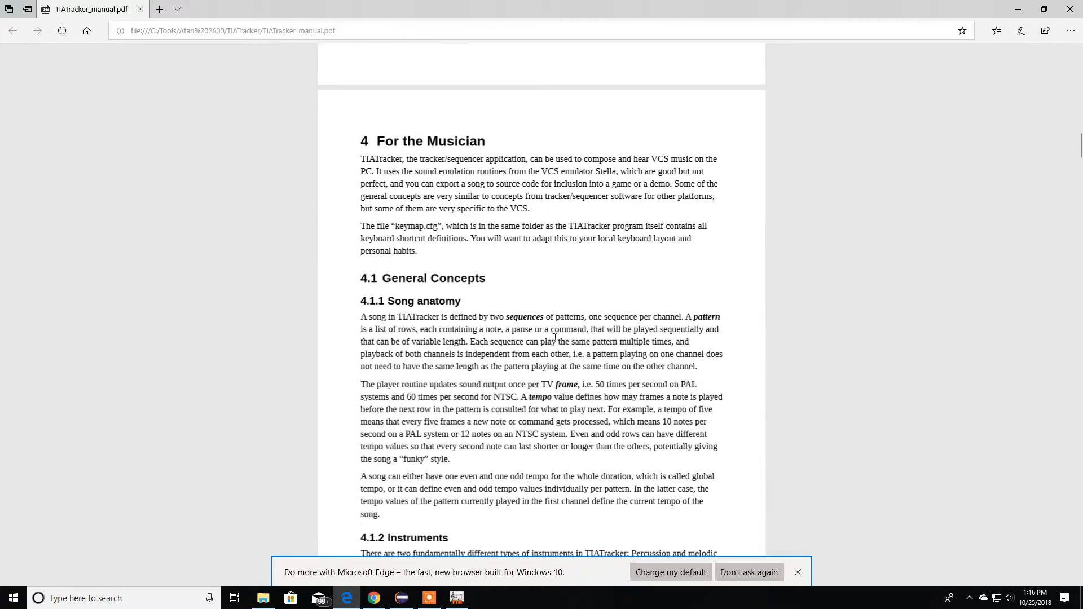
{"action": "scroll", "scroll_direction": "down", "scroll_amount": 3}
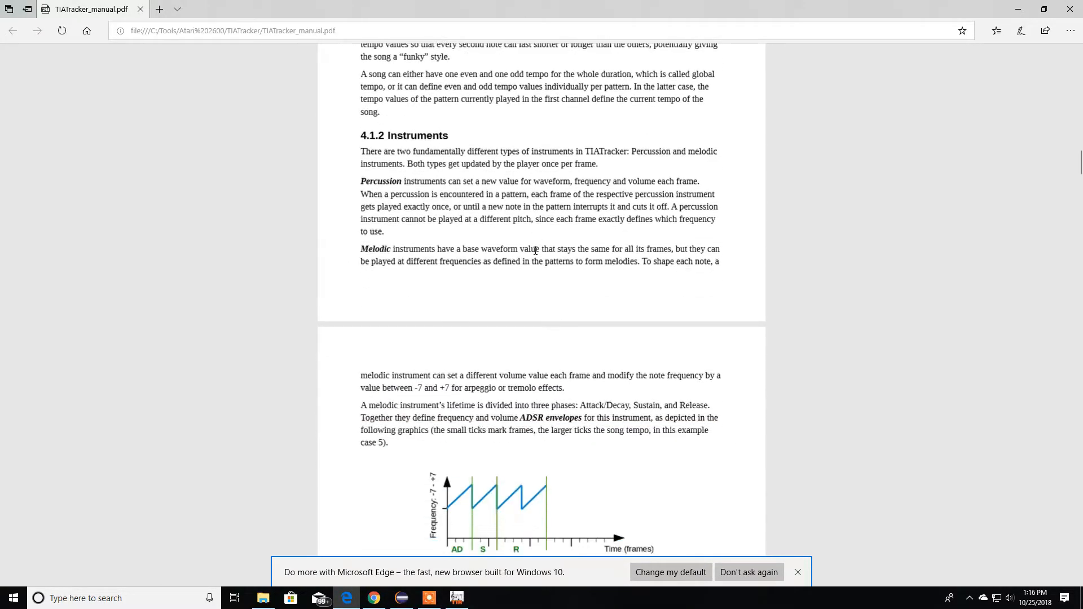
{"action": "scroll", "scroll_direction": "down", "scroll_amount": 3}
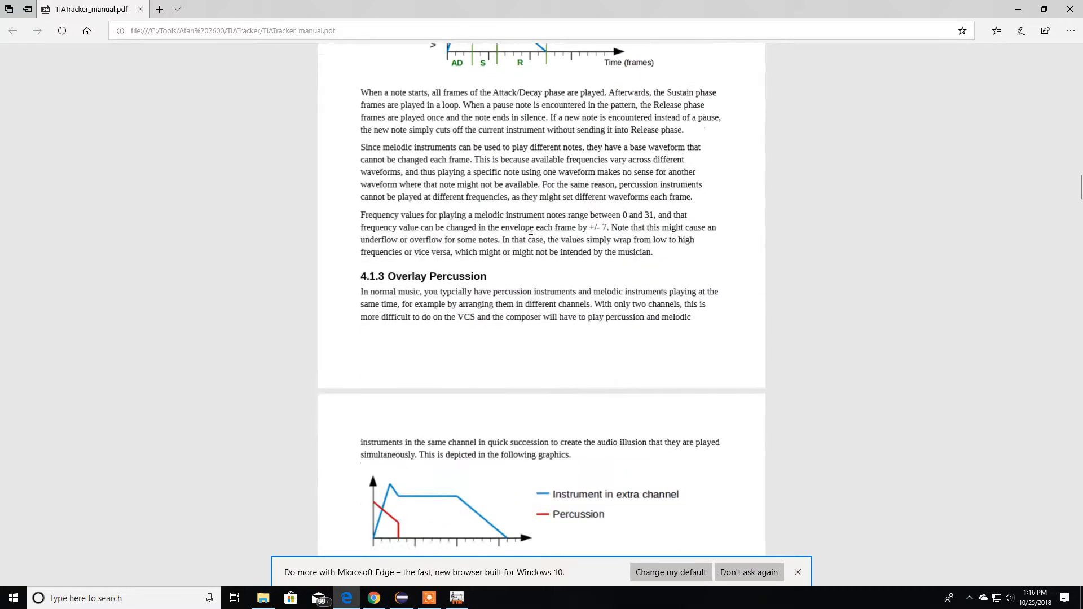
{"action": "scroll", "scroll_direction": "down", "scroll_amount": 3}
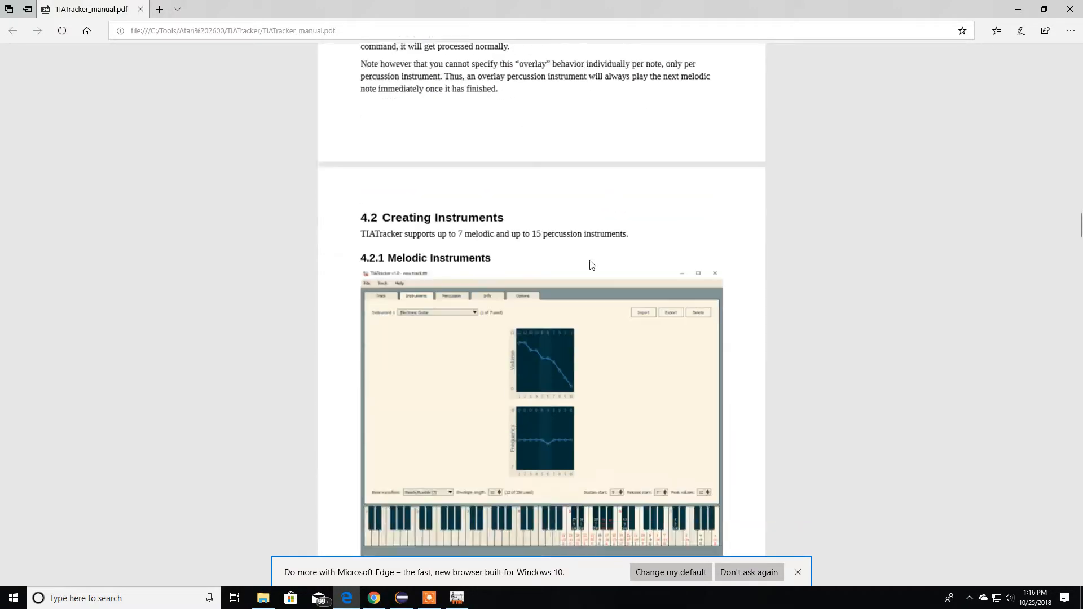
{"action": "scroll", "scroll_direction": "down", "scroll_amount": 3}
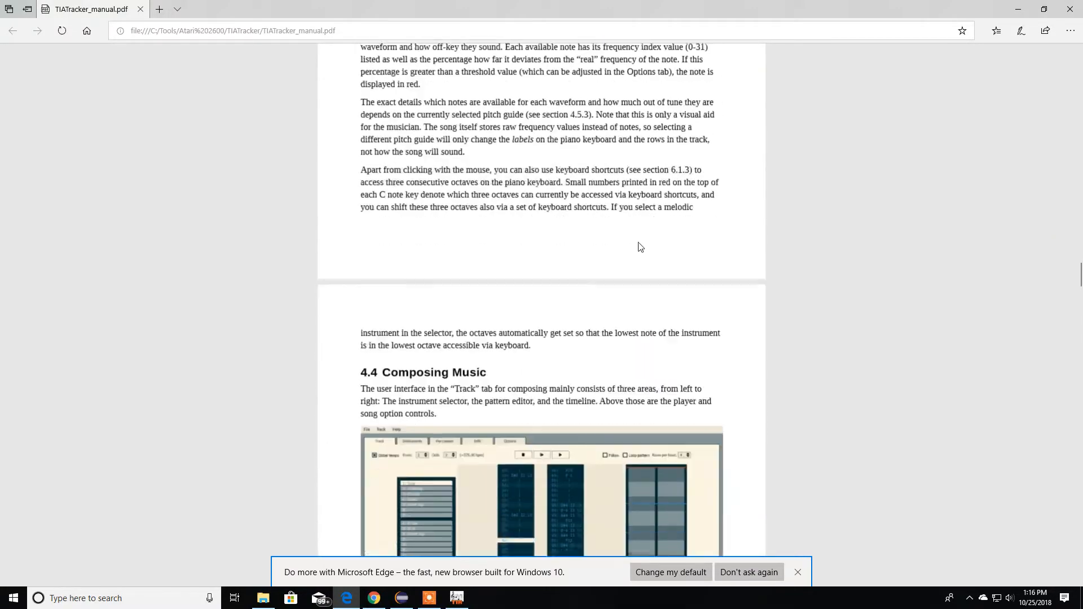
{"action": "scroll", "scroll_direction": "down", "scroll_amount": 3}
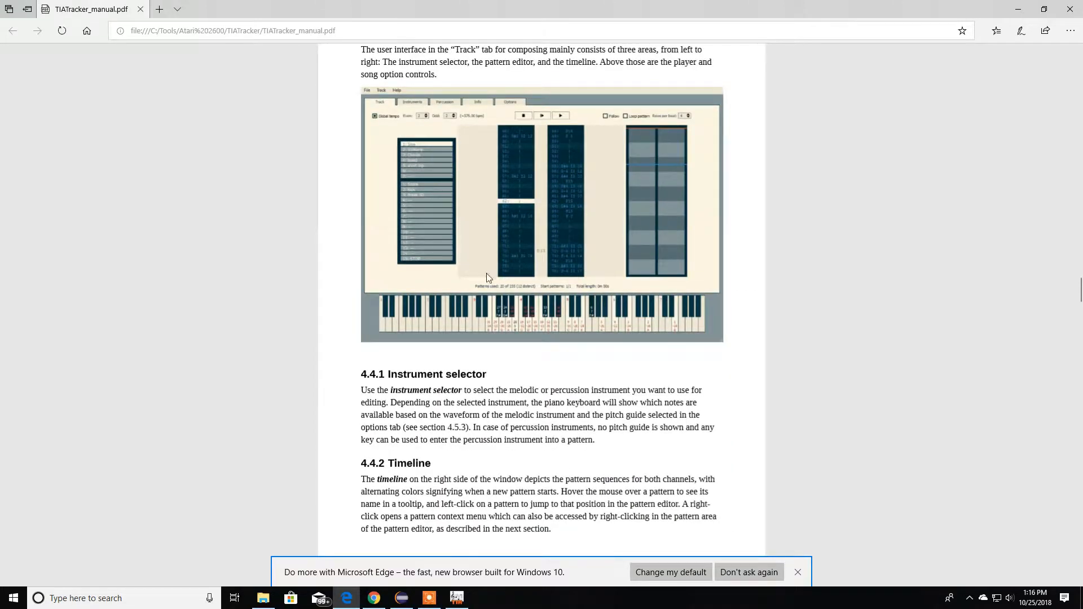
{"action": "mouse_move", "coordinate": [551, 389]}
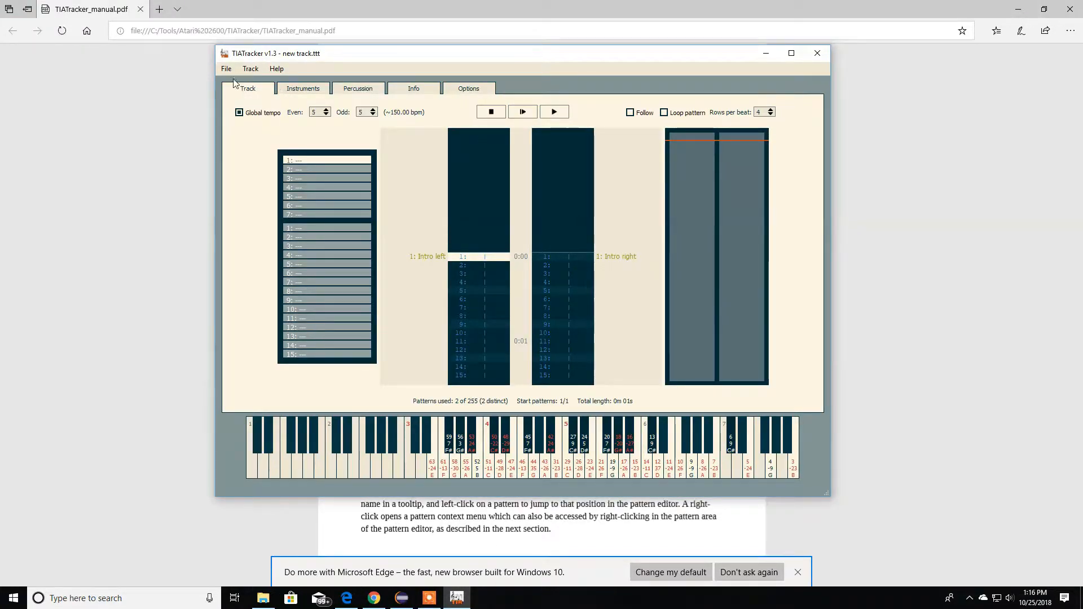
- Discard the empty track and open 'Dok Sae - Speedtest.ttt'
{"action": "left_click", "coordinate": [225, 69]}
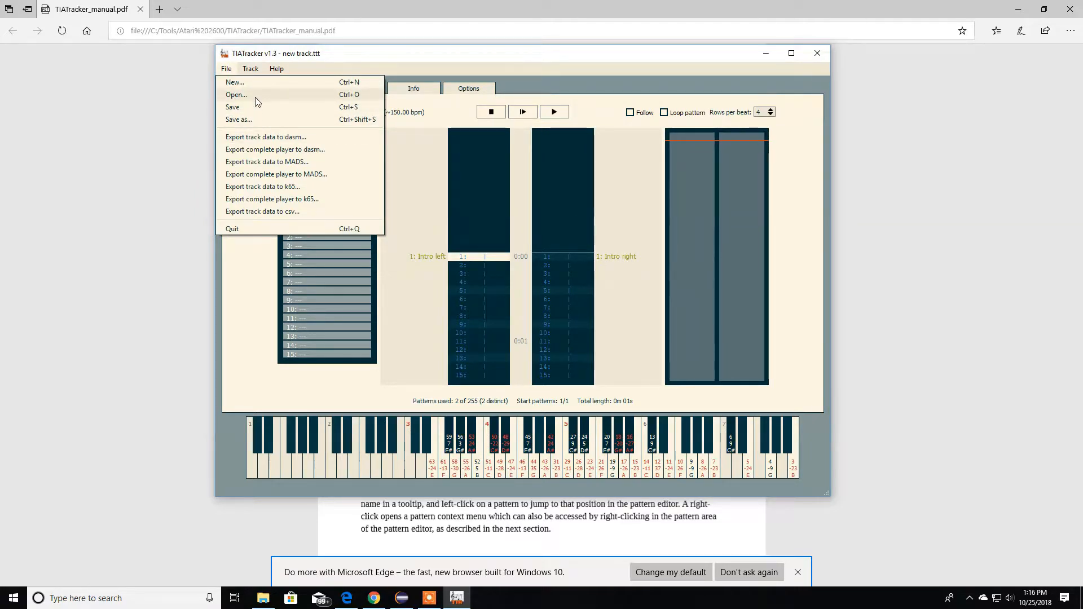
{"action": "left_click", "coordinate": [233, 82]}
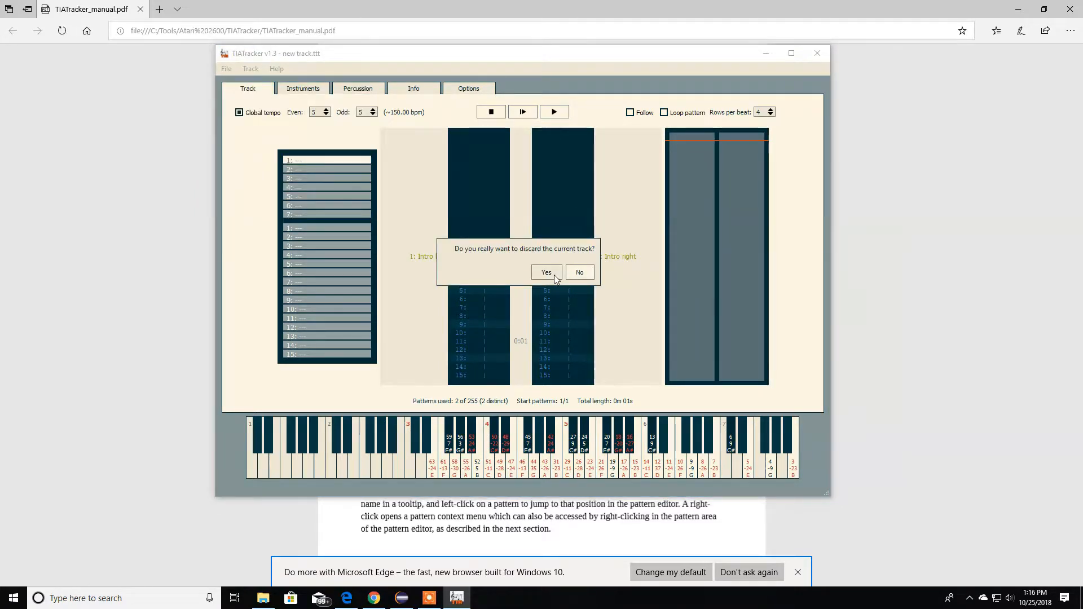
{"action": "left_click", "coordinate": [546, 272]}
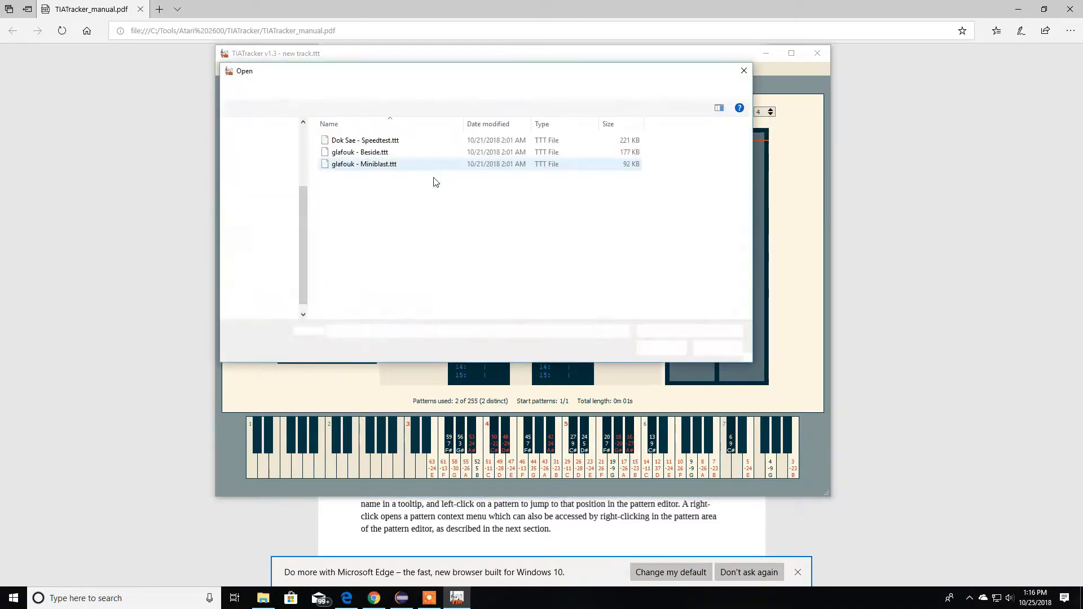
{"action": "left_click", "coordinate": [365, 139]}
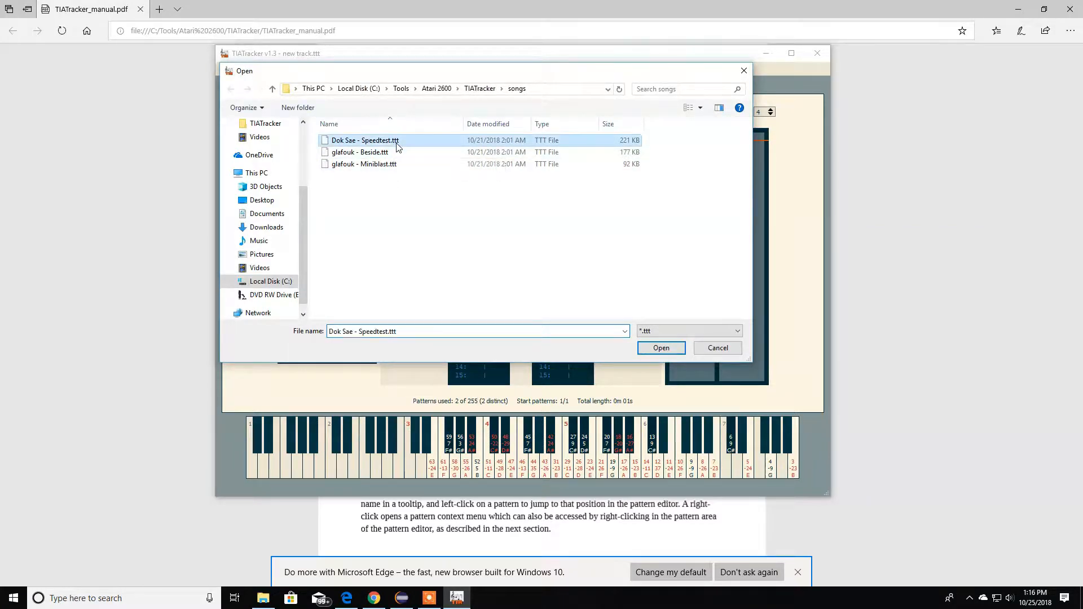
{"action": "left_click", "coordinate": [660, 348]}
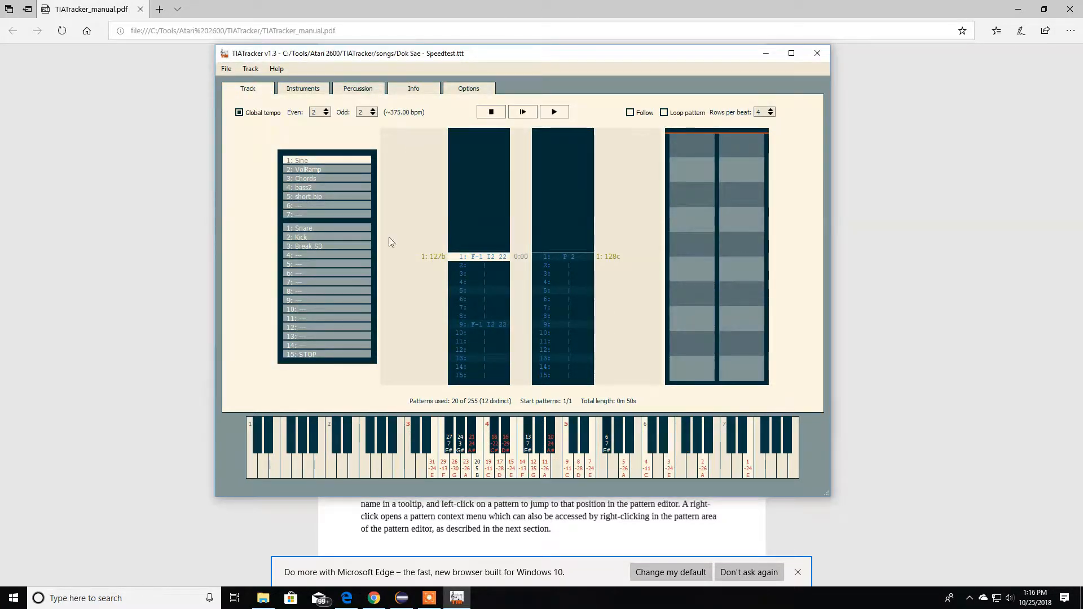
{"action": "mouse_move", "coordinate": [427, 179]}
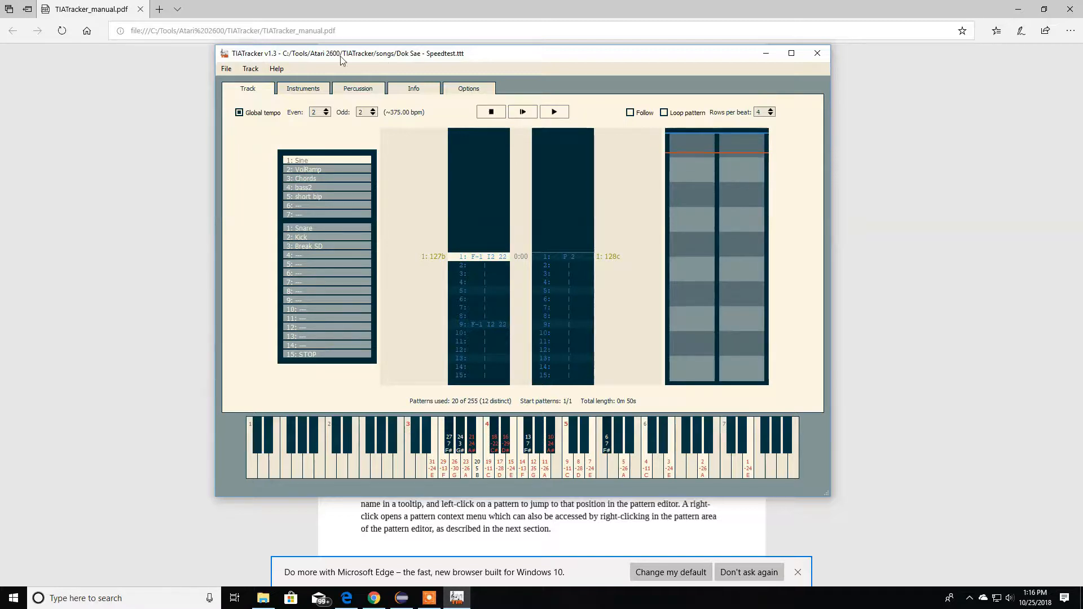
- View the Speedtest song's Options metadata, then discard it for a new track
{"action": "left_click", "coordinate": [251, 68]}
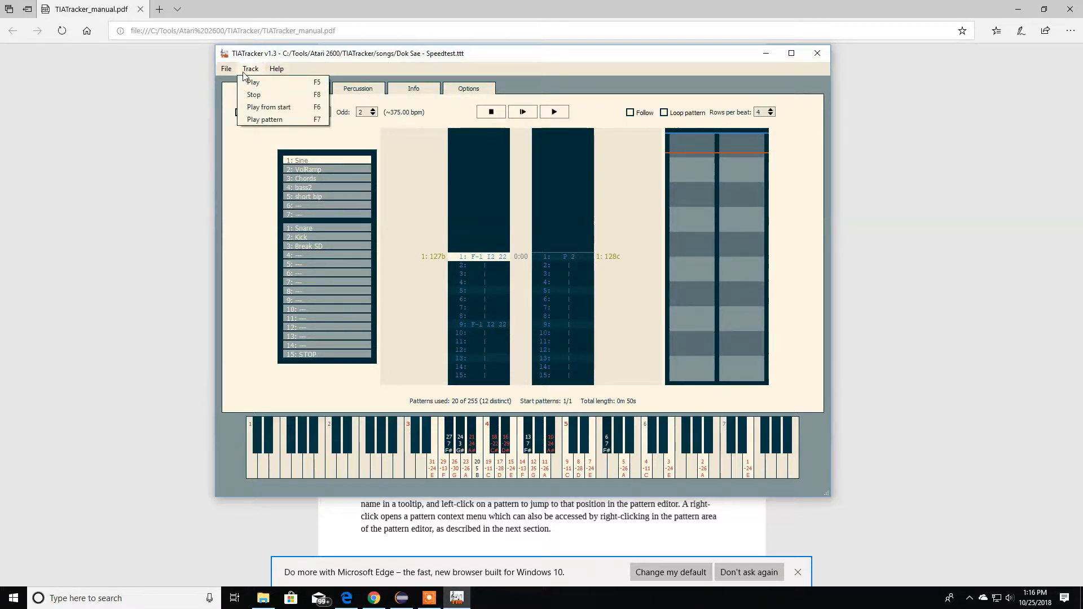
{"action": "left_click", "coordinate": [468, 89]}
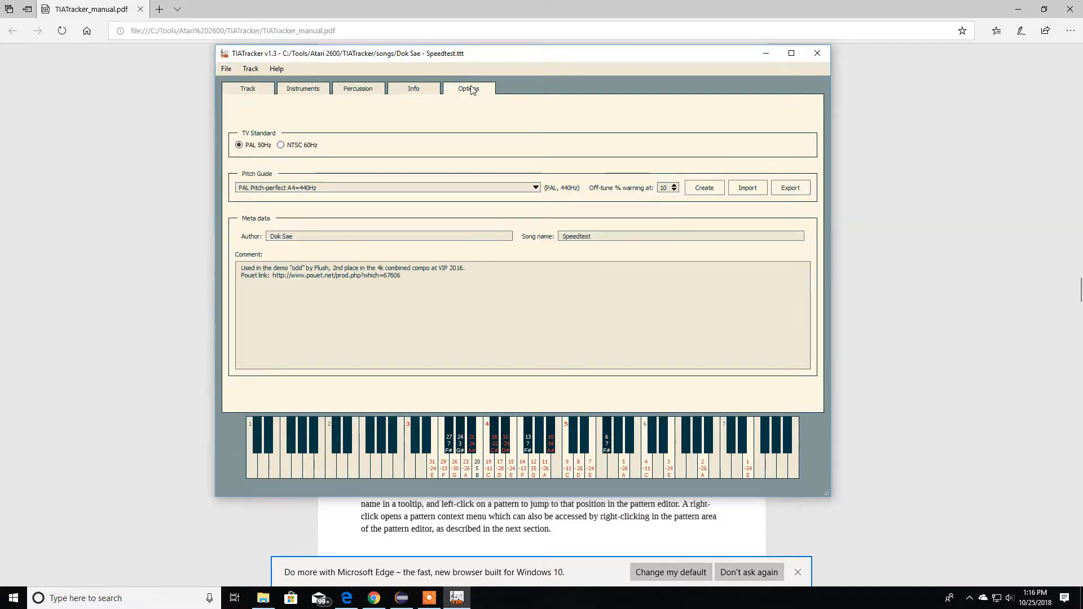
{"action": "mouse_move", "coordinate": [480, 107]}
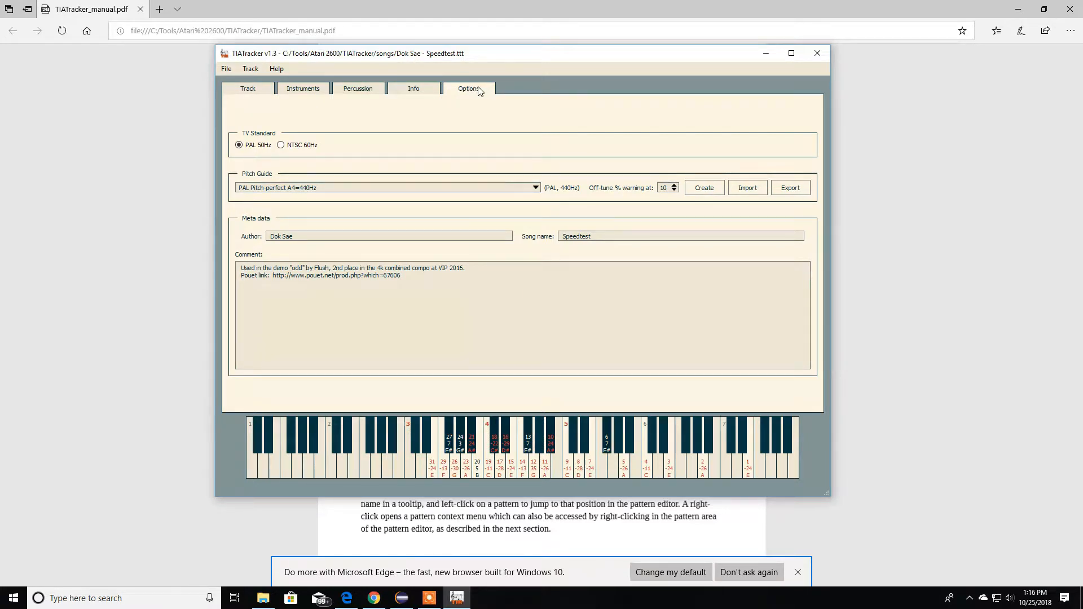
{"action": "left_click", "coordinate": [247, 89]}
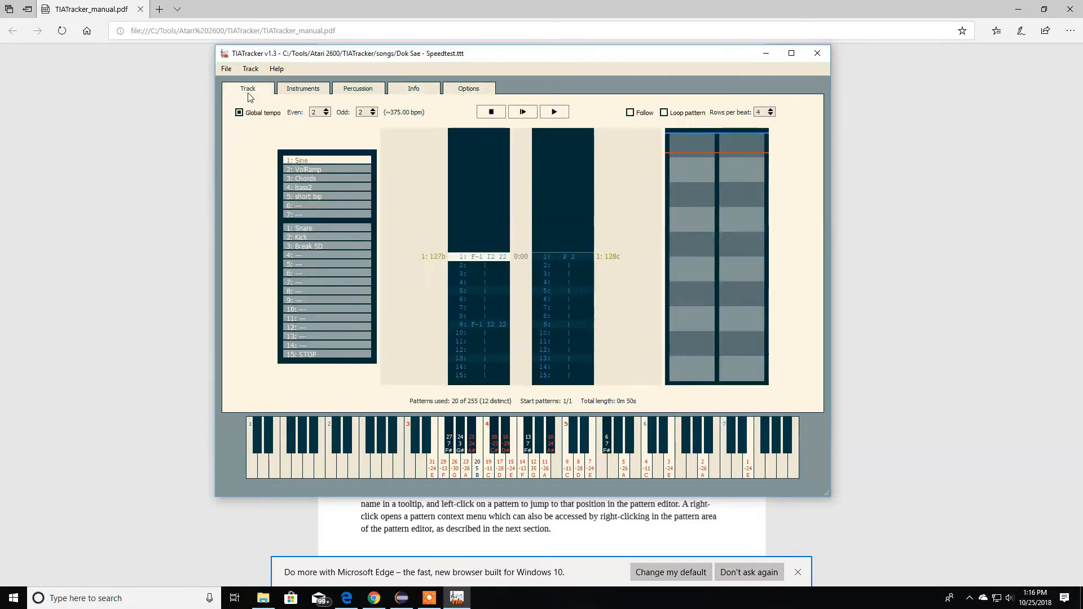
{"action": "left_click", "coordinate": [226, 69]}
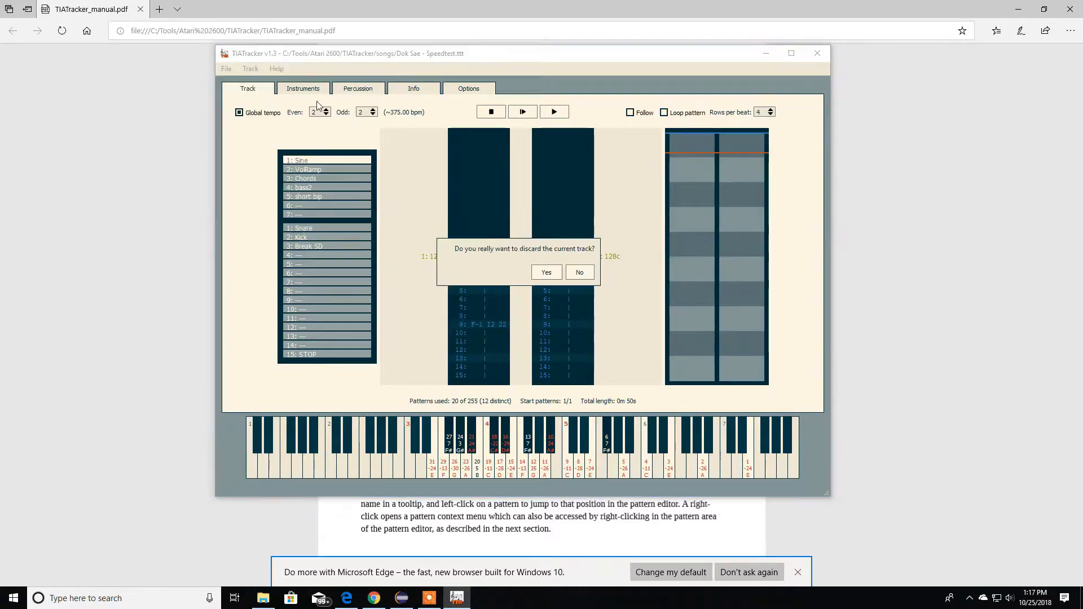
{"action": "left_click", "coordinate": [546, 272]}
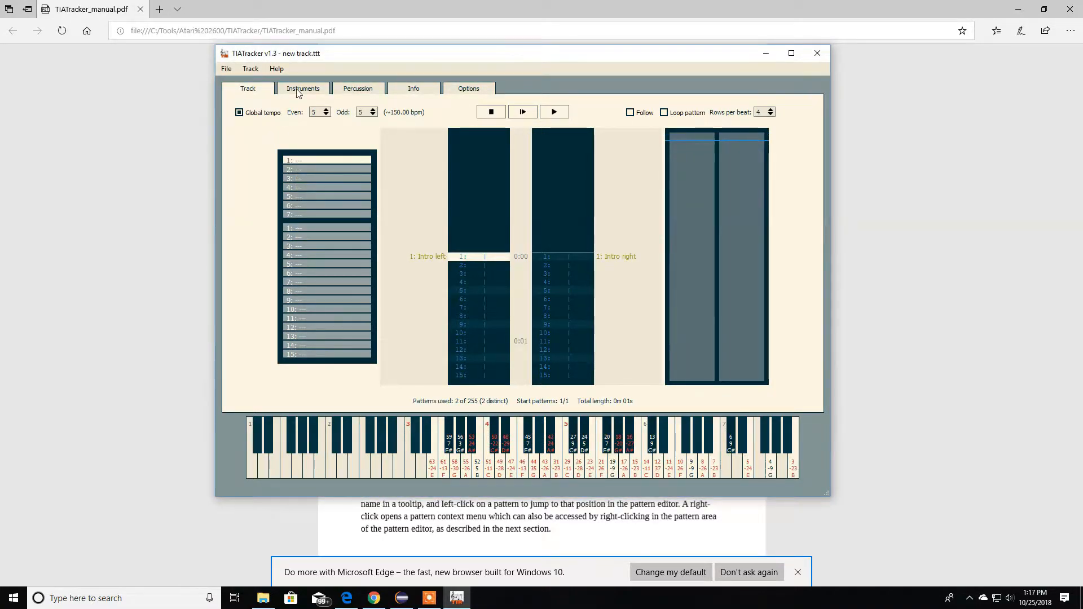
- Name the first instrument slot 'pow' and raise its peak volume to 7
{"action": "left_click", "coordinate": [304, 88]}
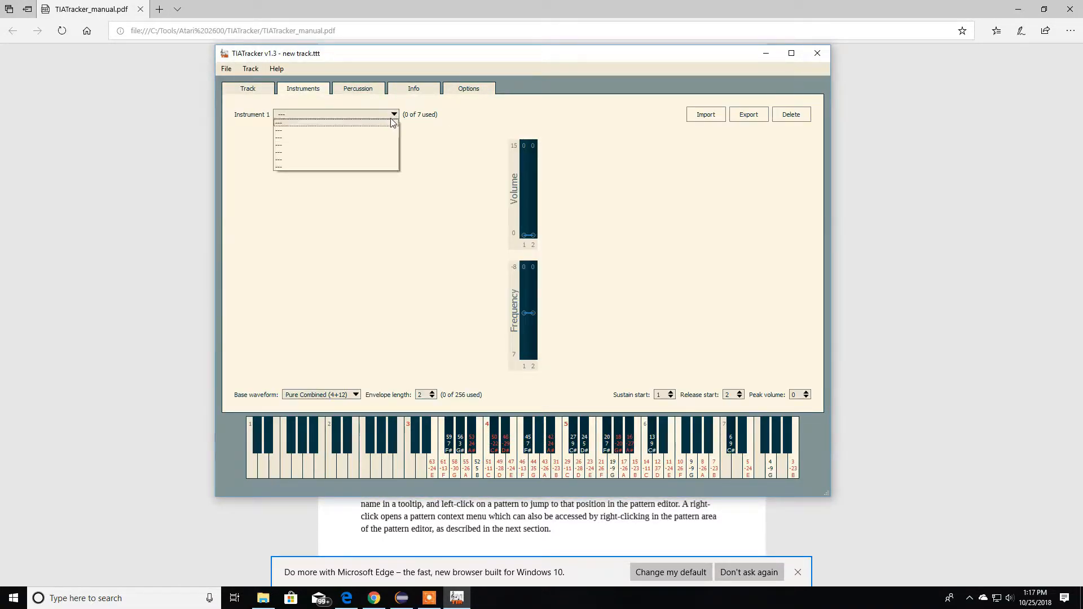
{"action": "left_click", "coordinate": [278, 130]}
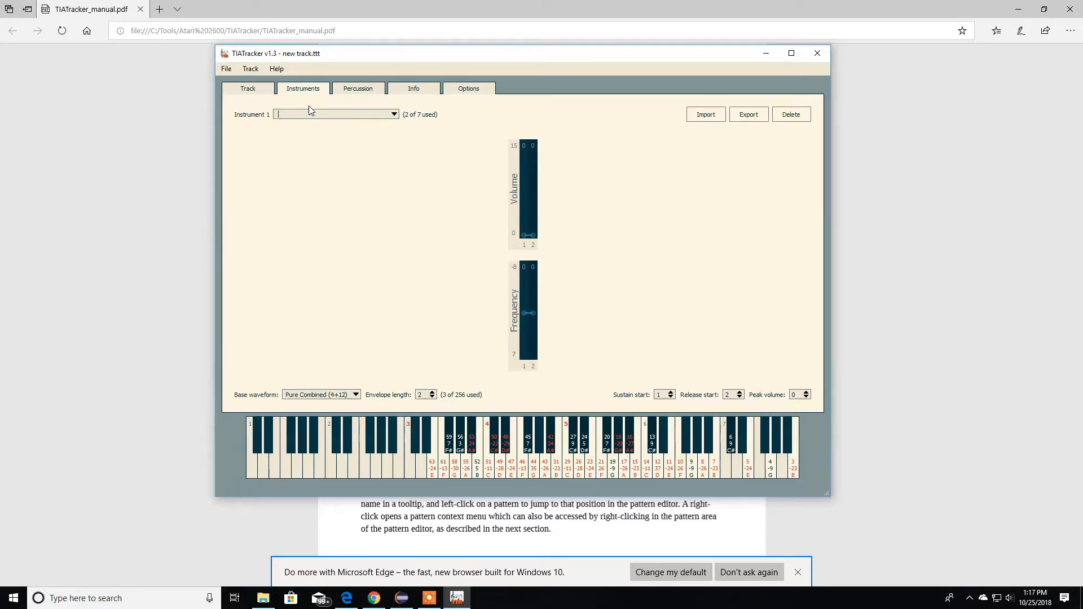
{"action": "type", "text": "p"}
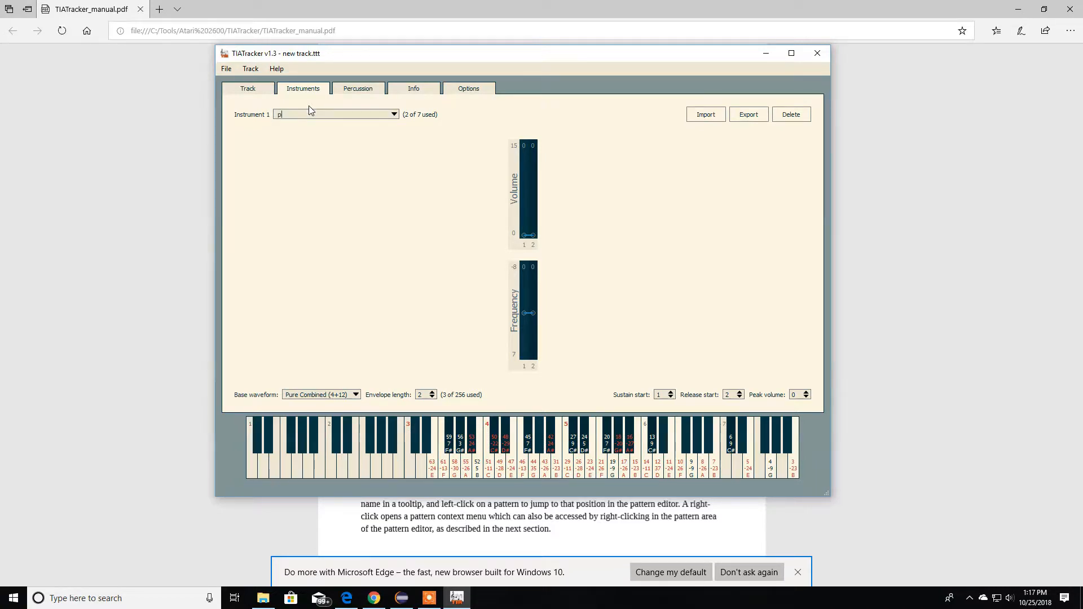
{"action": "type", "text": "ow"}
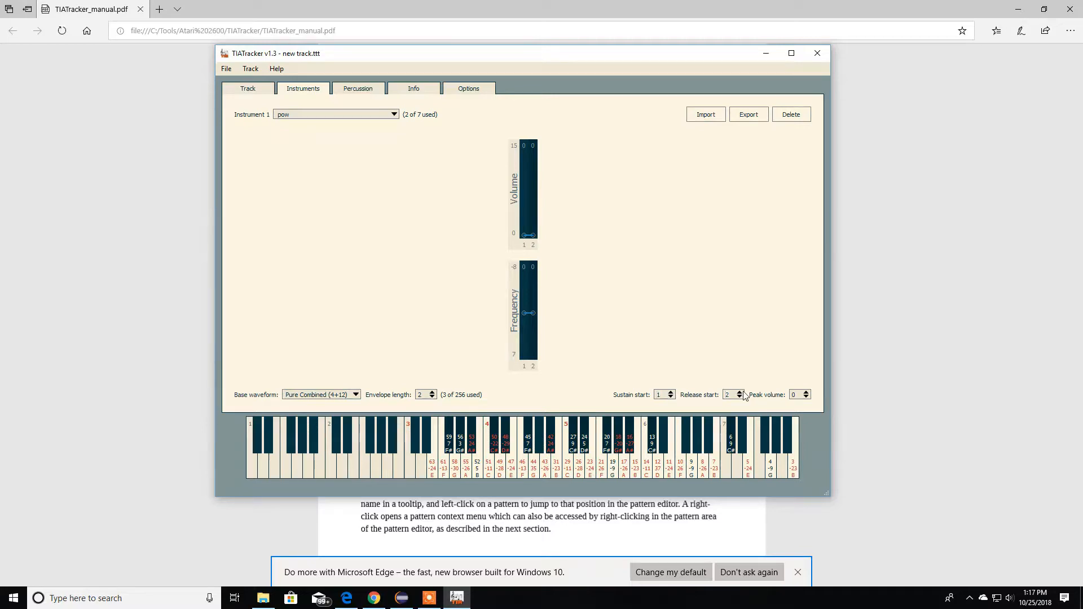
{"action": "left_click", "coordinate": [806, 392]}
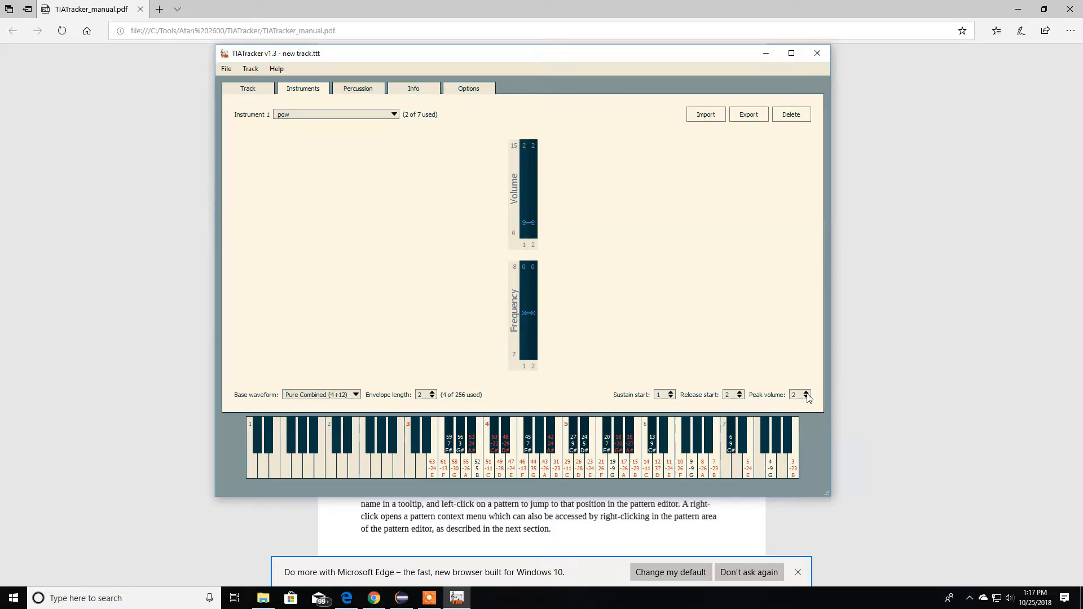
{"action": "left_click", "coordinate": [806, 392]}
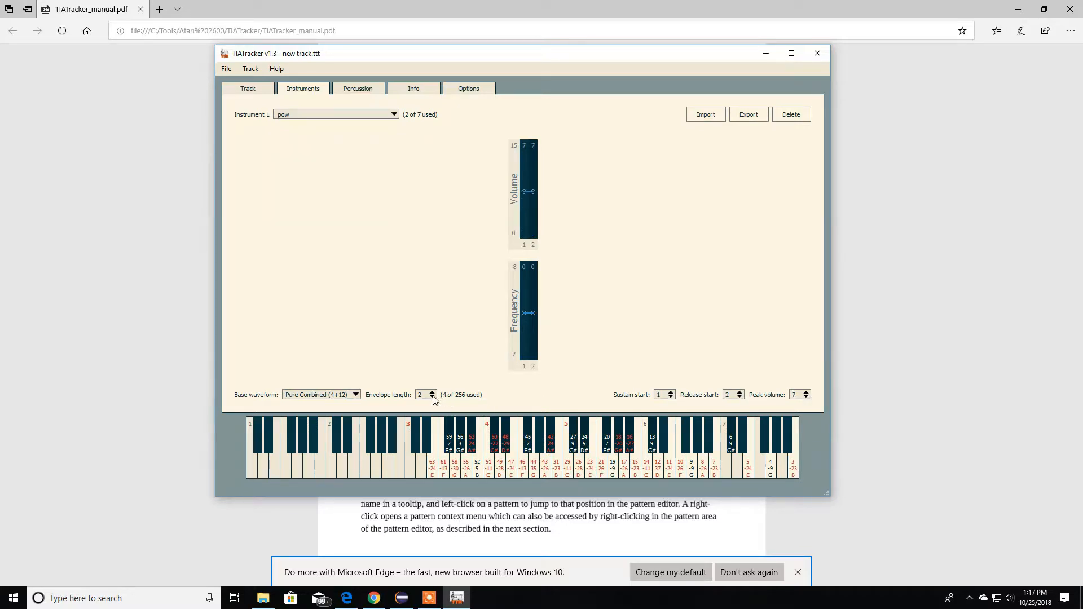
- Lengthen the pow envelope and set its base waveform to Pure Low (12)
{"action": "left_click", "coordinate": [434, 392]}
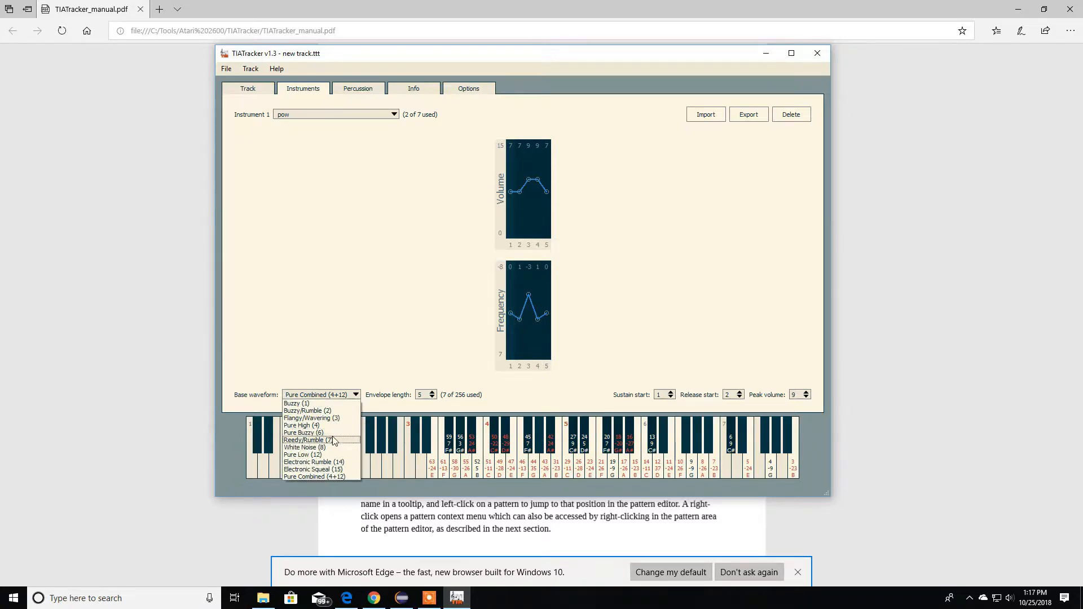
{"action": "left_click", "coordinate": [302, 432]}
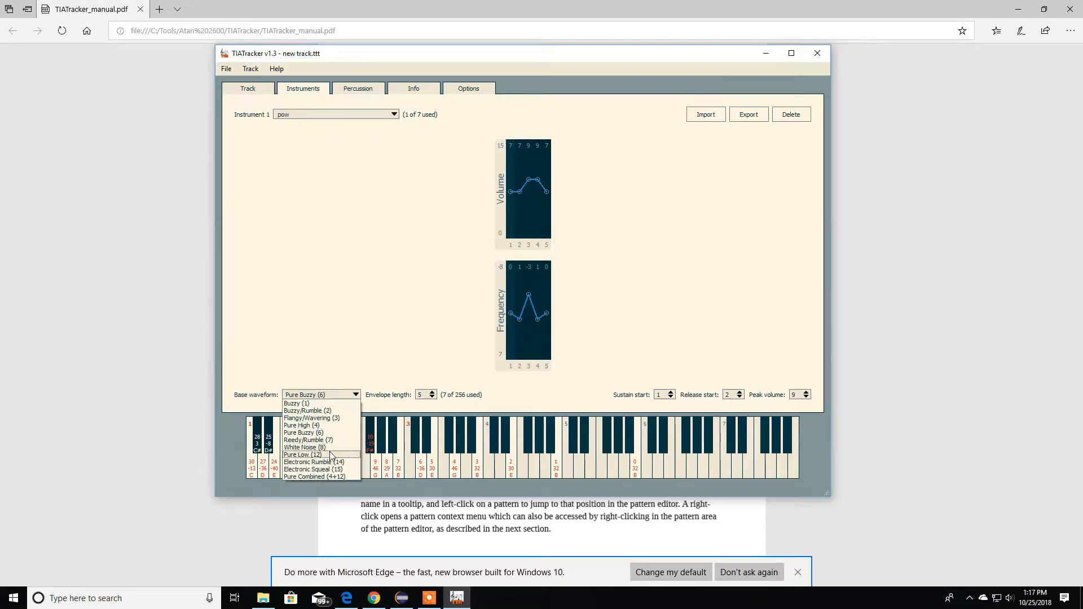
{"action": "left_click", "coordinate": [302, 454]}
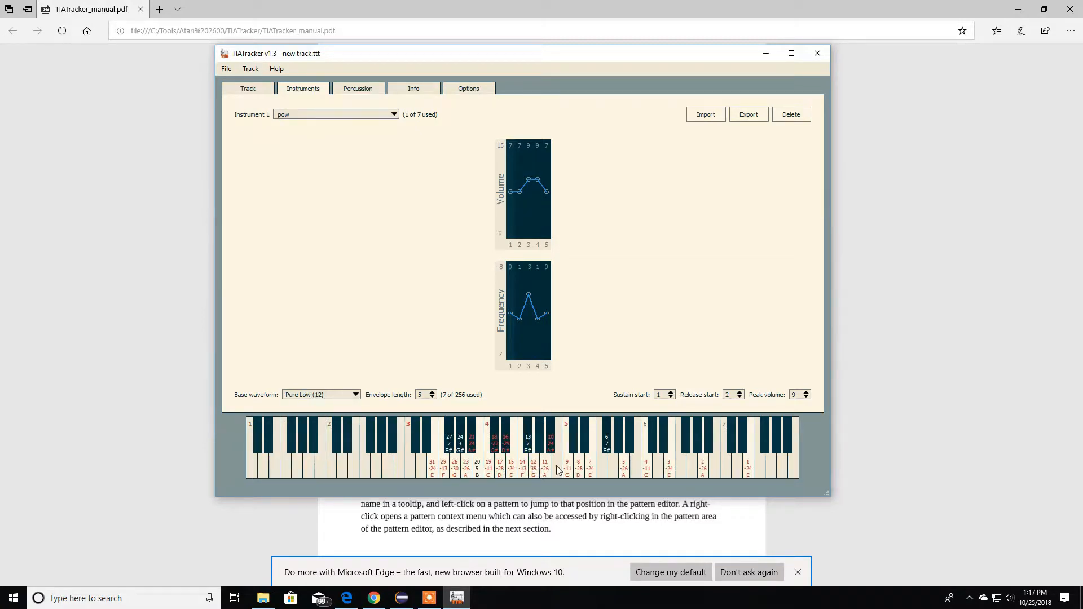
{"action": "mouse_move", "coordinate": [409, 139]}
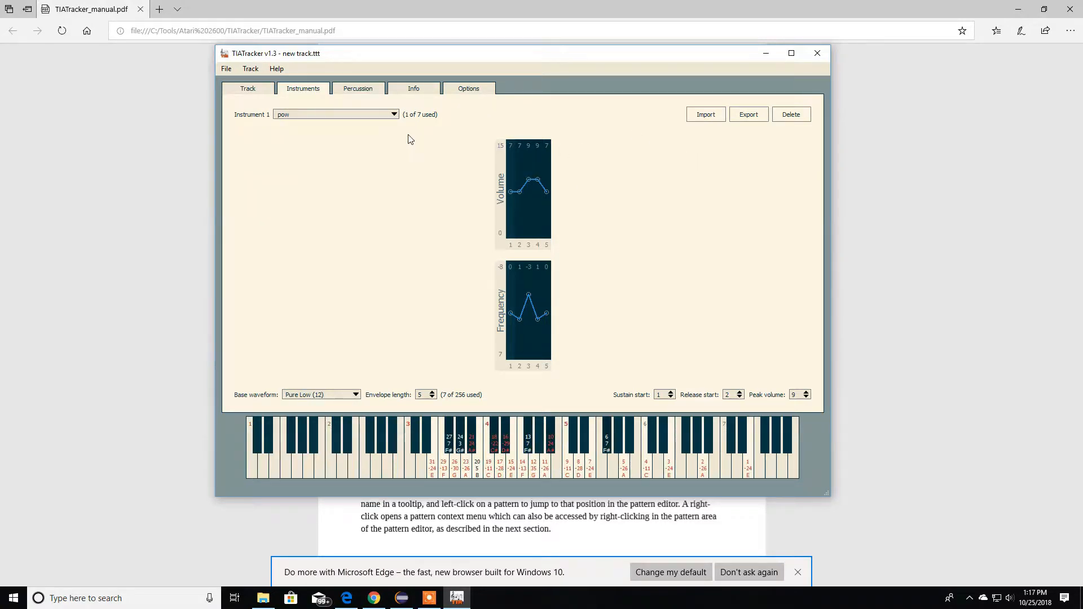
{"action": "mouse_move", "coordinate": [666, 312]}
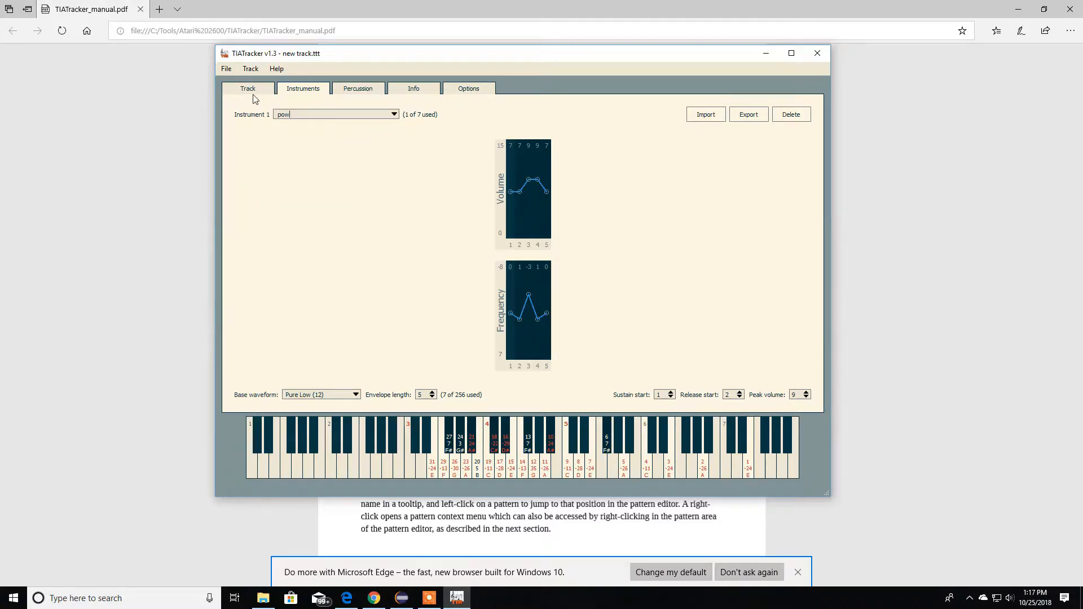
- Return to the Track tab to enter pow notes in both intro patterns
{"action": "left_click", "coordinate": [248, 88]}
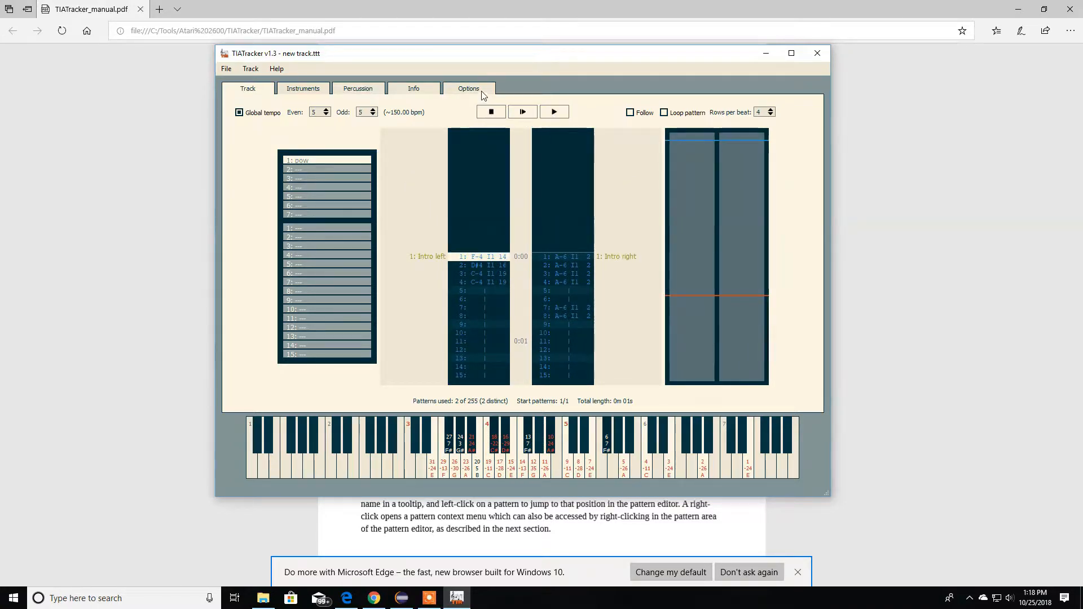
- Name the two-frame percussion sound '11' and view it in the Track tab
{"action": "left_click", "coordinate": [358, 89]}
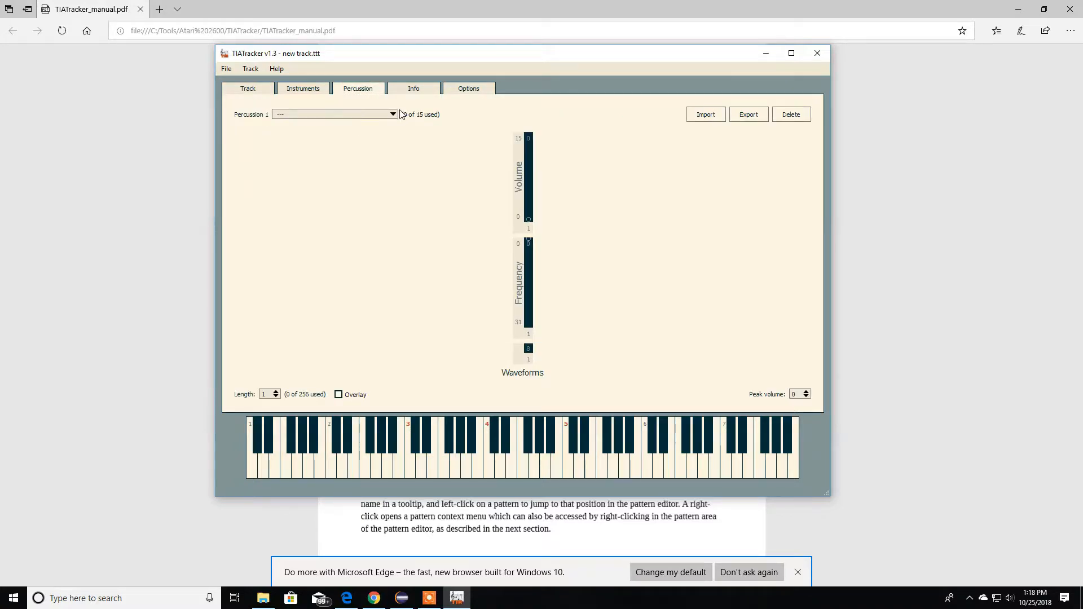
{"action": "mouse_move", "coordinate": [842, 410]}
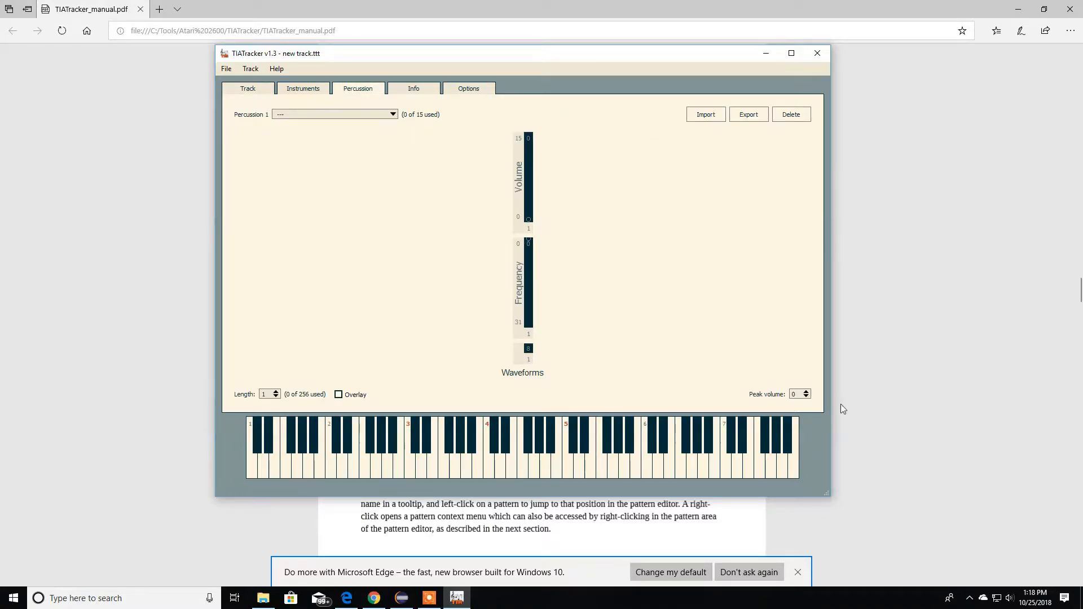
{"action": "mouse_move", "coordinate": [306, 405]}
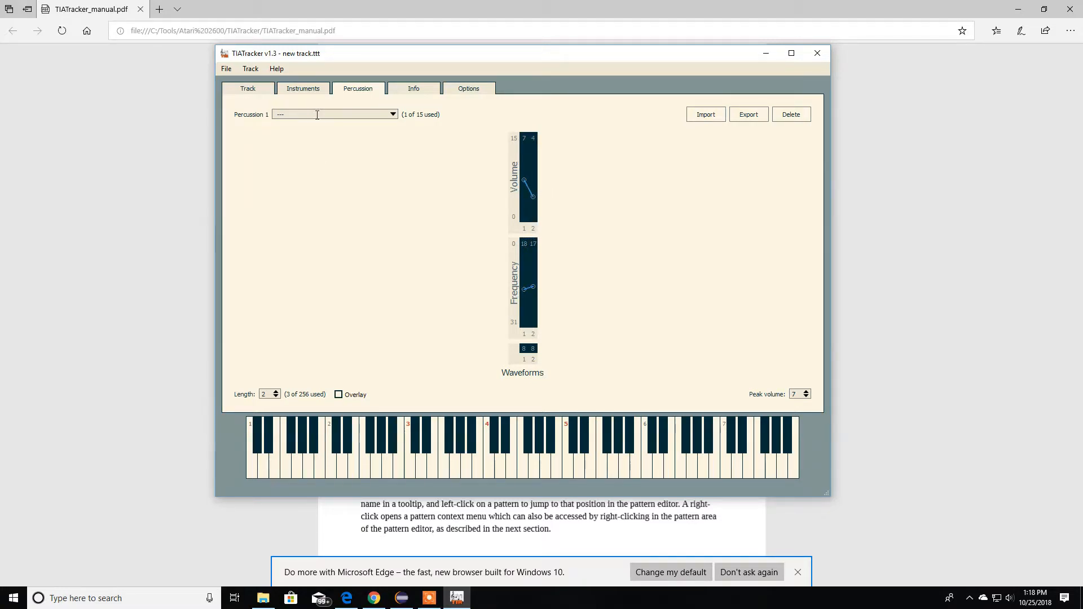
{"action": "type", "text": "11"}
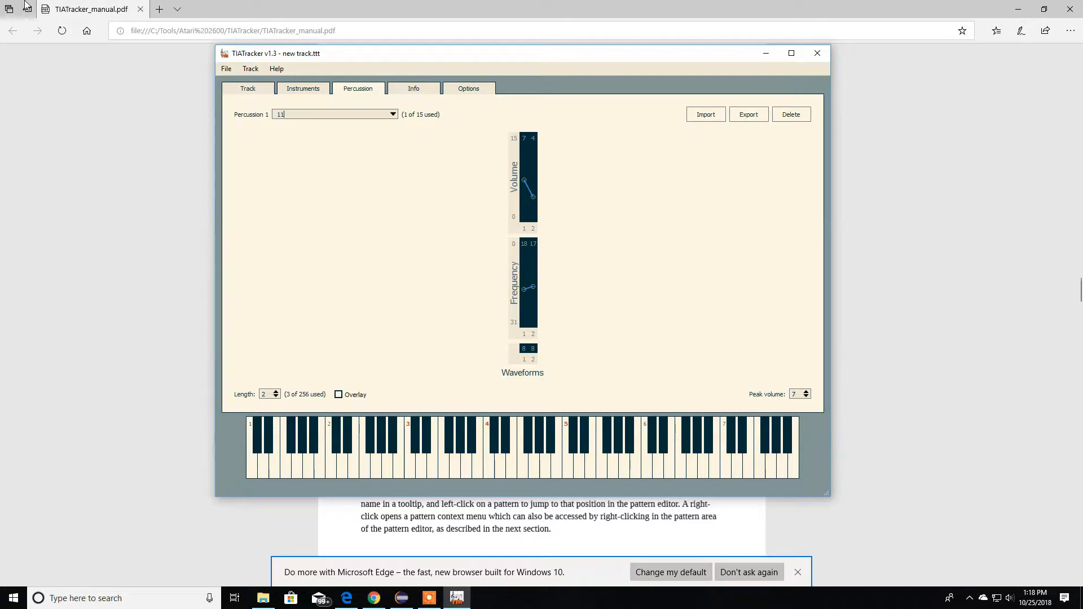
{"action": "left_click", "coordinate": [248, 88]}
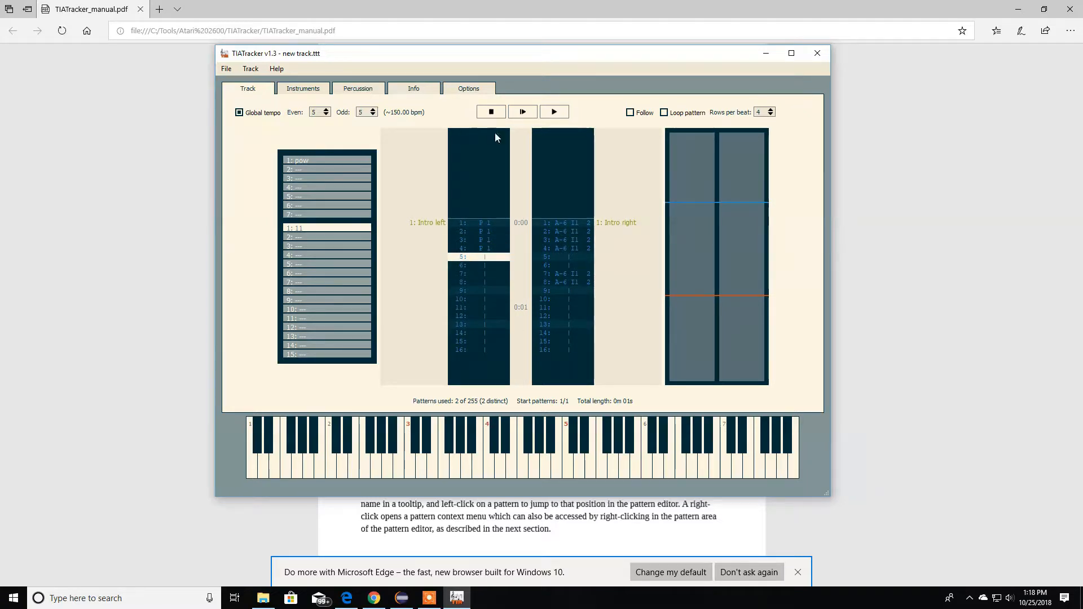
{"action": "mouse_move", "coordinate": [365, 97]}
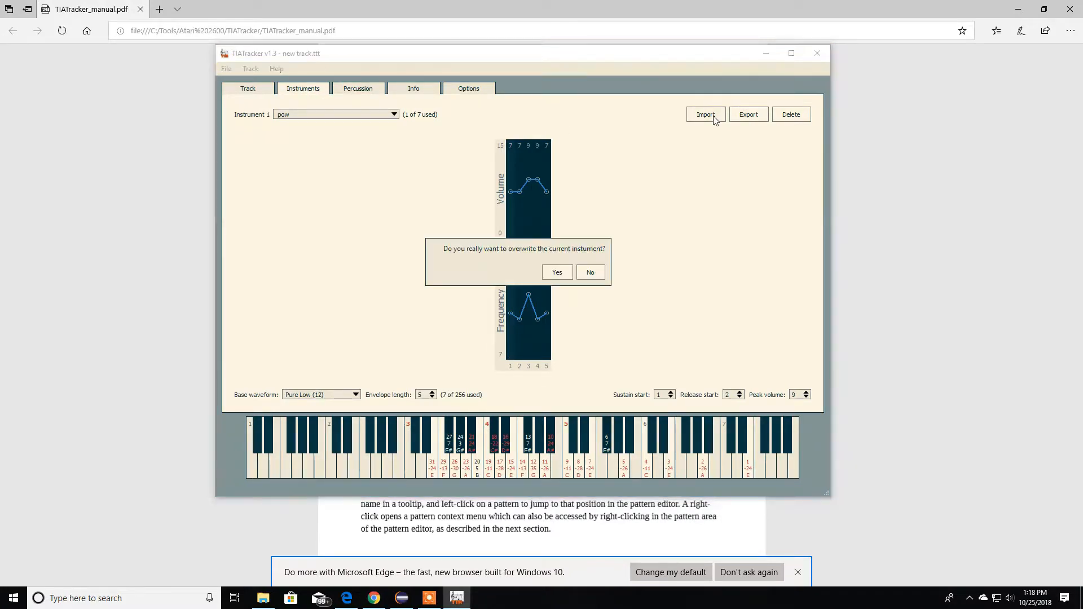
{"action": "mouse_move", "coordinate": [564, 264]}
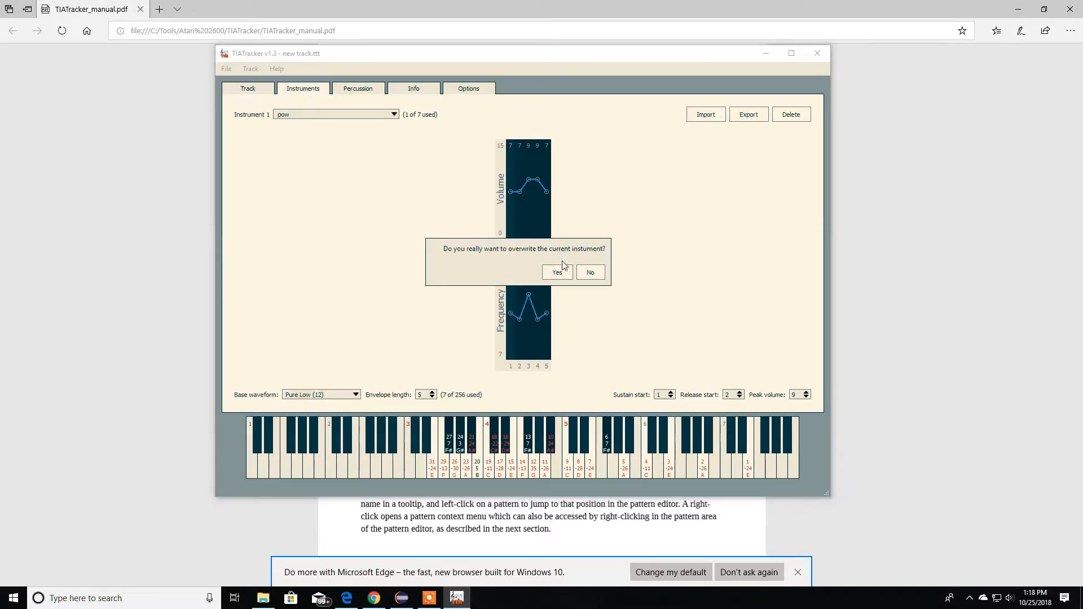
- Confirm overwriting and pick percussion slot 2 for the imported Snare
{"action": "left_click", "coordinate": [556, 271]}
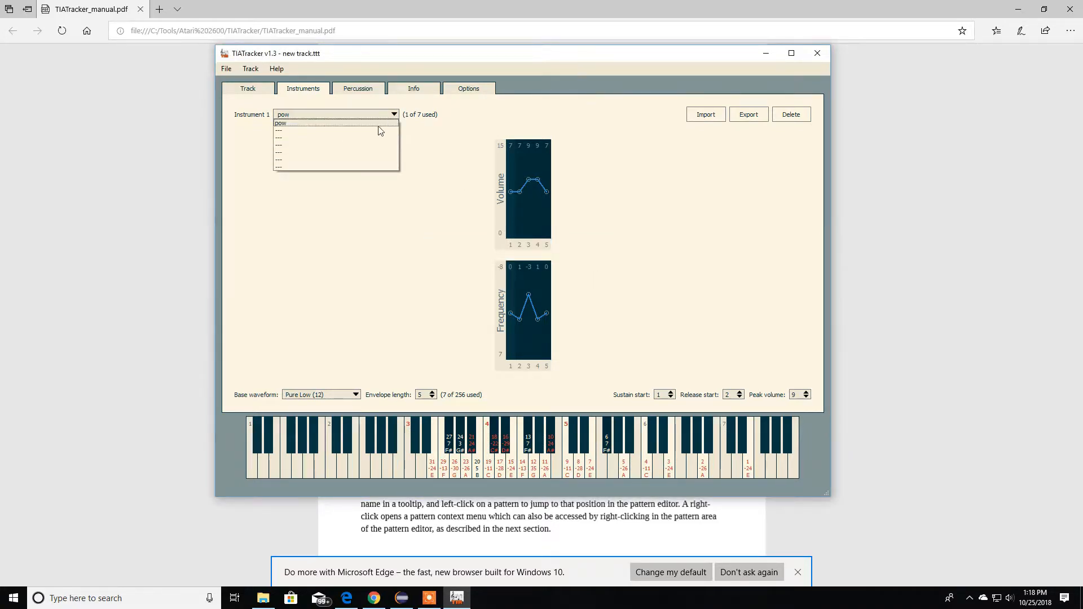
{"action": "left_click", "coordinate": [705, 114]}
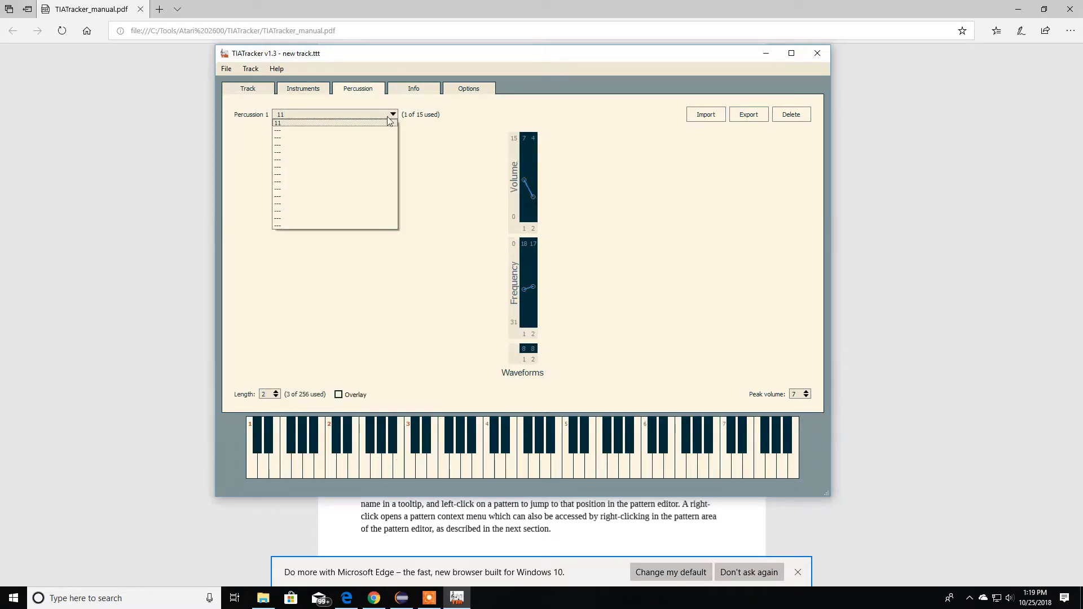
{"action": "left_click", "coordinate": [706, 113]}
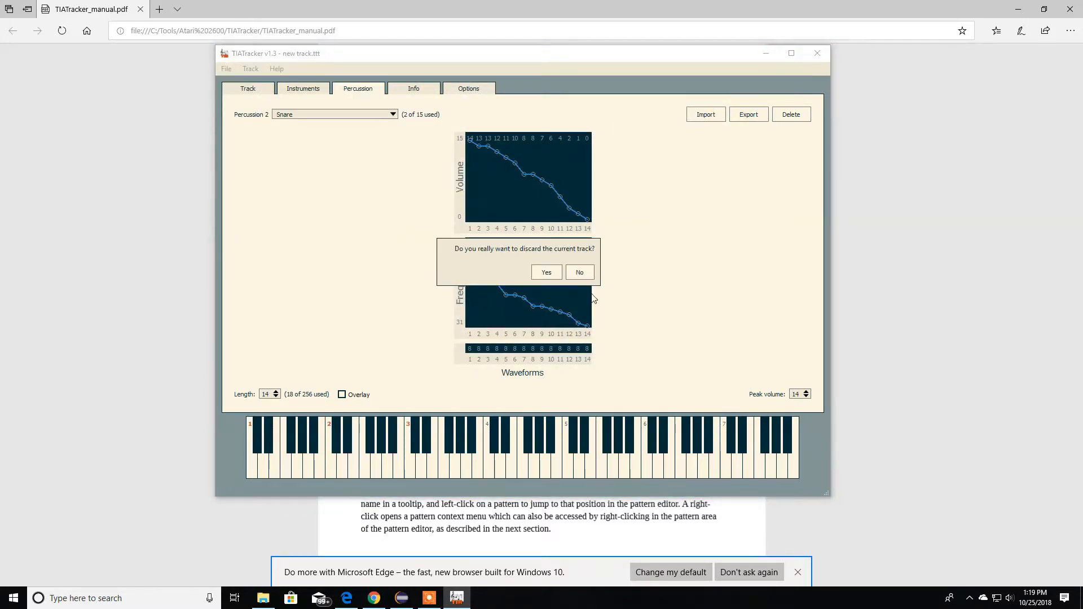
- Reload Speedtest.ttt and switch its TV standard to NTSC 60Hz
{"action": "left_click", "coordinate": [547, 271]}
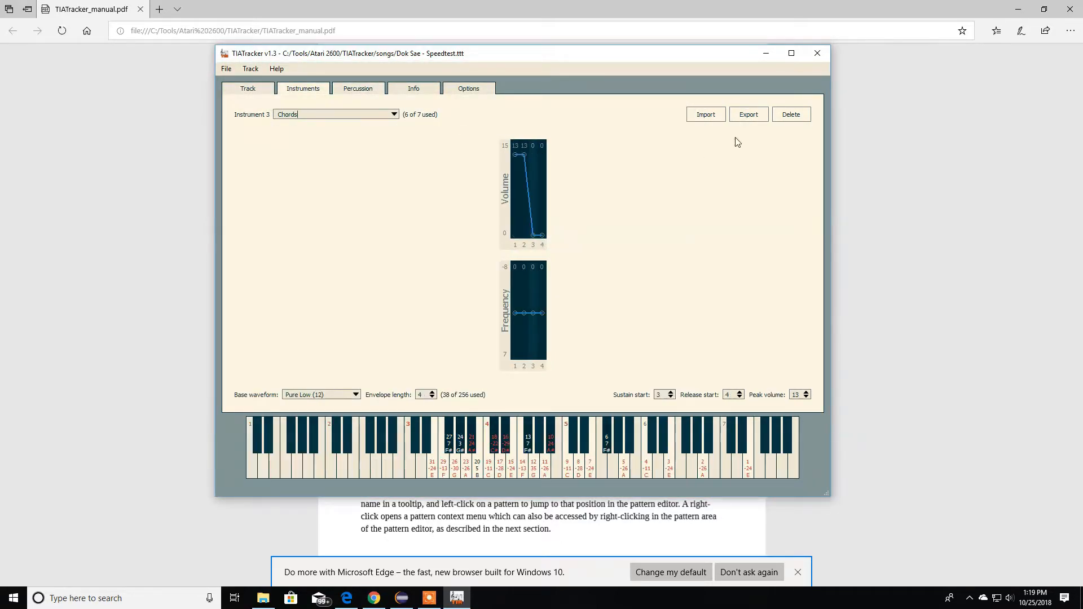
{"action": "left_click", "coordinate": [749, 114]}
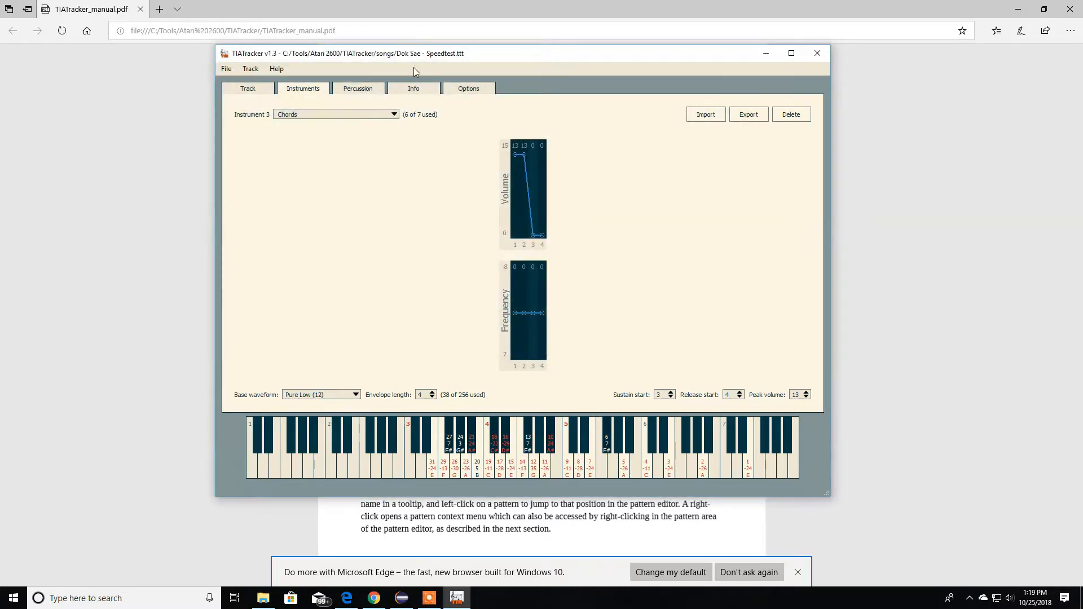
{"action": "left_click", "coordinate": [468, 88]}
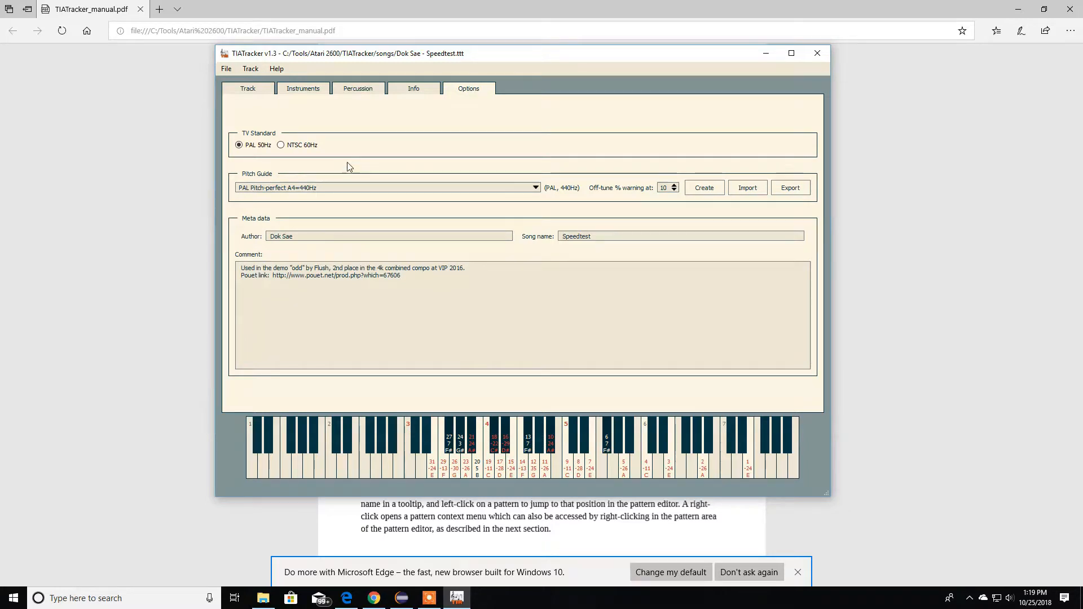
{"action": "left_click", "coordinate": [280, 145]}
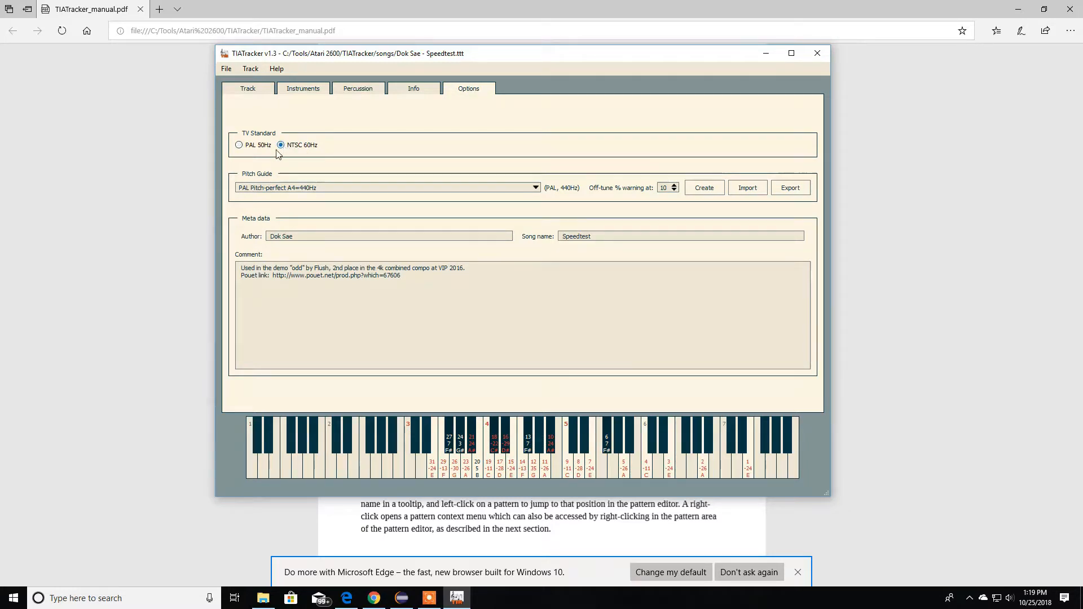
{"action": "mouse_move", "coordinate": [292, 148]}
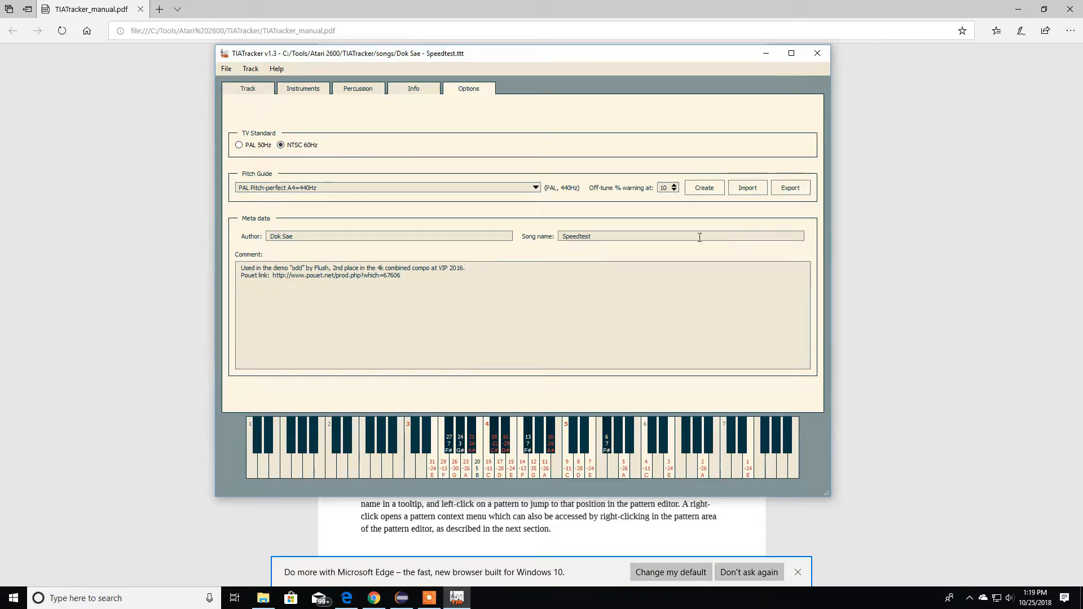
{"action": "left_click", "coordinate": [226, 68]}
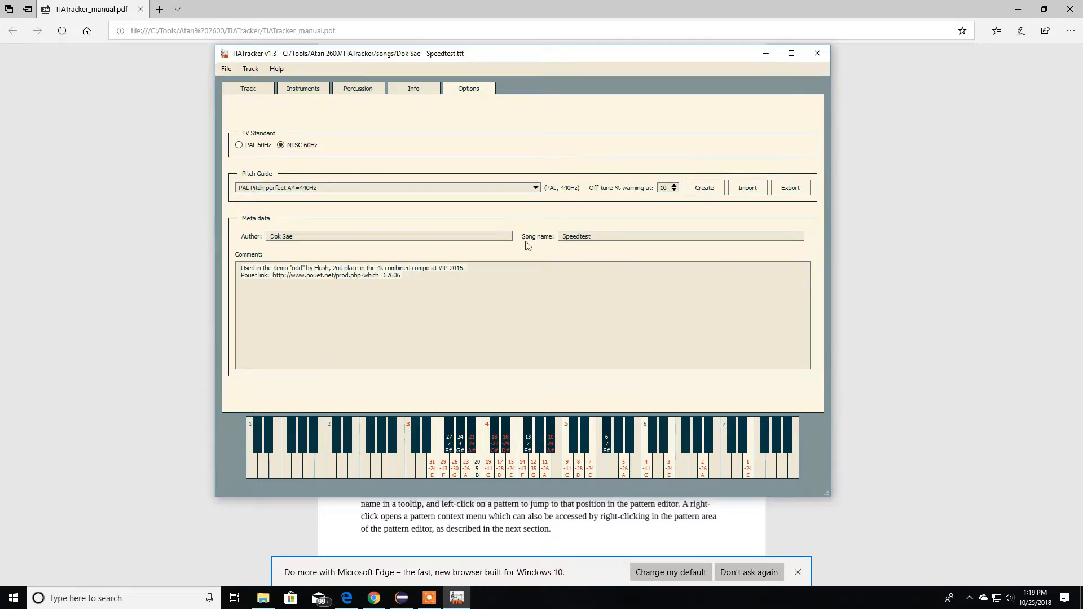
{"action": "mouse_move", "coordinate": [405, 66]}
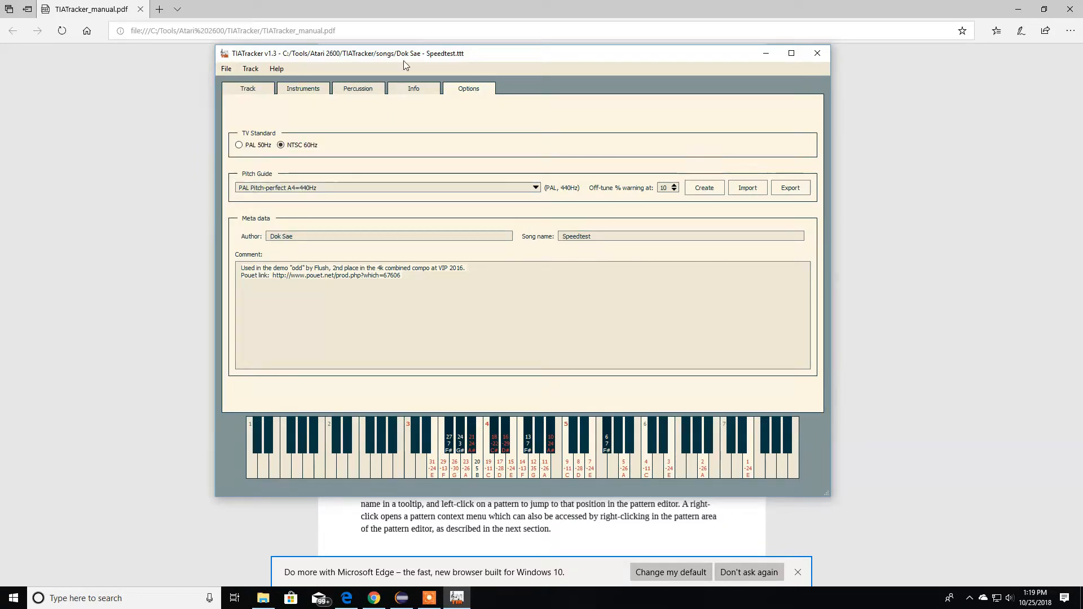
{"action": "mouse_move", "coordinate": [817, 53]}
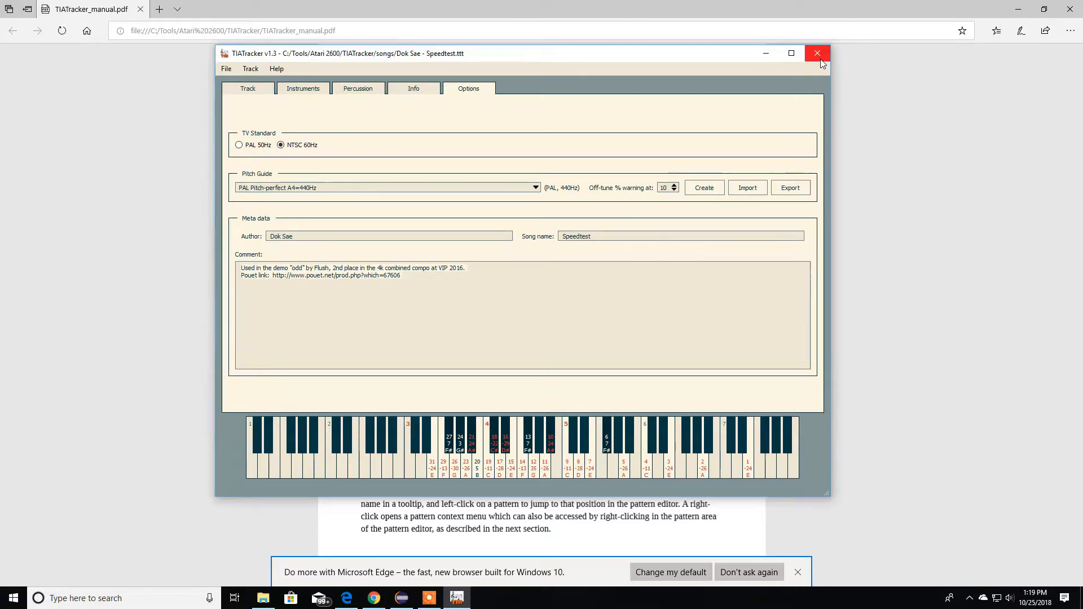
- Quit TIATracker with confirmation and bring up its Bitbucket project page in Chrome
{"action": "left_click", "coordinate": [817, 53]}
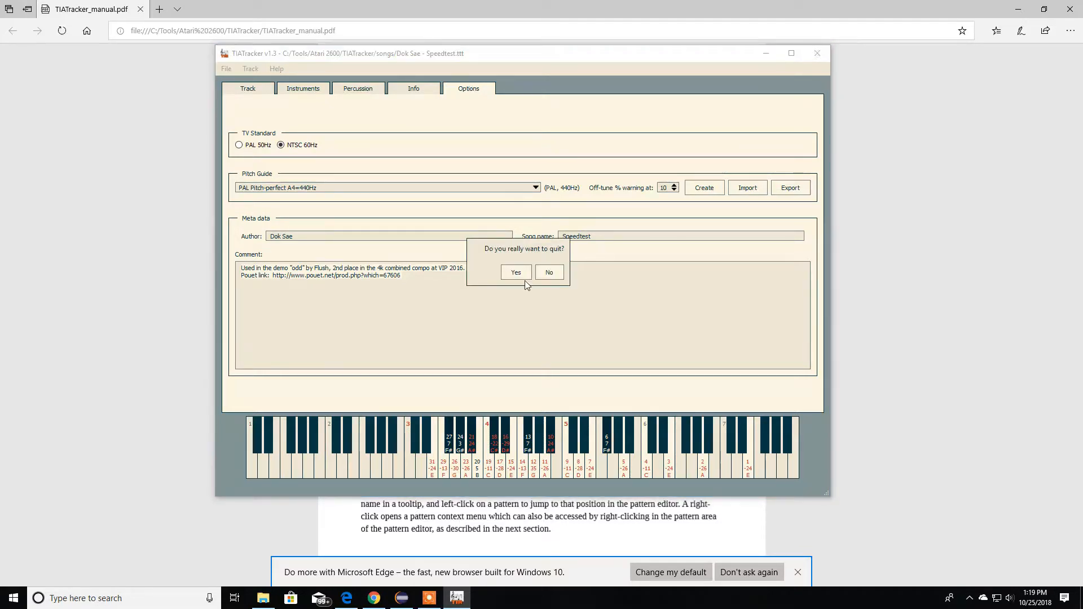
{"action": "left_click", "coordinate": [516, 272]}
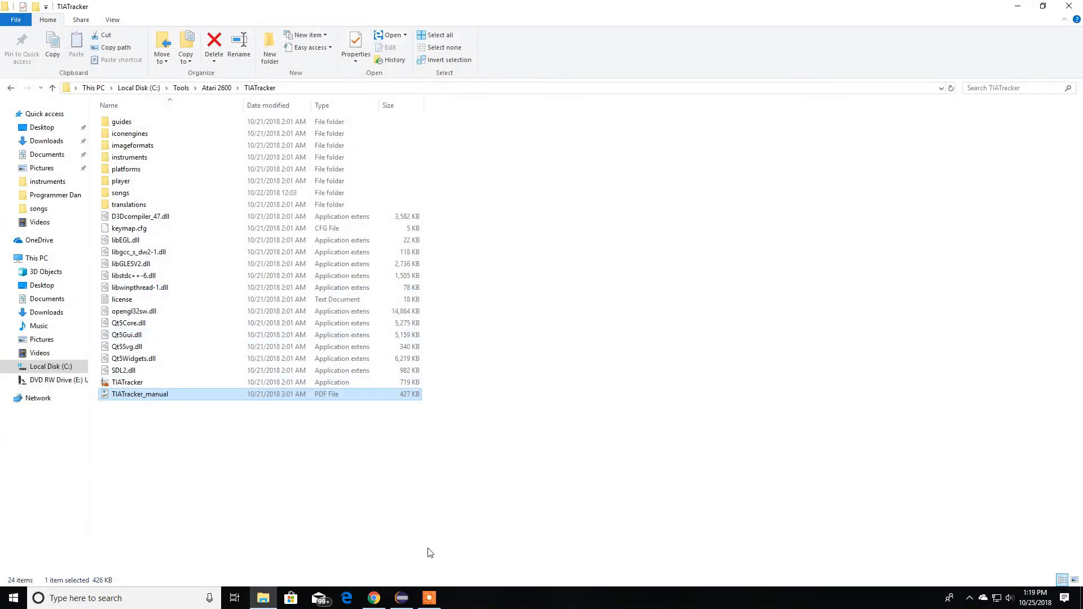
{"action": "left_click", "coordinate": [373, 598]}
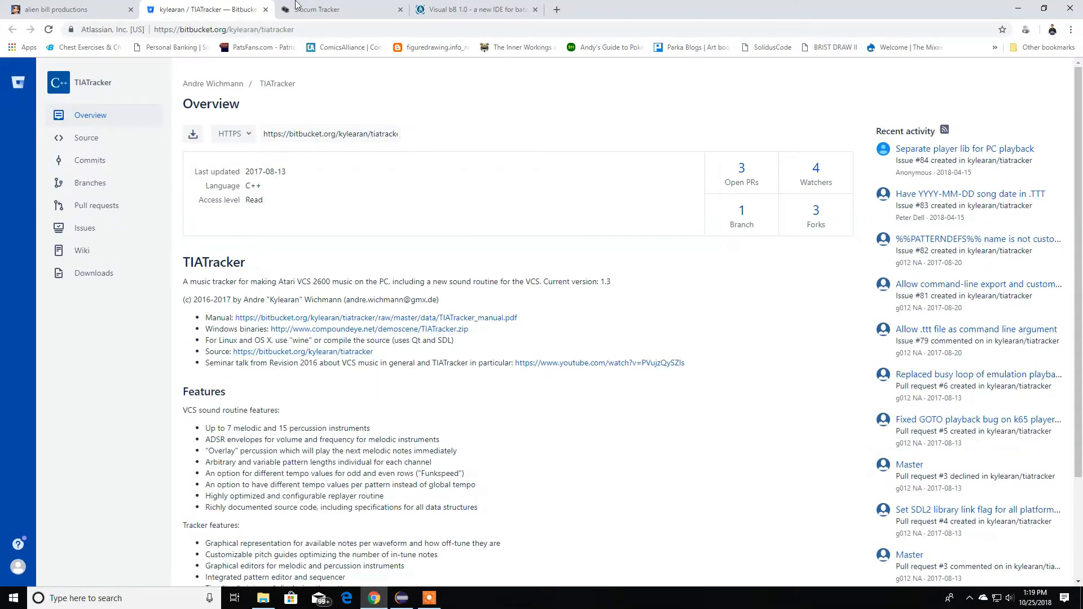
{"action": "mouse_move", "coordinate": [344, 10]}
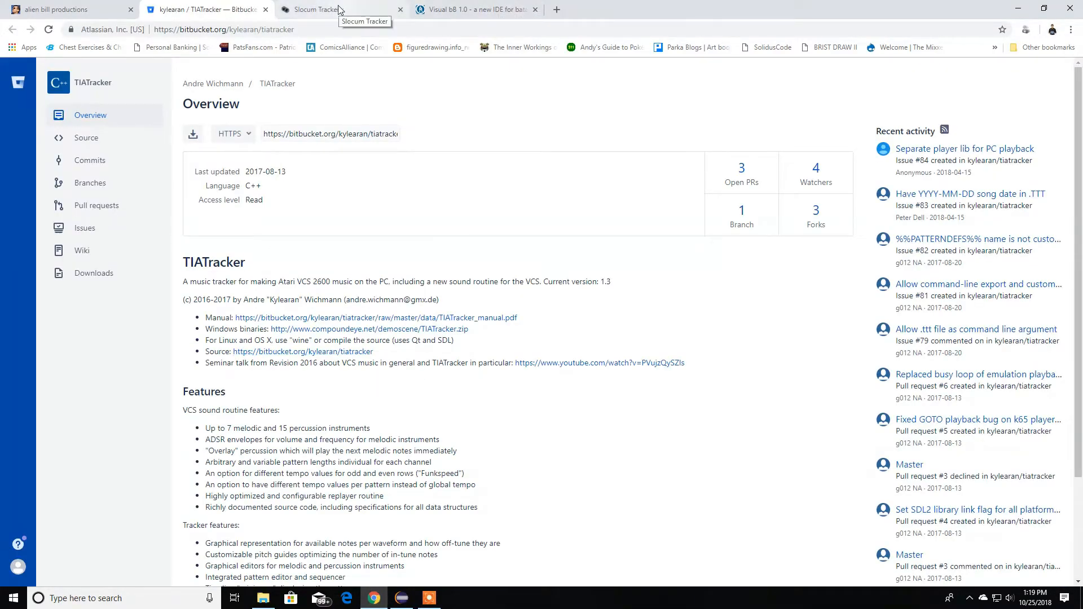
- Switch to the alienbill.com site and open its 2600programming resources page
{"action": "left_click", "coordinate": [73, 10]}
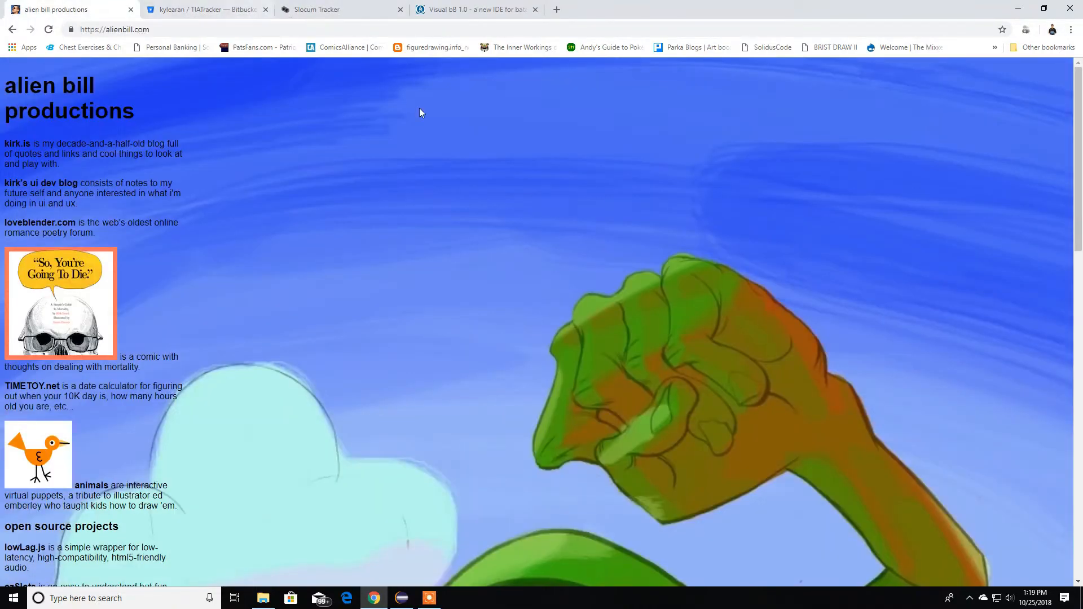
{"action": "scroll", "scroll_direction": "down", "scroll_amount": 3}
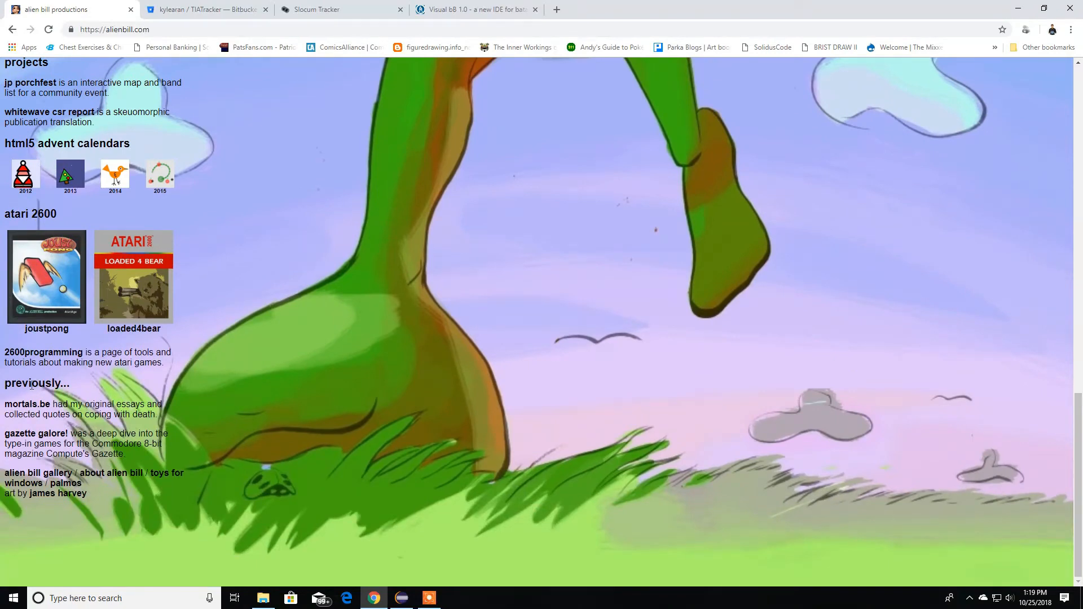
{"action": "left_click", "coordinate": [36, 352]}
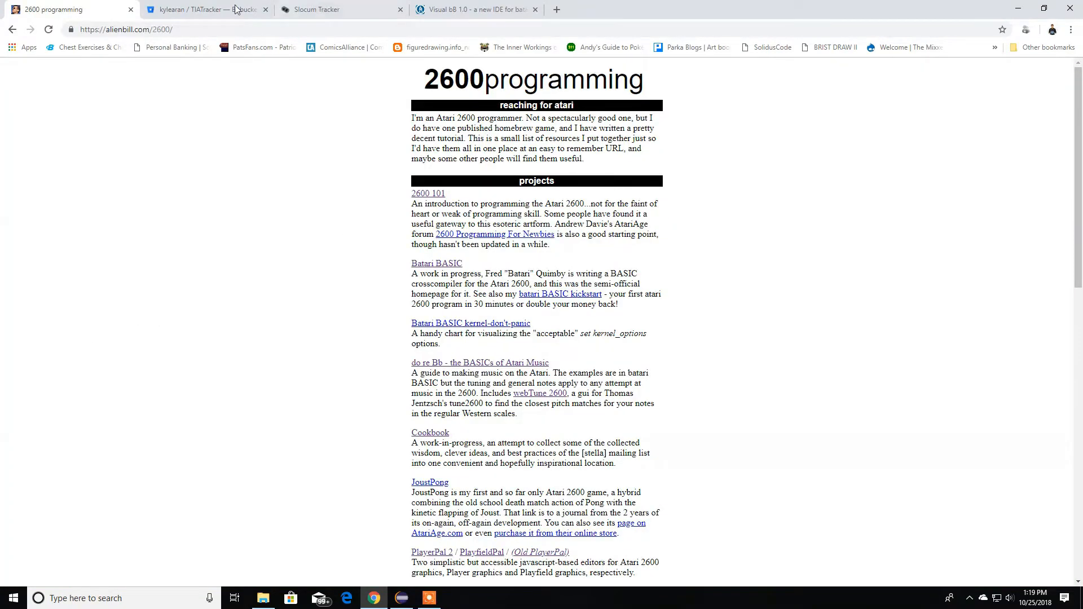
{"action": "scroll", "scroll_direction": "down", "scroll_amount": 3}
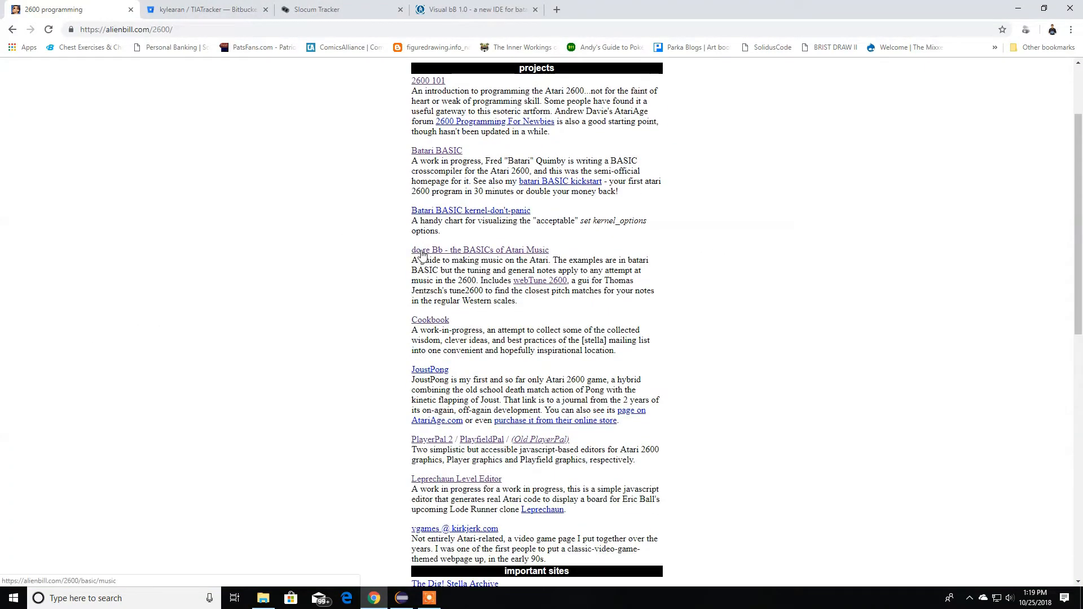
- Open the 'do re bB' music guide and inspect its distortion values table
{"action": "left_click", "coordinate": [479, 250]}
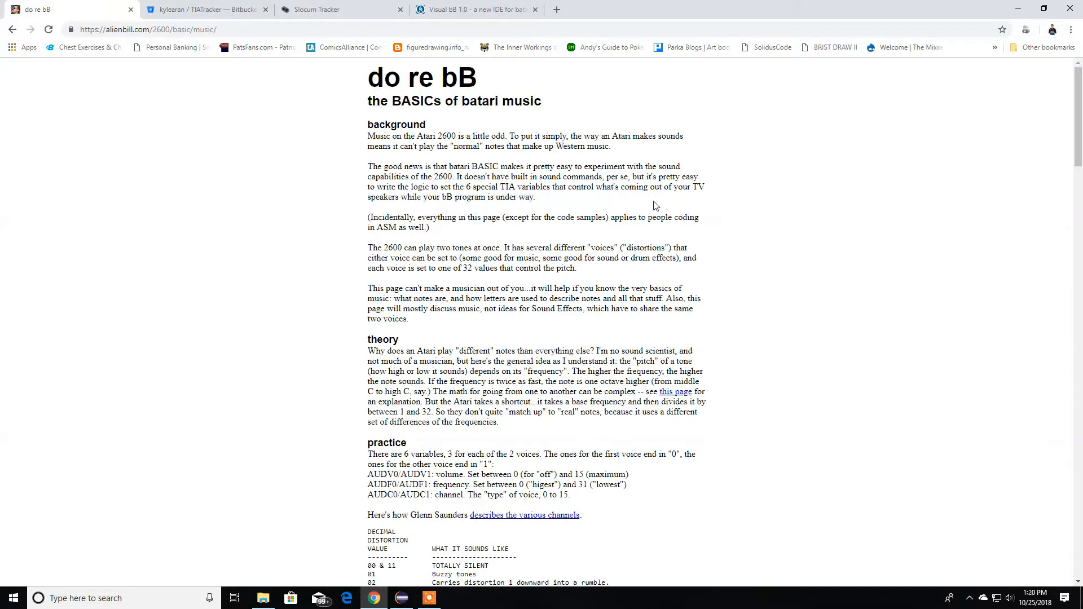
{"action": "scroll", "scroll_direction": "down", "scroll_amount": 3}
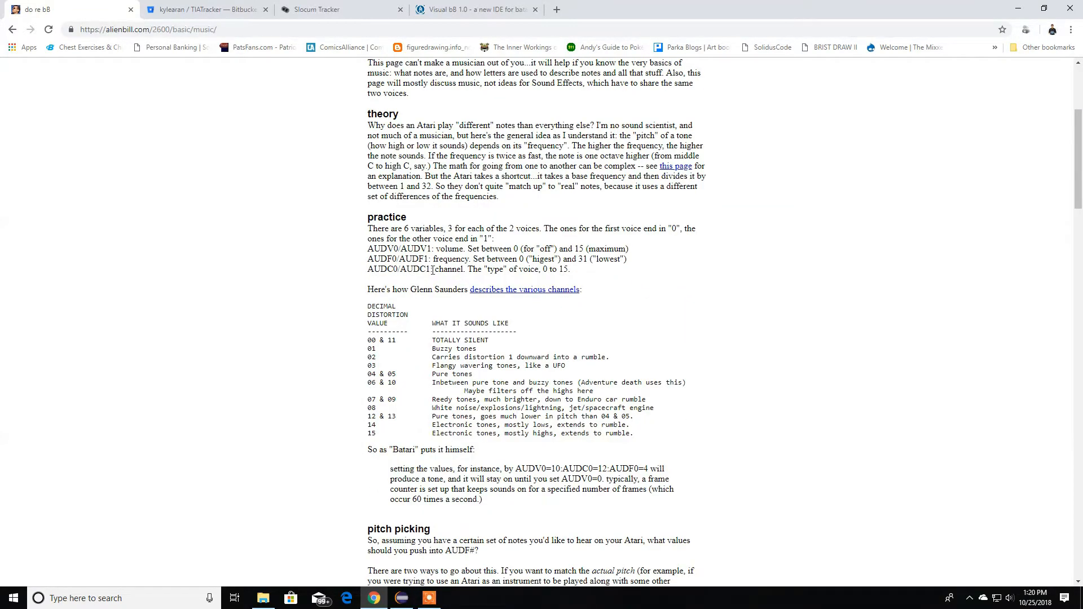
{"action": "mouse_move", "coordinate": [662, 328]}
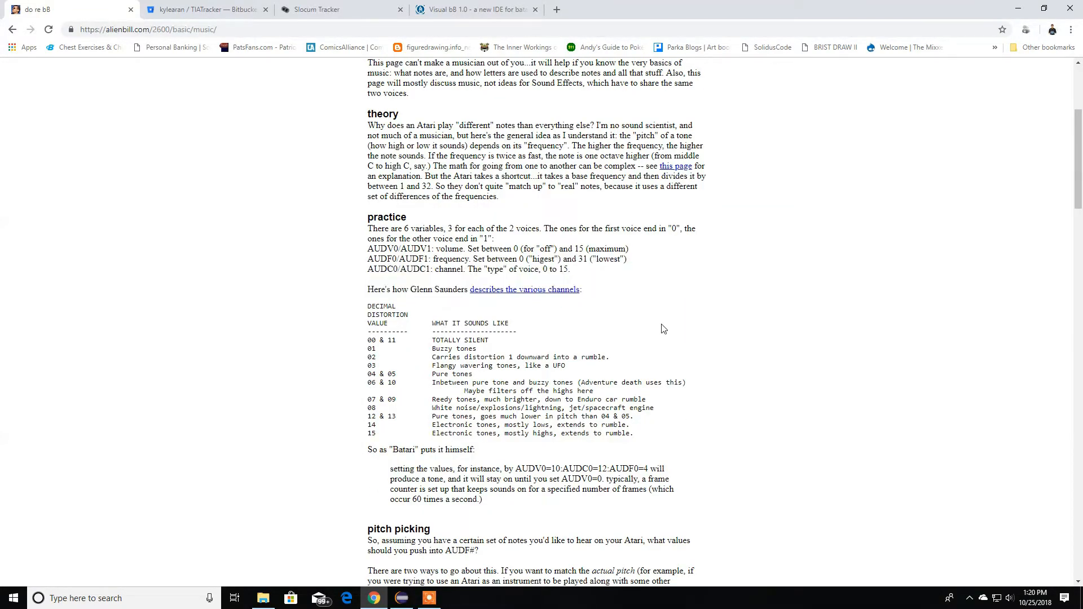
{"action": "scroll", "scroll_direction": "down", "scroll_amount": 3}
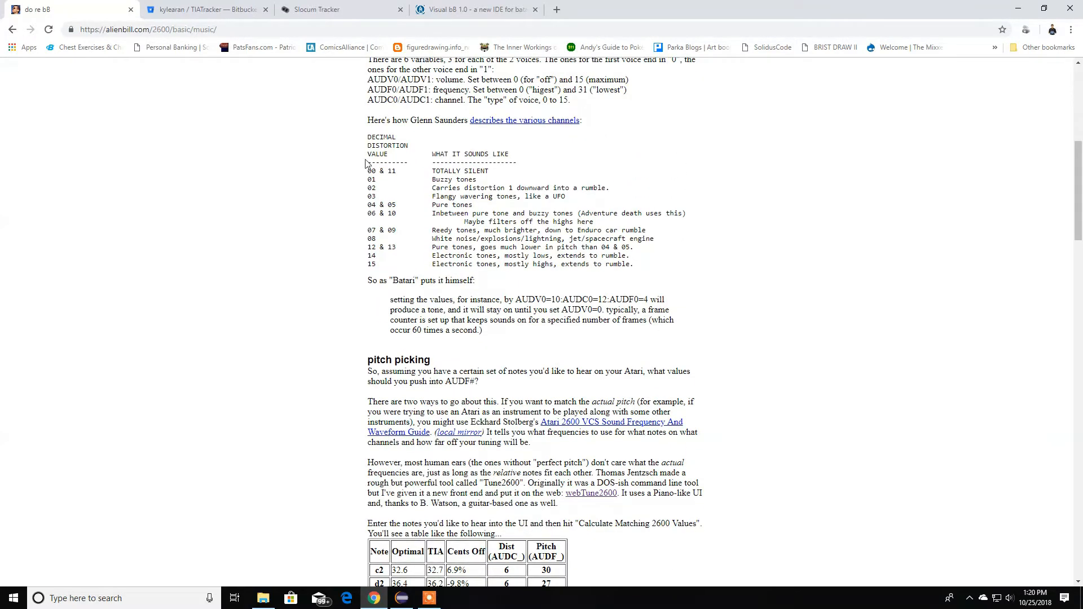
{"action": "left_click_drag", "start_coordinate": [366, 136], "coordinate": [474, 283]}
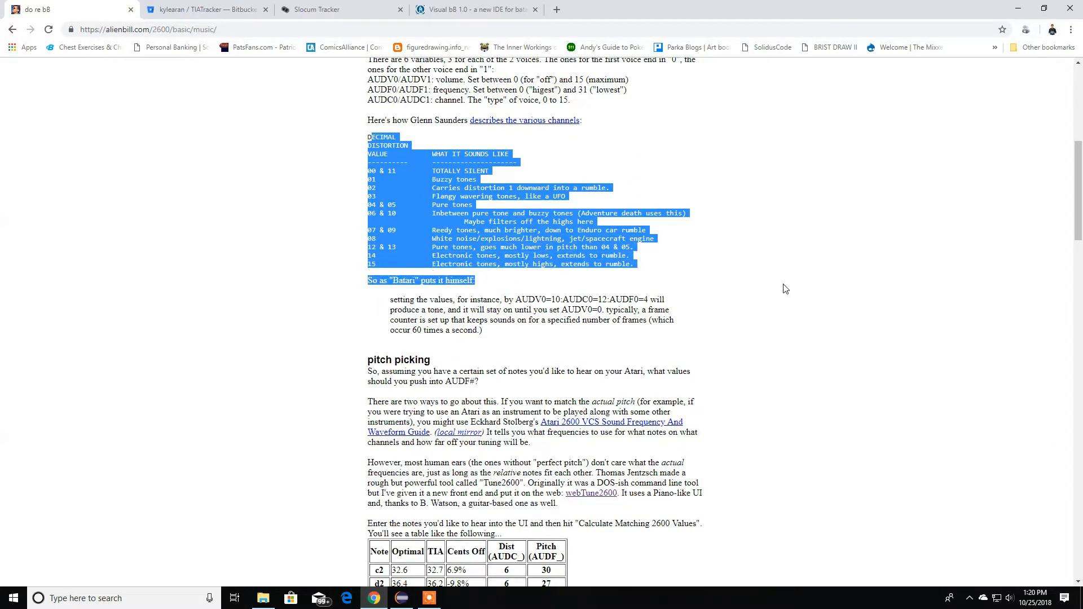
{"action": "left_click", "coordinate": [367, 180]}
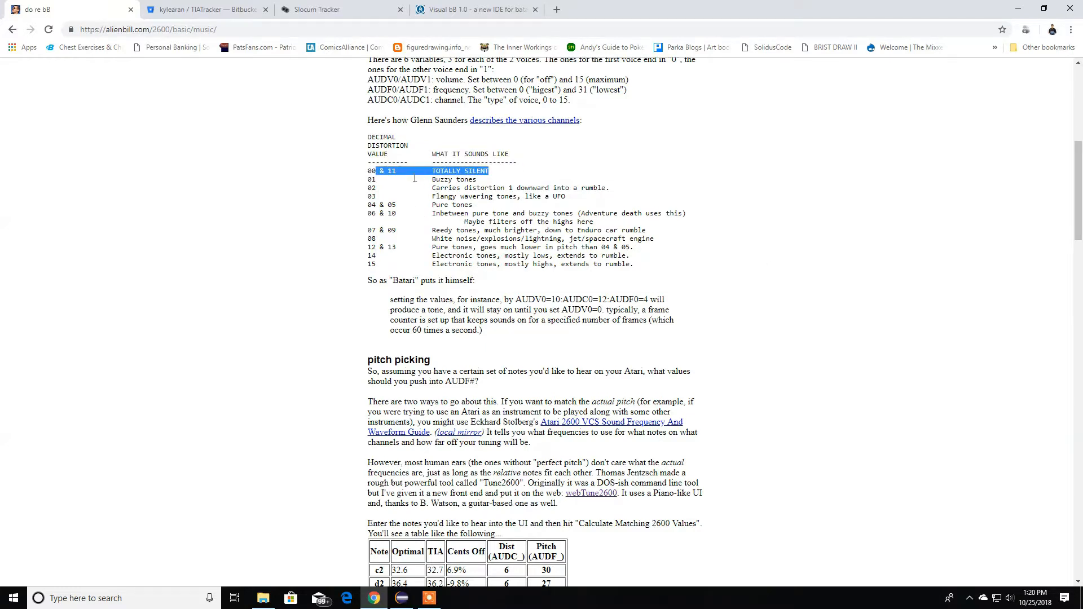
{"action": "mouse_move", "coordinate": [488, 173]}
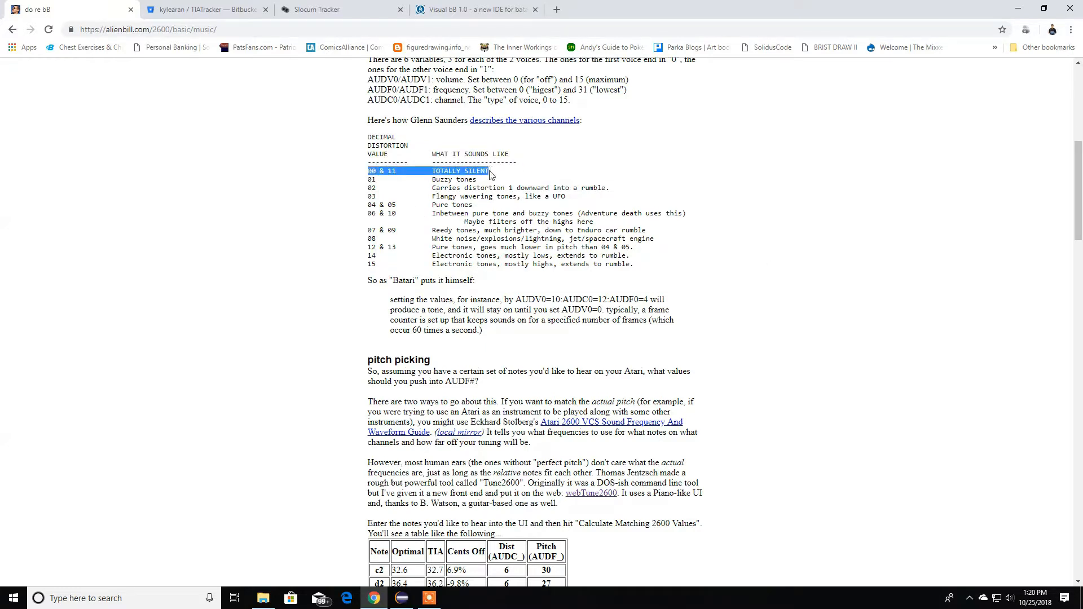
- Scroll the article down to the pitch-picking section and its example note table
{"action": "left_click", "coordinate": [451, 204]}
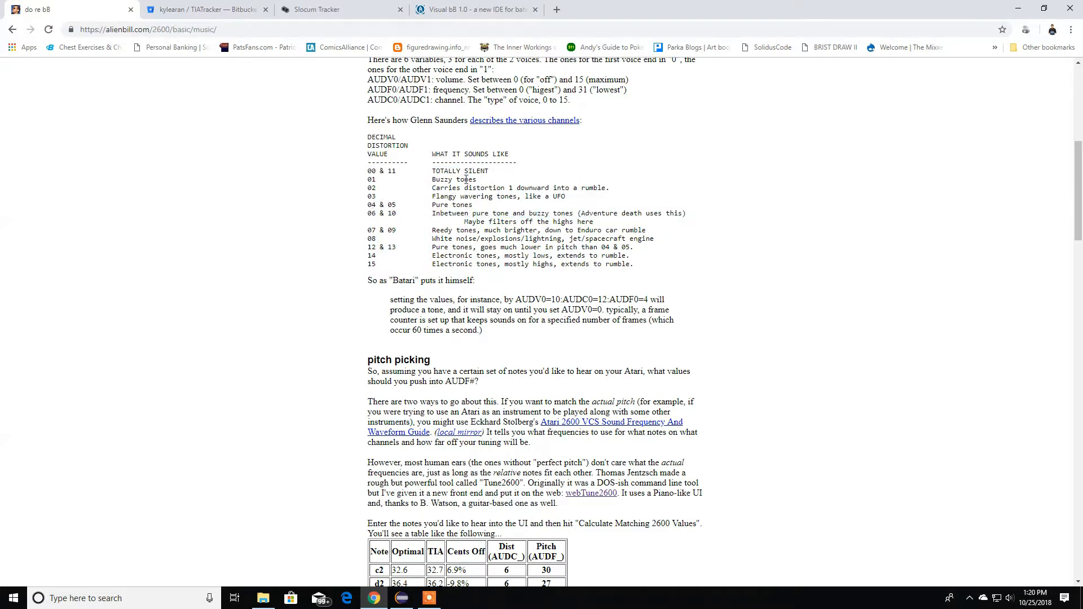
{"action": "scroll", "scroll_direction": "down", "scroll_amount": 3}
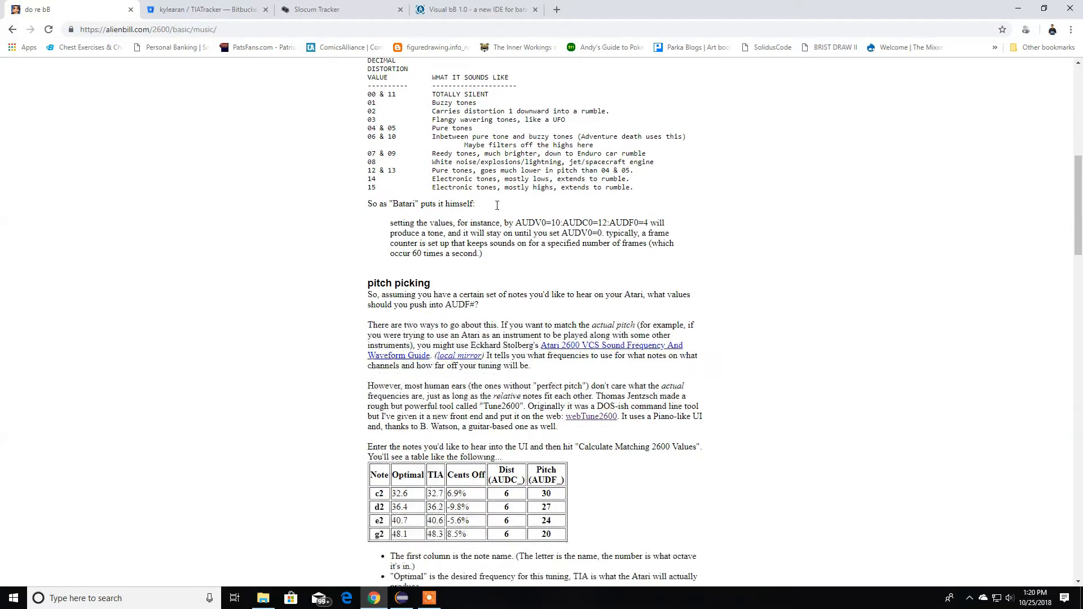
{"action": "scroll", "scroll_direction": "down", "scroll_amount": 3}
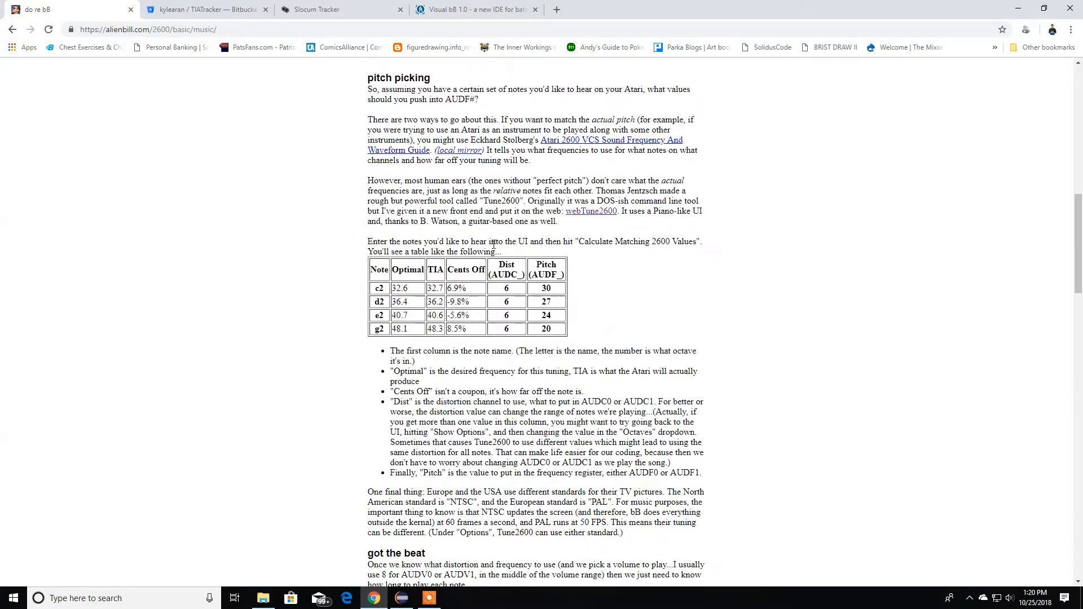
{"action": "scroll", "scroll_direction": "down", "scroll_amount": 3}
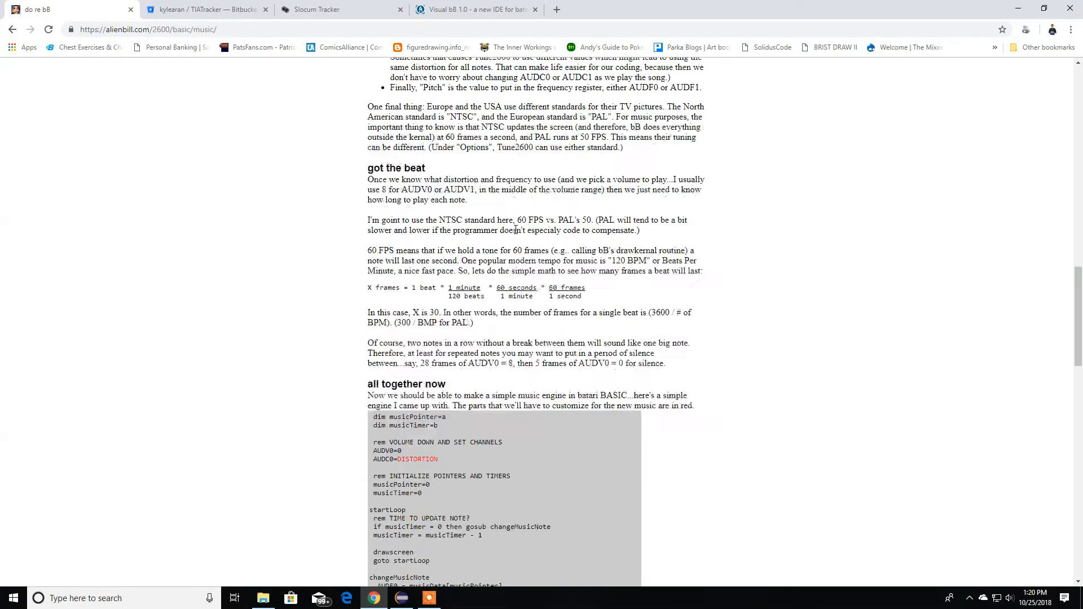
{"action": "scroll", "scroll_direction": "up", "scroll_amount": 3}
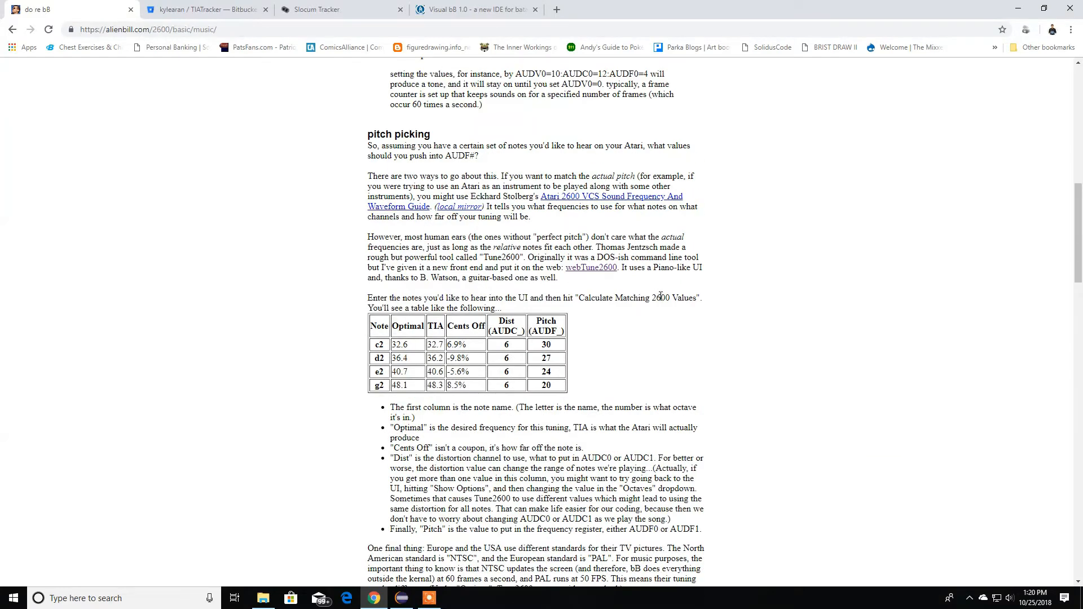
- Open webTune2600, mark F#, G and G#, and calculate matching 2600 values
{"action": "left_click", "coordinate": [590, 267]}
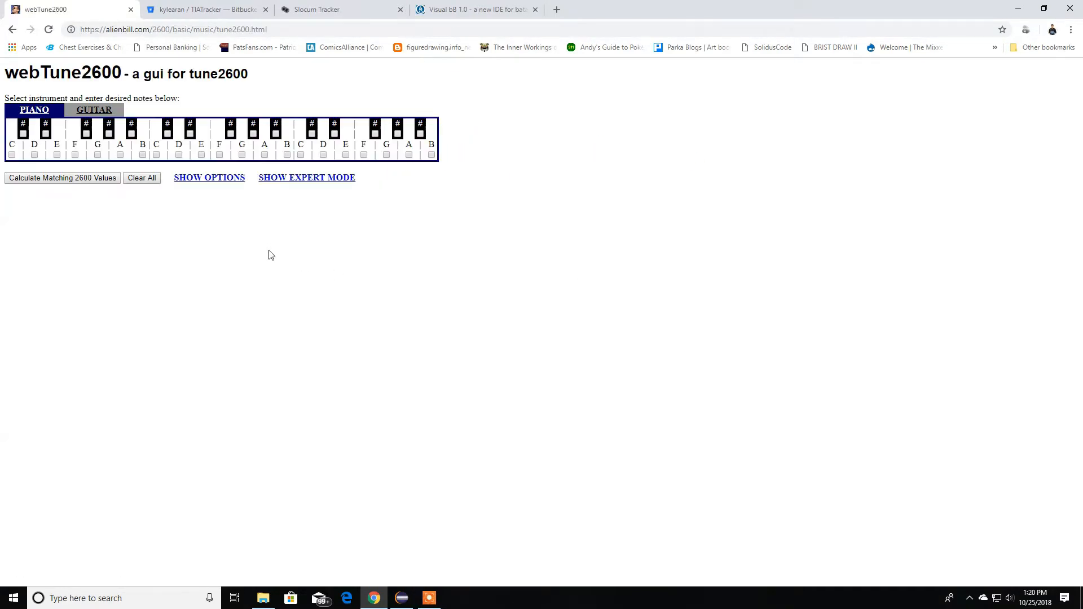
{"action": "mouse_move", "coordinate": [281, 231]}
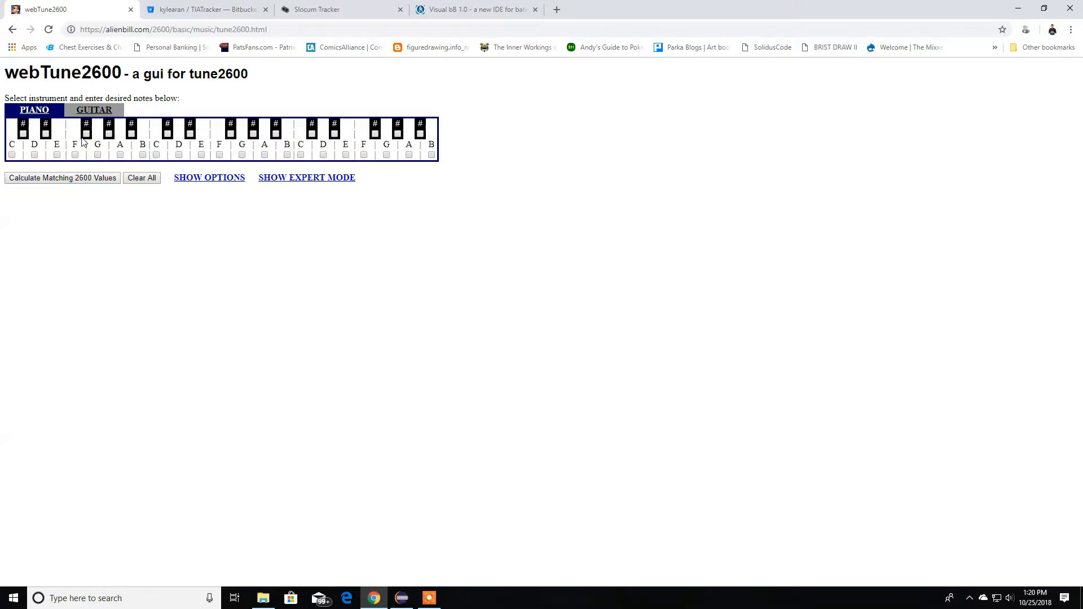
{"action": "left_click", "coordinate": [97, 153]}
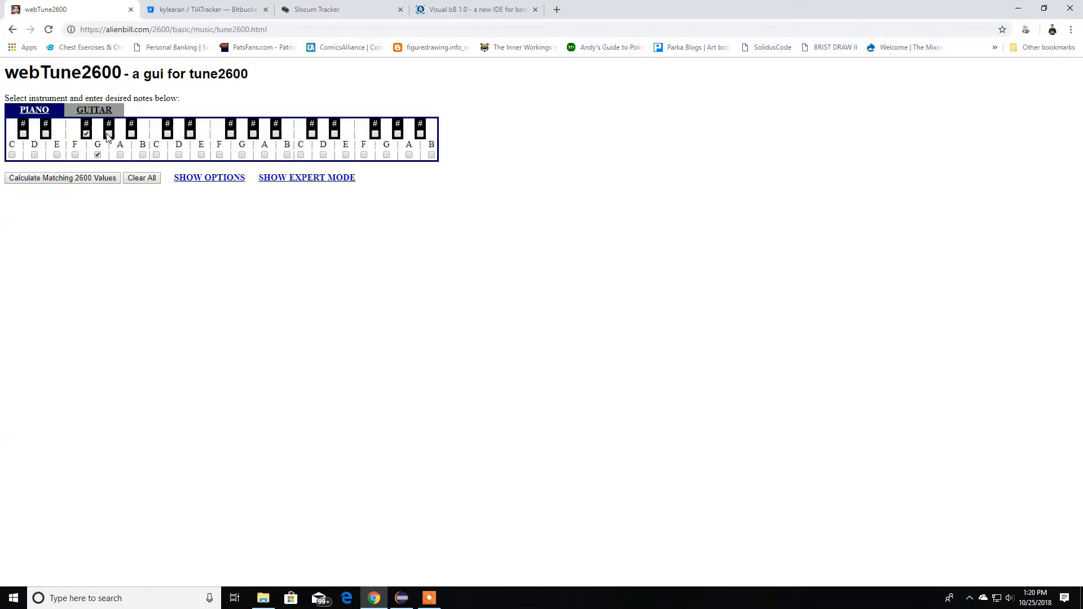
{"action": "left_click", "coordinate": [62, 178]}
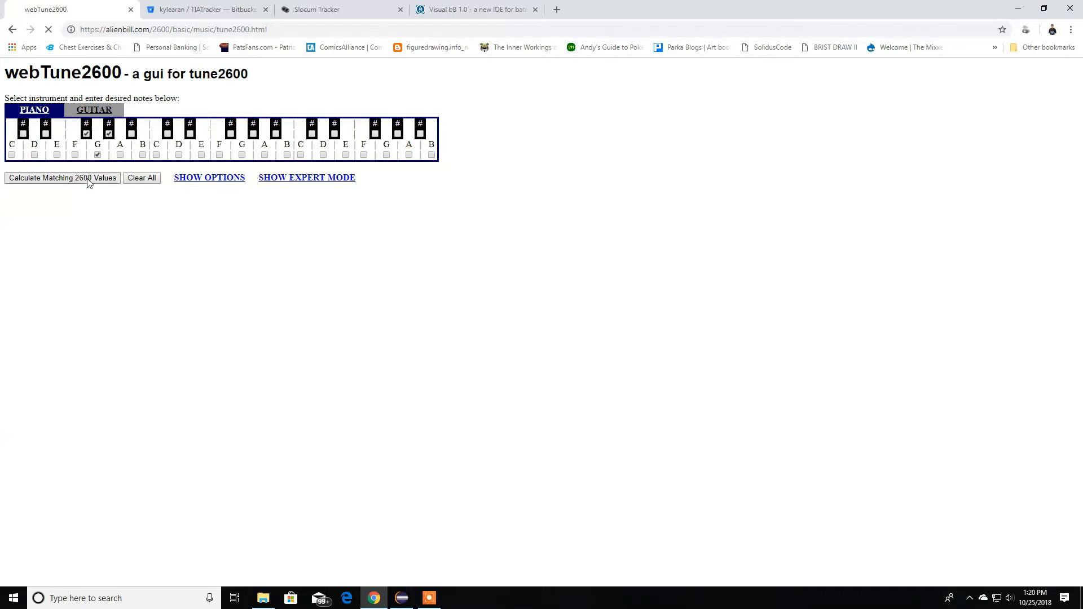
{"action": "left_click", "coordinate": [60, 178]}
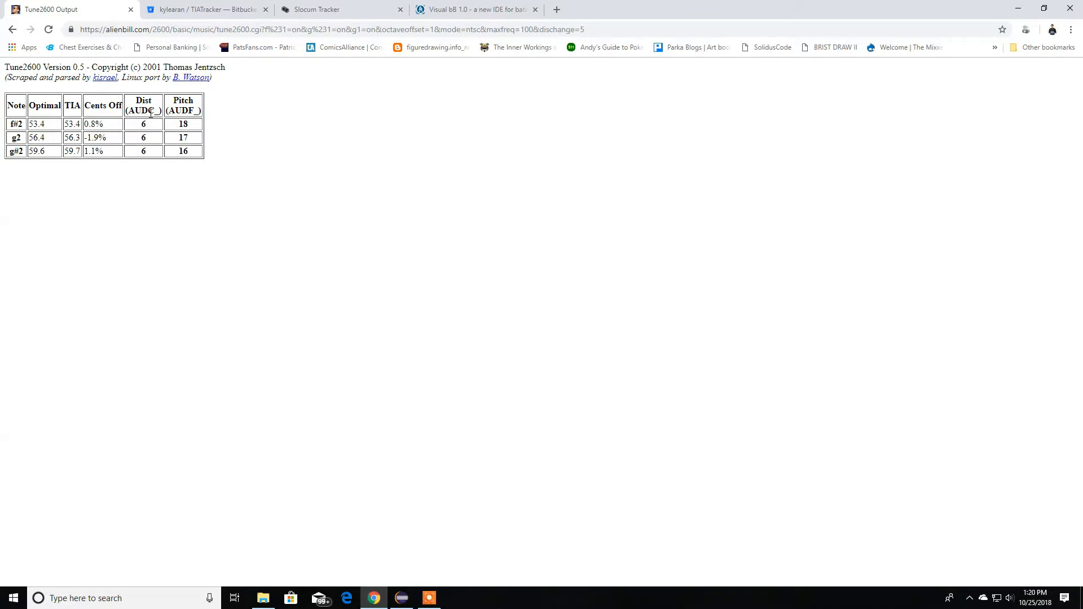
- Review the Tune2600 output: distortion 6, pitches 18, 17, 16 for f#2, g2, g#2
{"action": "double_click", "coordinate": [143, 110]}
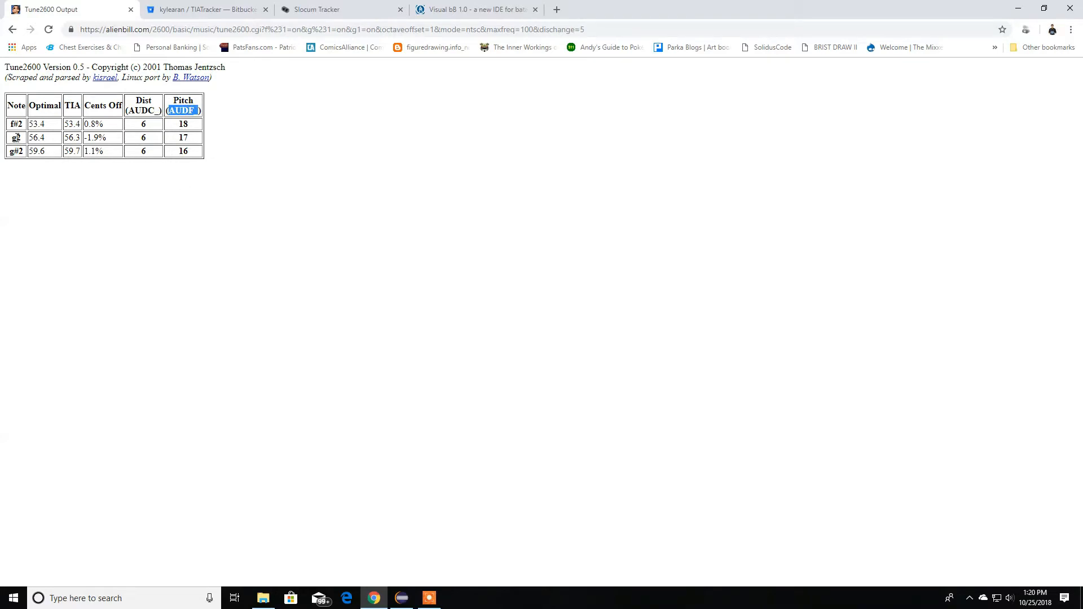
{"action": "left_click", "coordinate": [212, 161]}
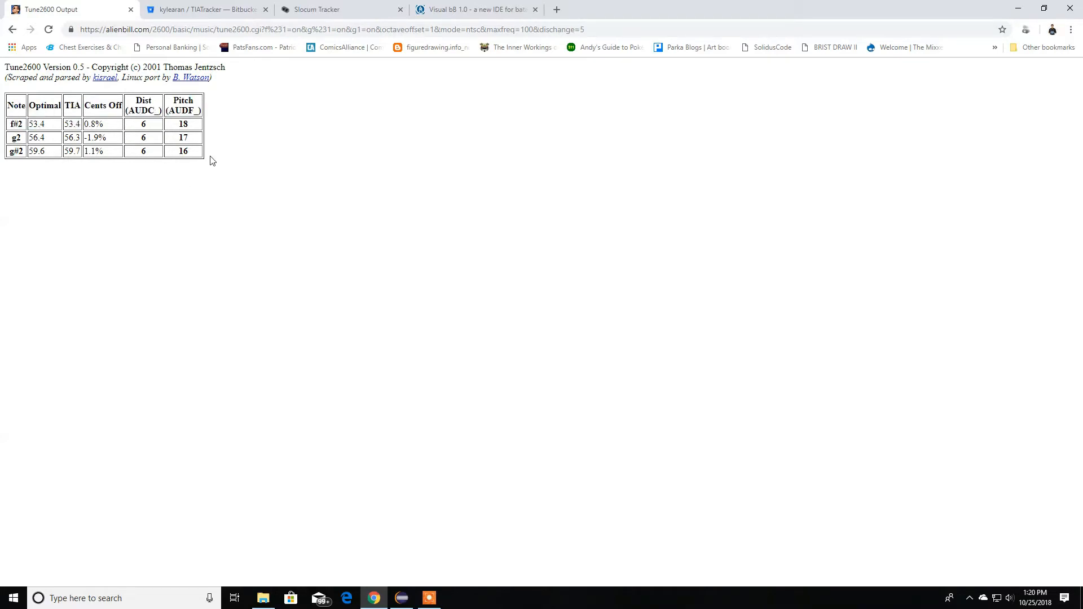
{"action": "mouse_move", "coordinate": [154, 92]}
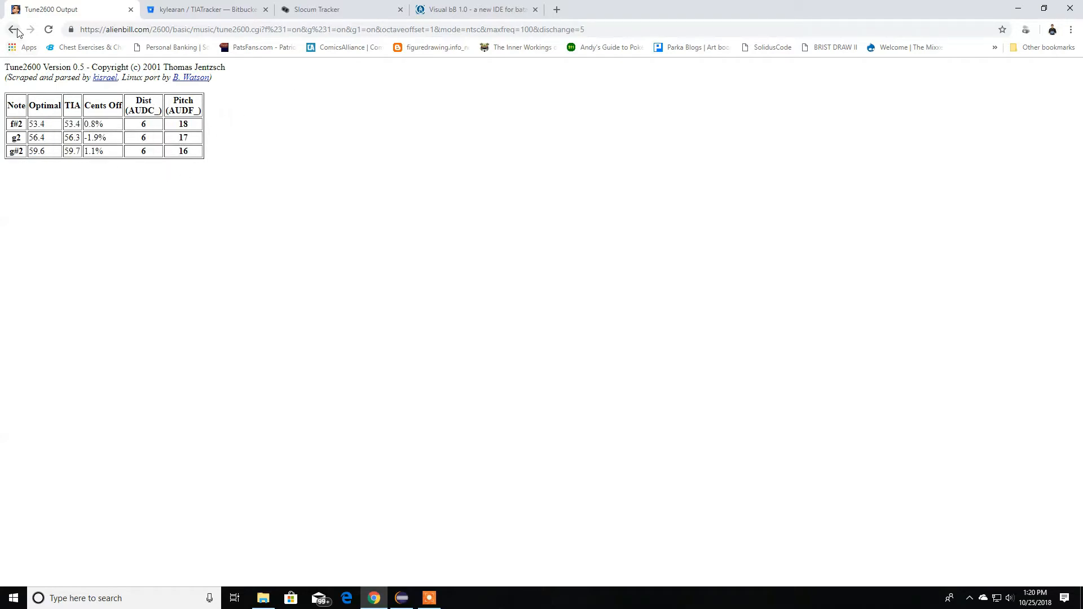
- Go back to the note picker, glance at the Visual bB and TIATracker tabs, then return
{"action": "left_click", "coordinate": [12, 29]}
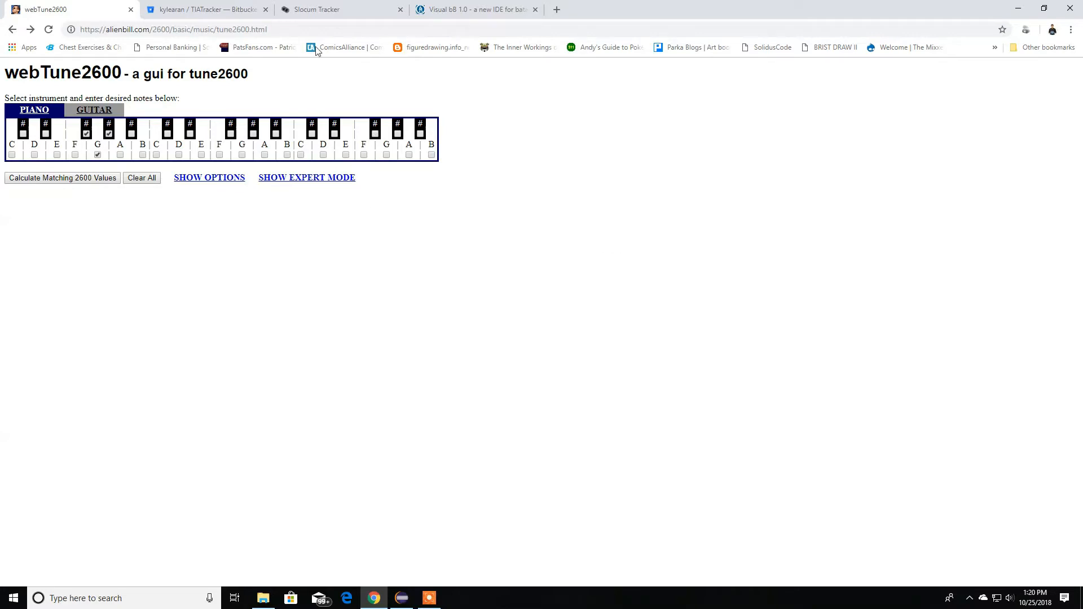
{"action": "left_click", "coordinate": [473, 9]}
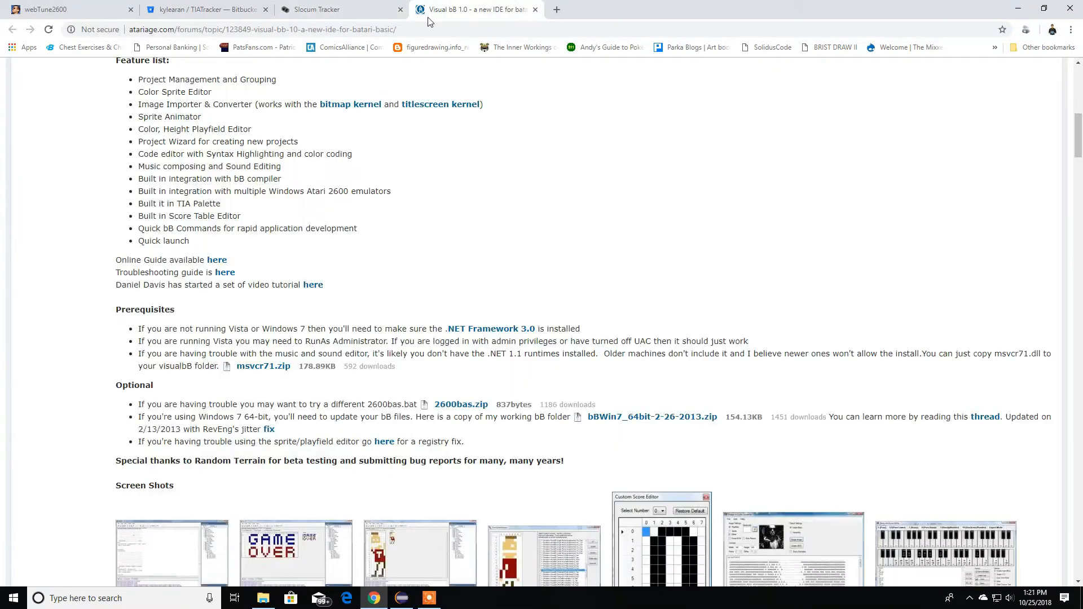
{"action": "left_click", "coordinate": [203, 9]}
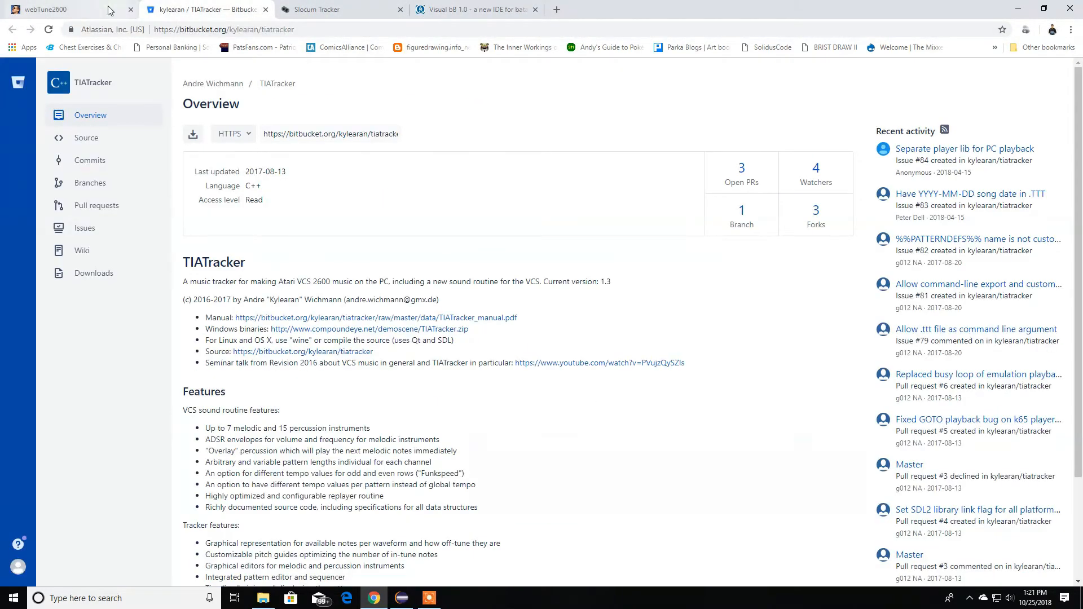
{"action": "left_click", "coordinate": [45, 10]}
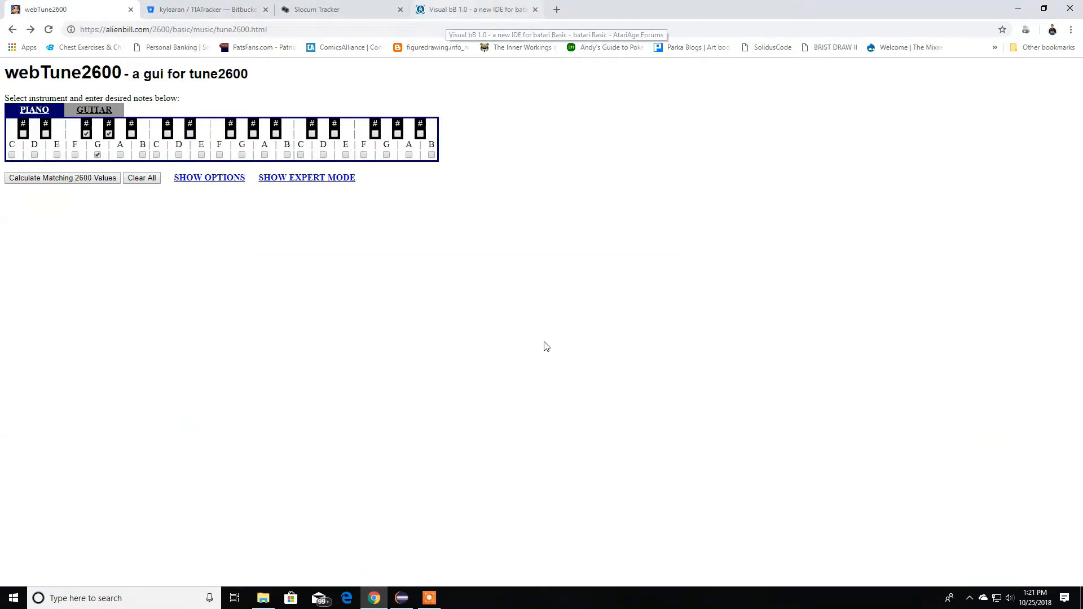
{"action": "mouse_move", "coordinate": [577, 347]}
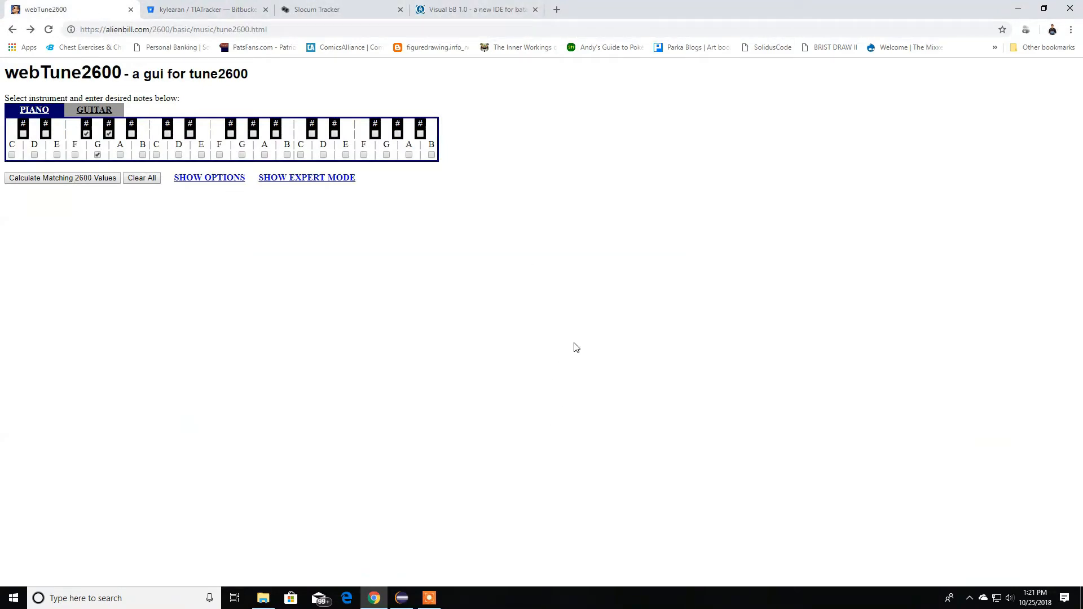
{"action": "mouse_move", "coordinate": [588, 338]}
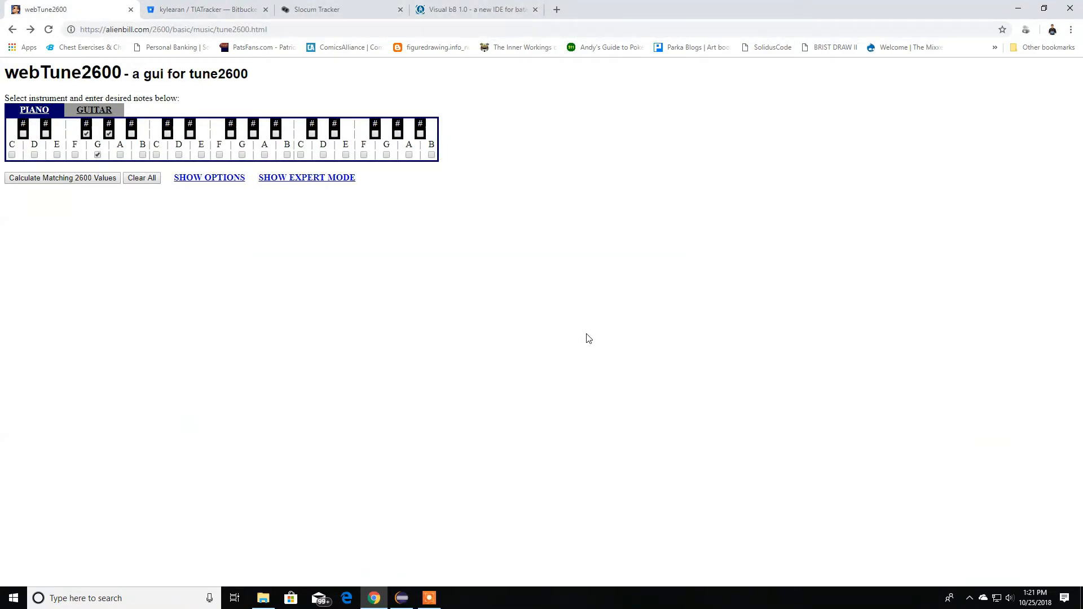
{"action": "mouse_move", "coordinate": [425, 223]}
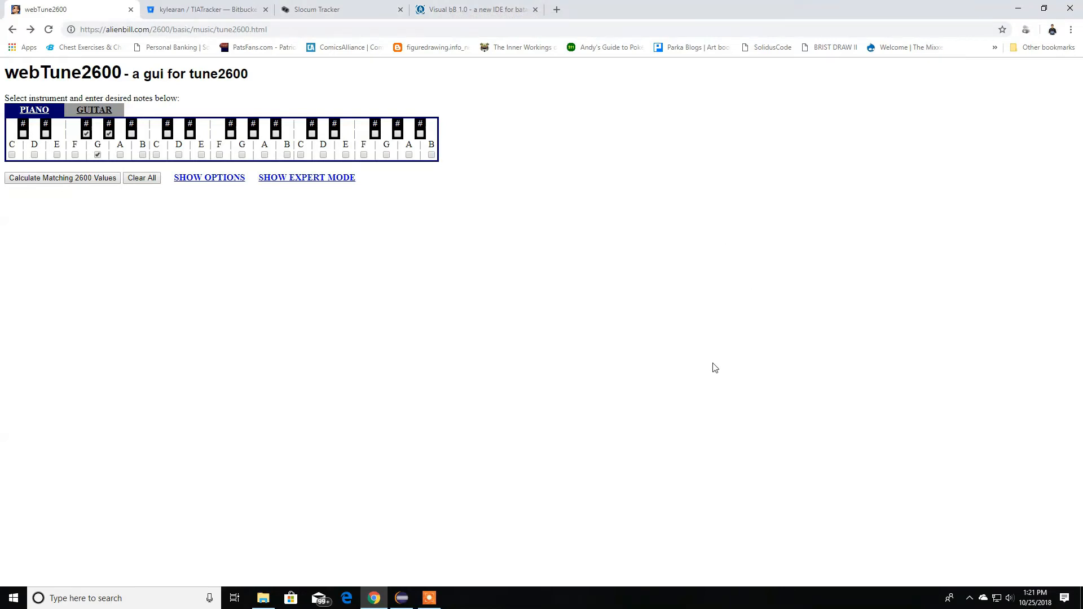
{"action": "mouse_move", "coordinate": [712, 376]}
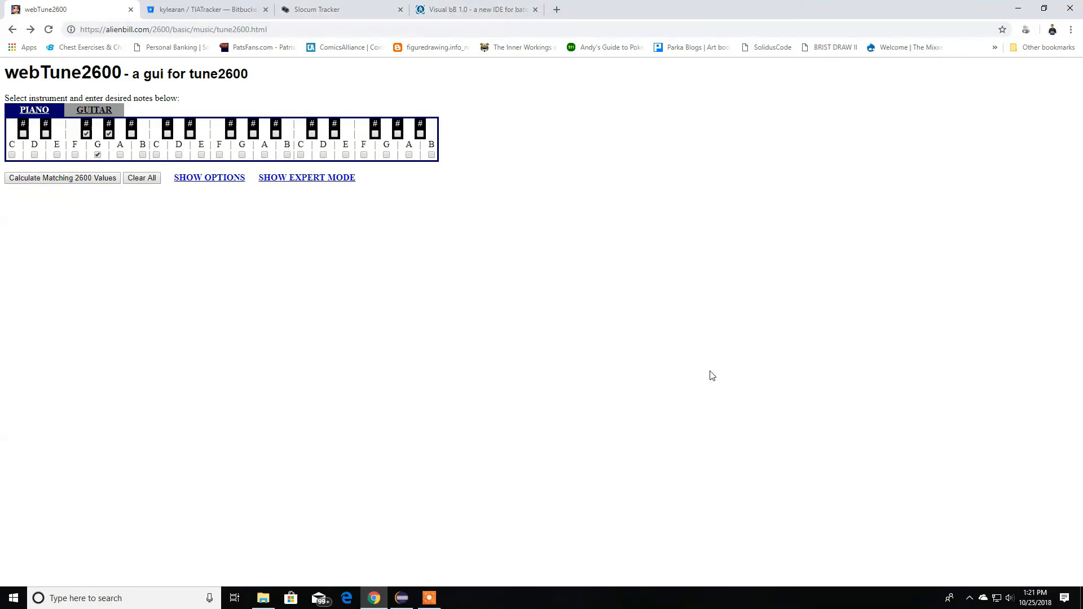
{"action": "mouse_move", "coordinate": [686, 386]}
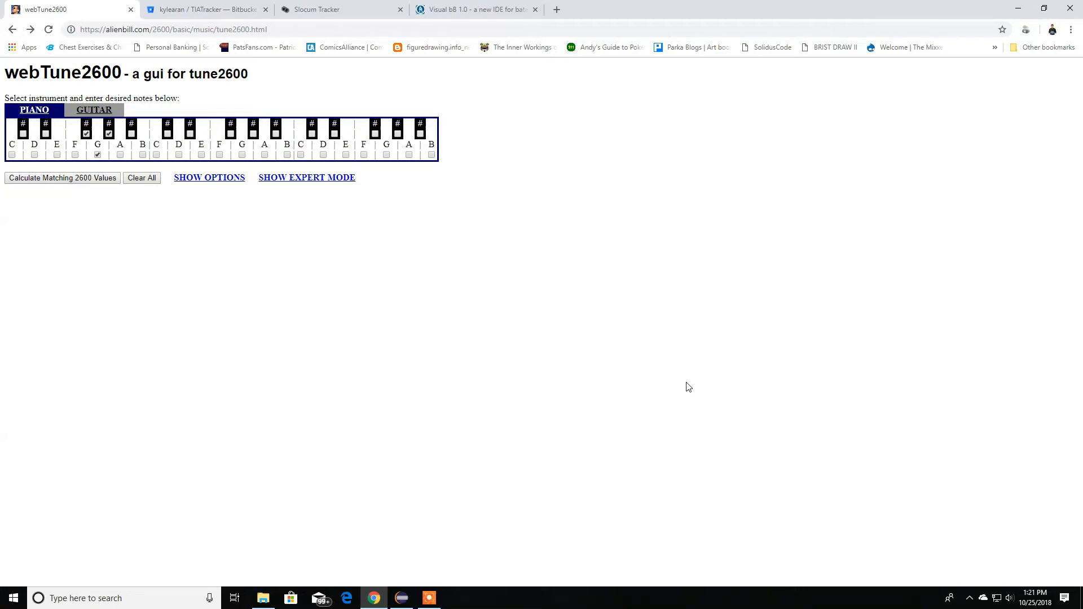
{"action": "mouse_move", "coordinate": [557, 326]}
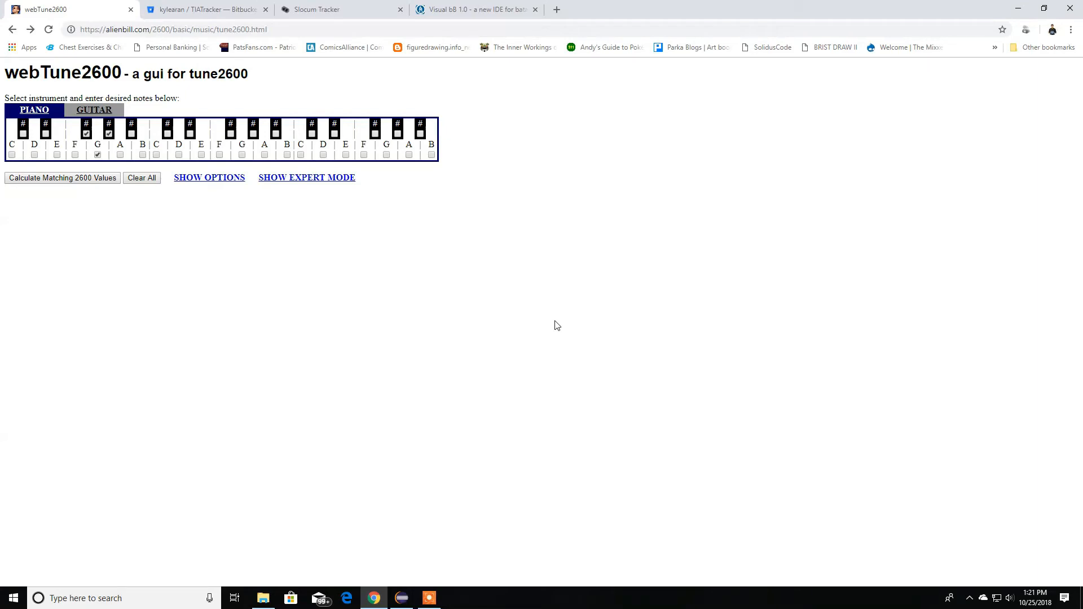
{"action": "mouse_move", "coordinate": [559, 325]}
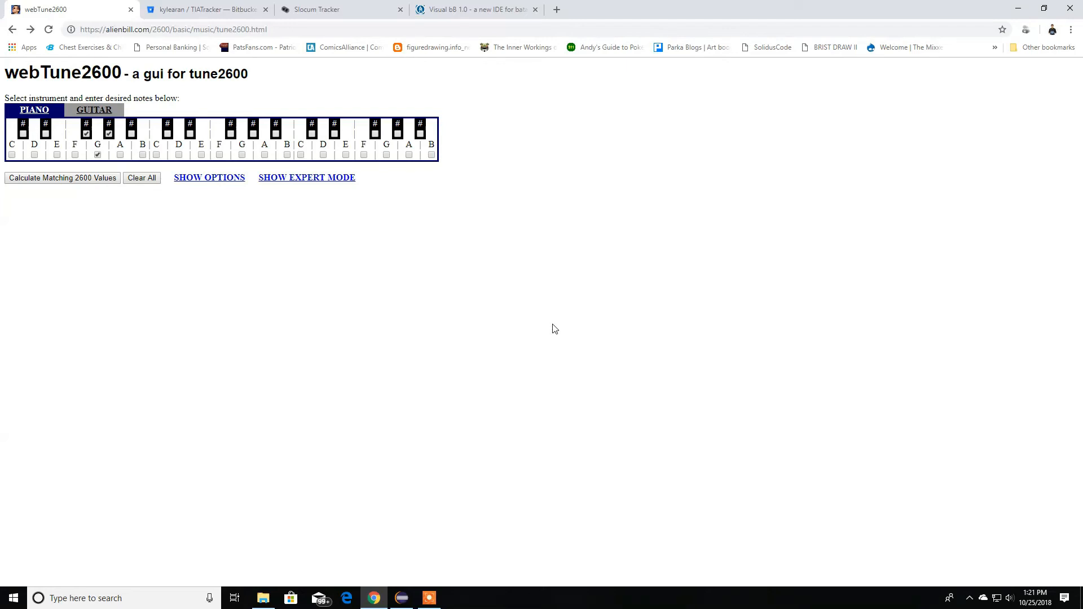
{"action": "mouse_move", "coordinate": [548, 327]}
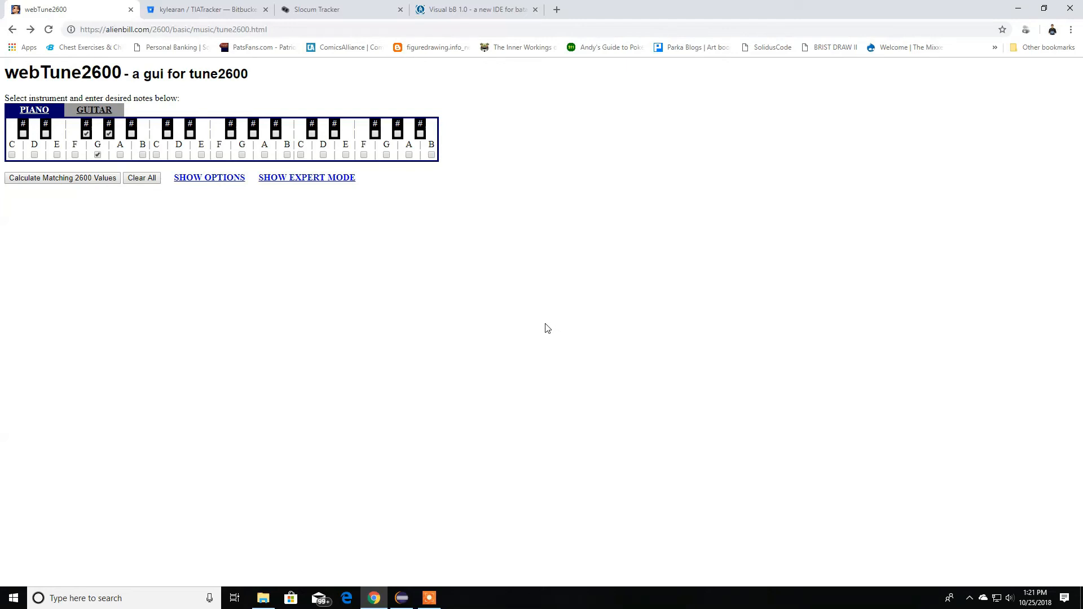
{"action": "mouse_move", "coordinate": [539, 329]}
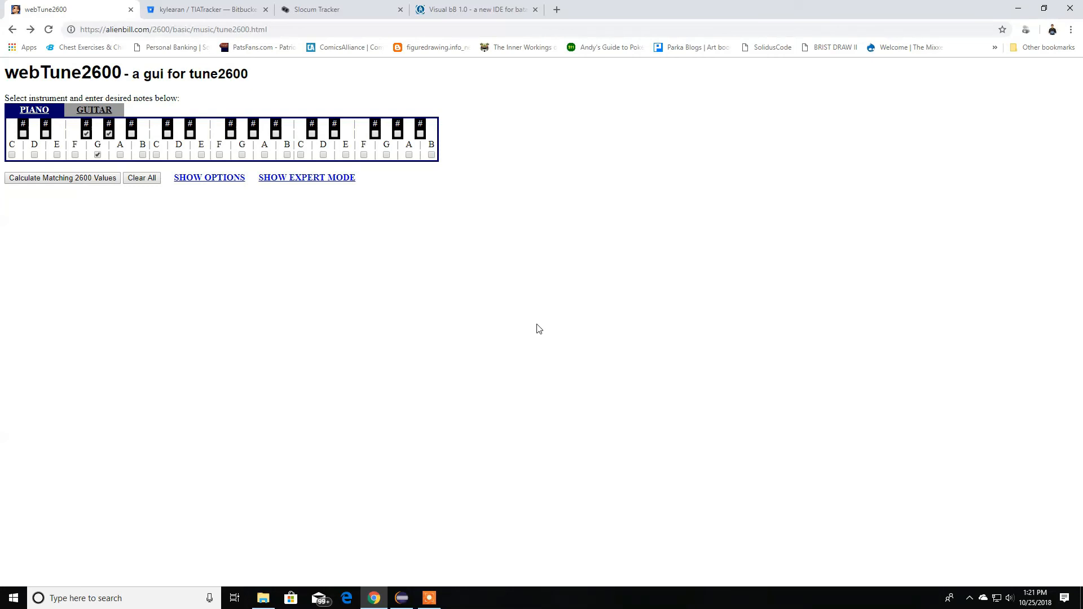
{"action": "mouse_move", "coordinate": [536, 328]}
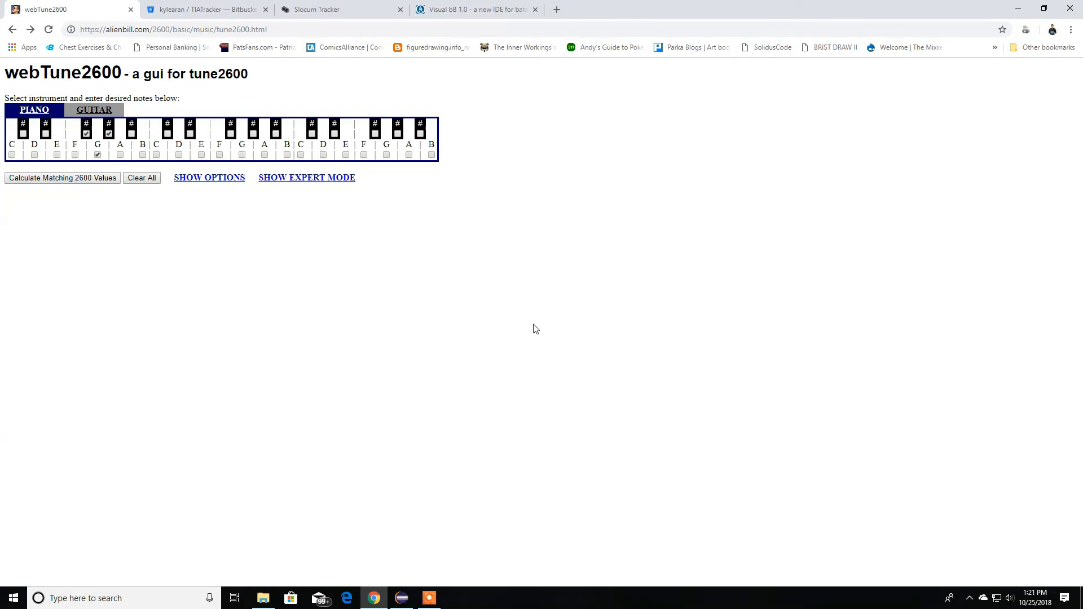
{"action": "mouse_move", "coordinate": [532, 331]}
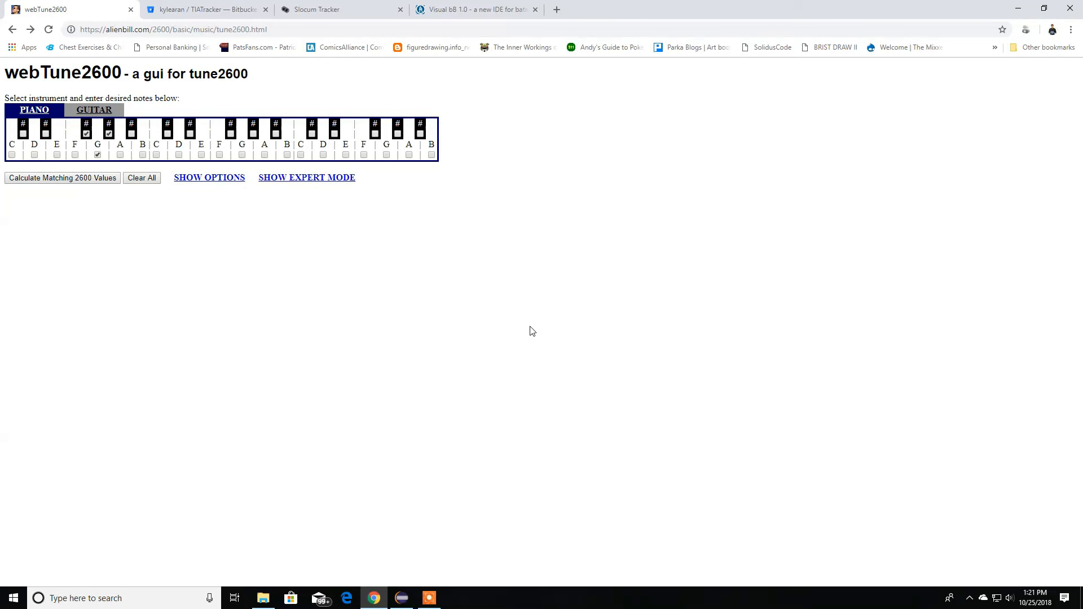